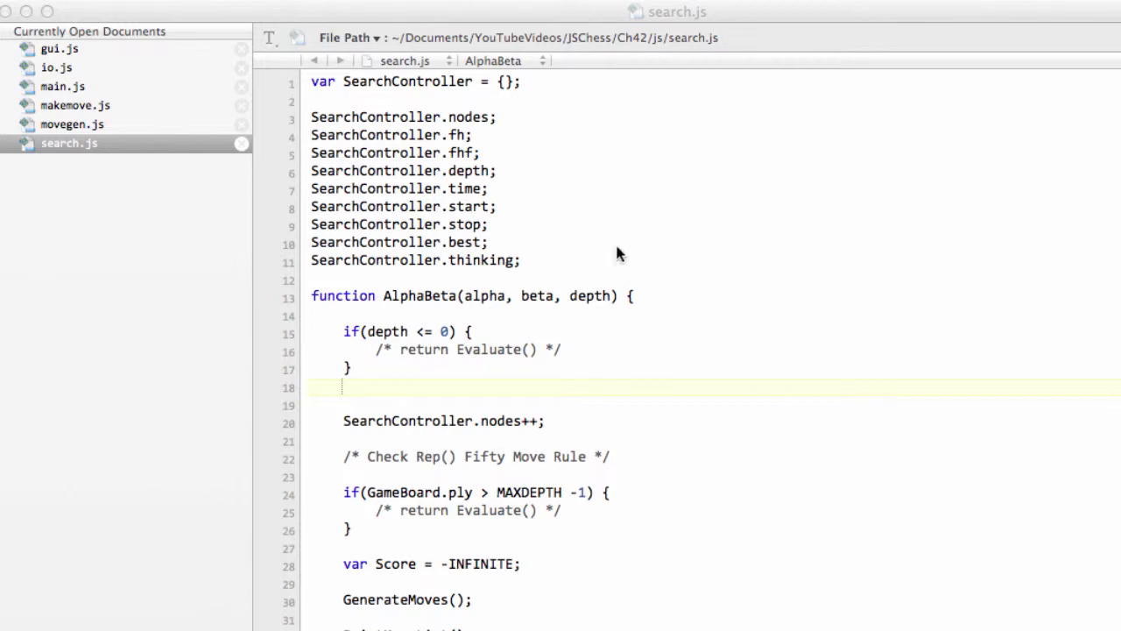
mouse_move(645, 244)
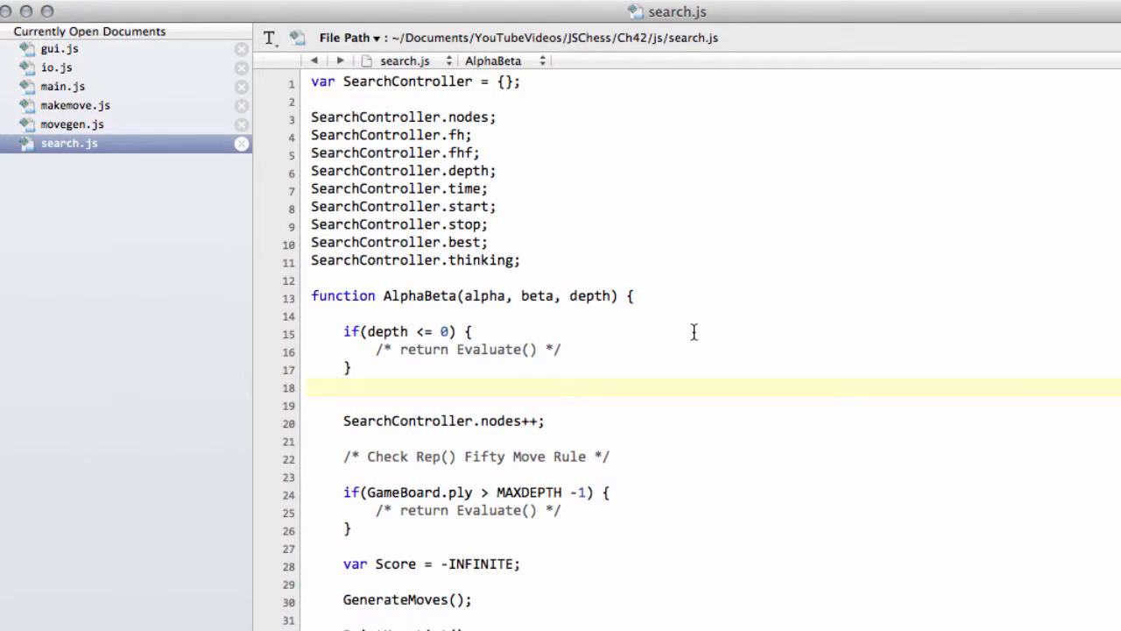
Scroll through search.js to review the existing AlphaBeta code and its placeholder comments.
click(343, 389)
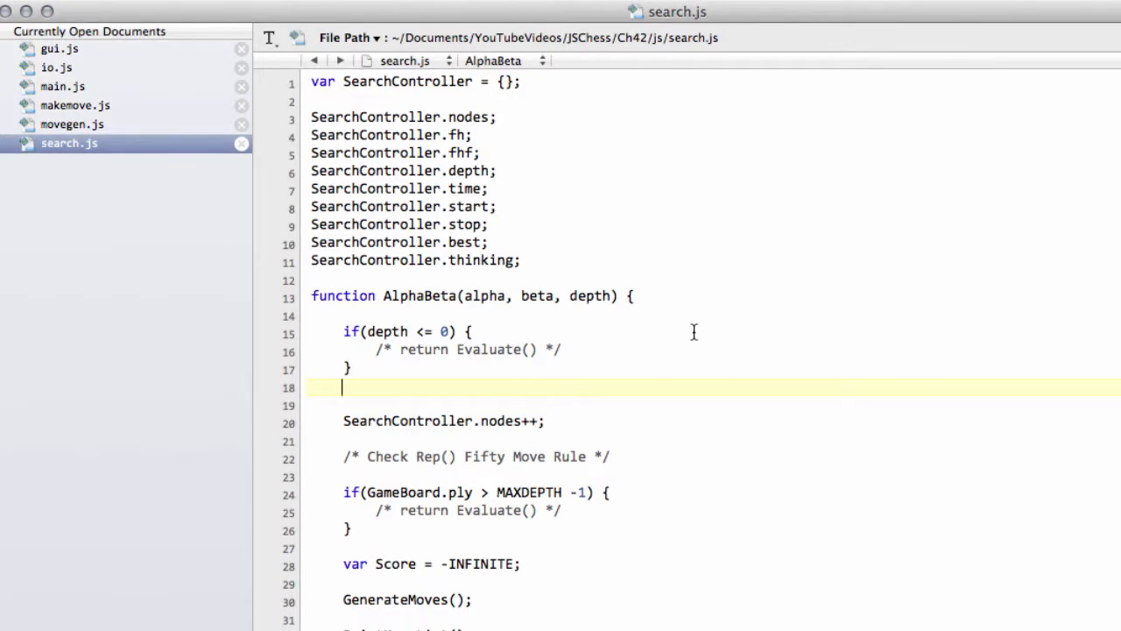
scroll(down, 3)
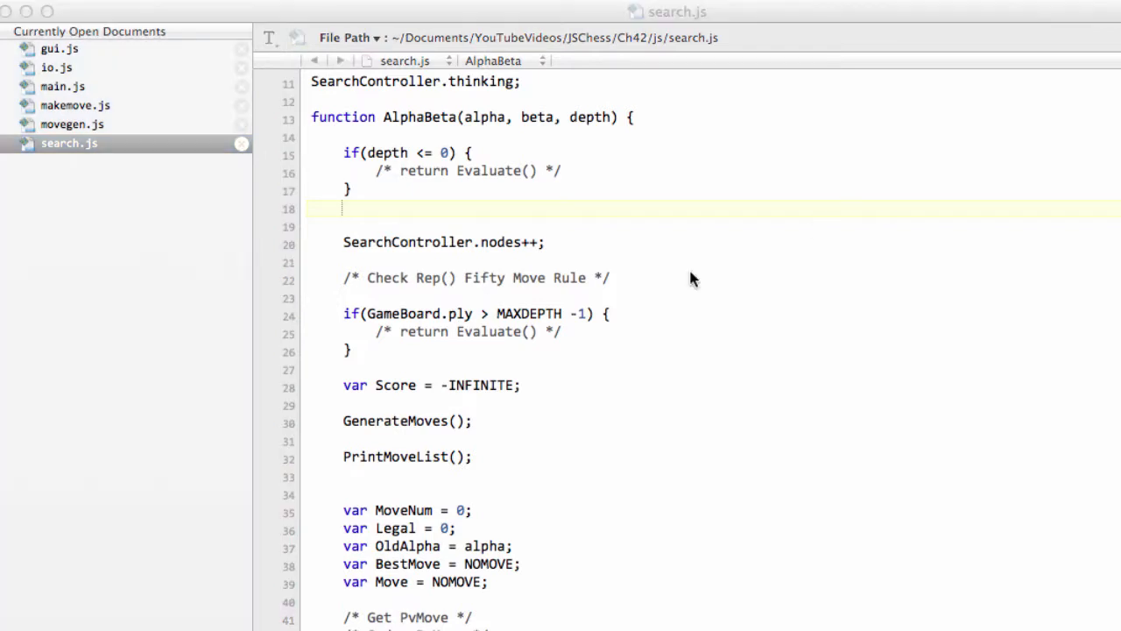
scroll(down, 3)
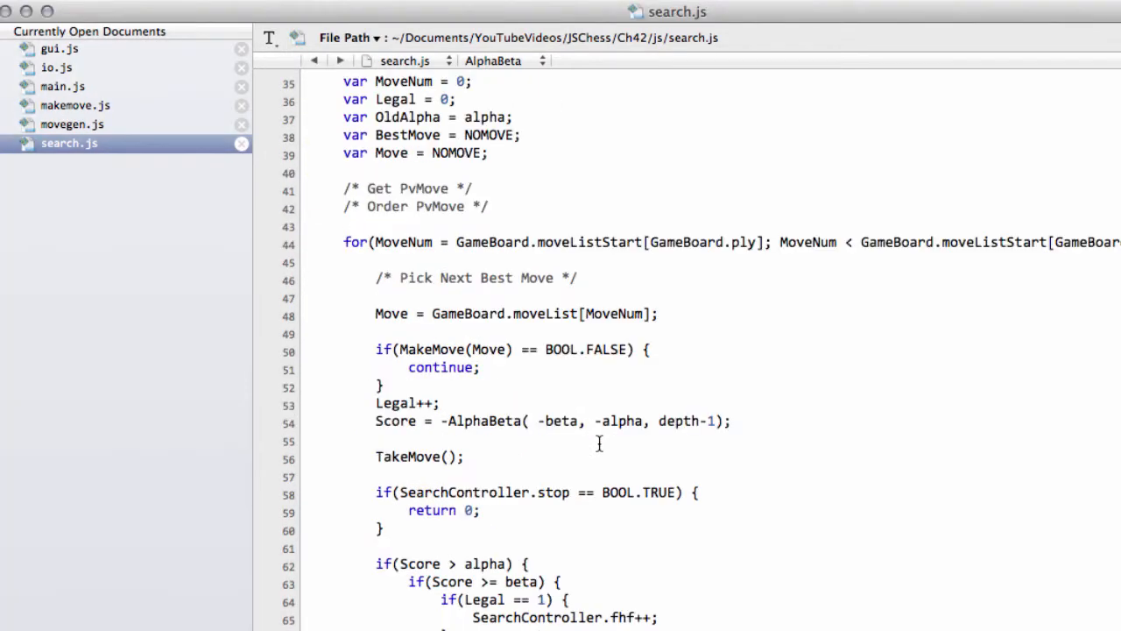
scroll(down, 3)
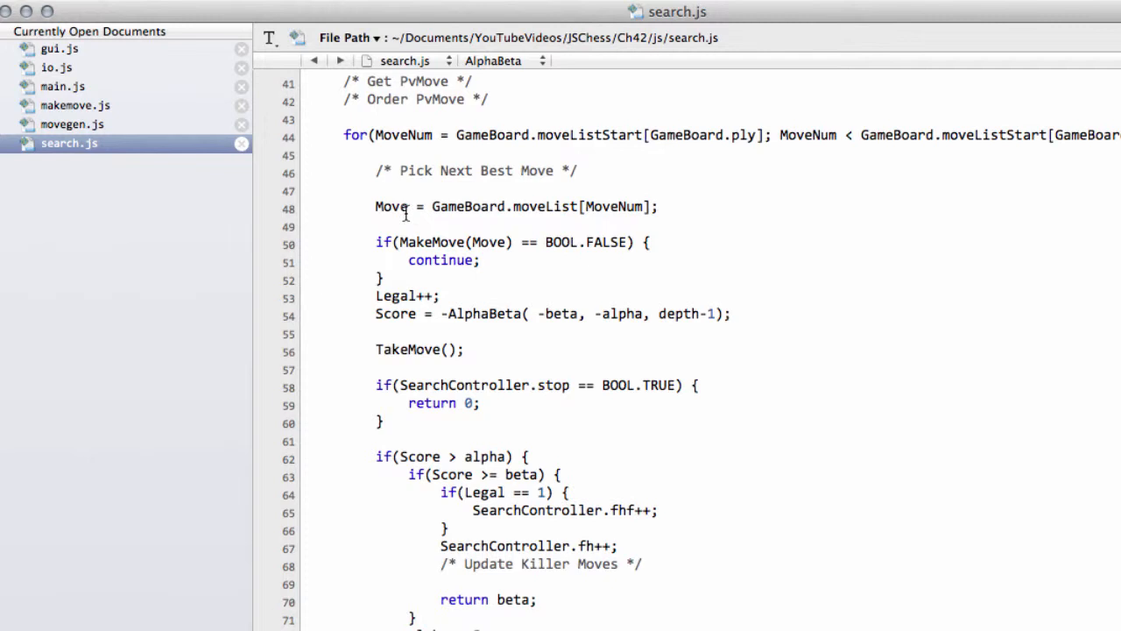
mouse_move(382, 163)
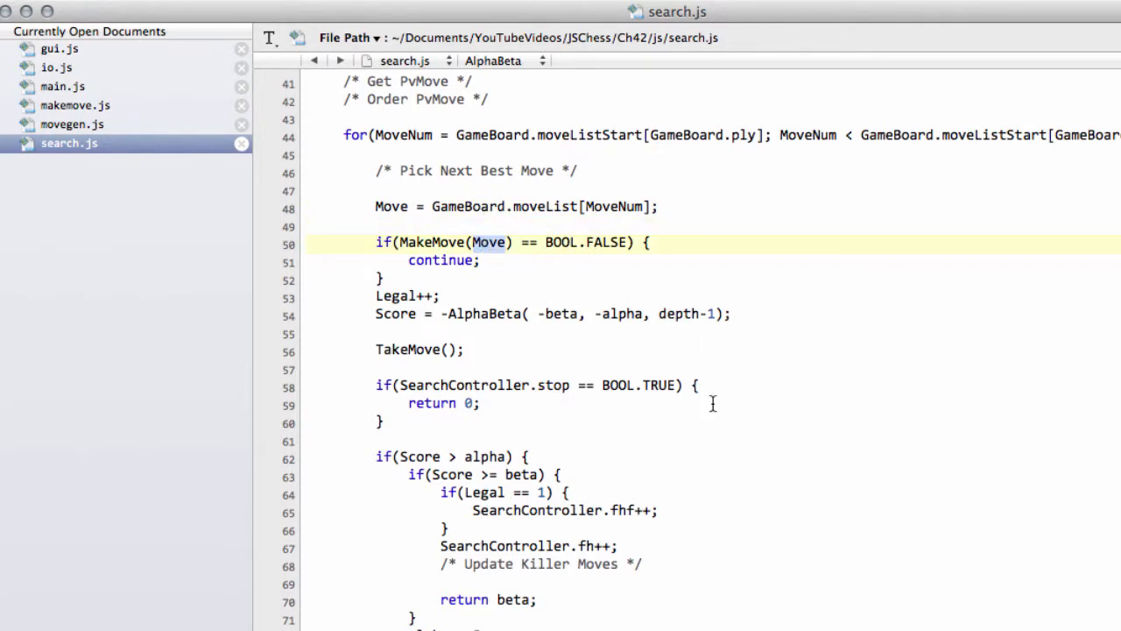
scroll(up, 3)
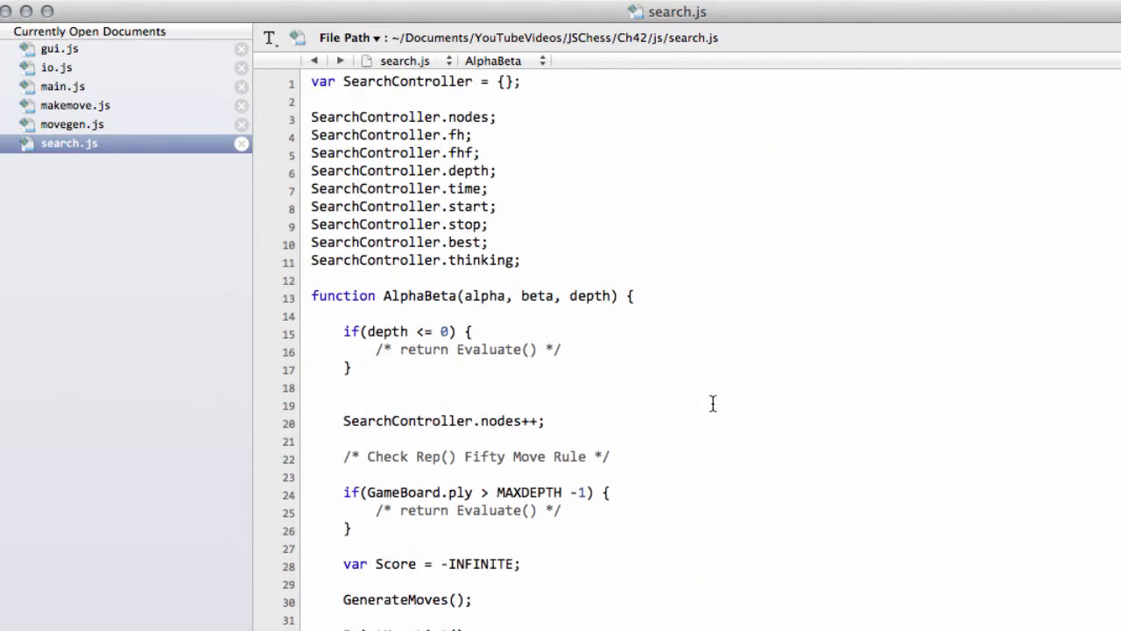
scroll(down, 3)
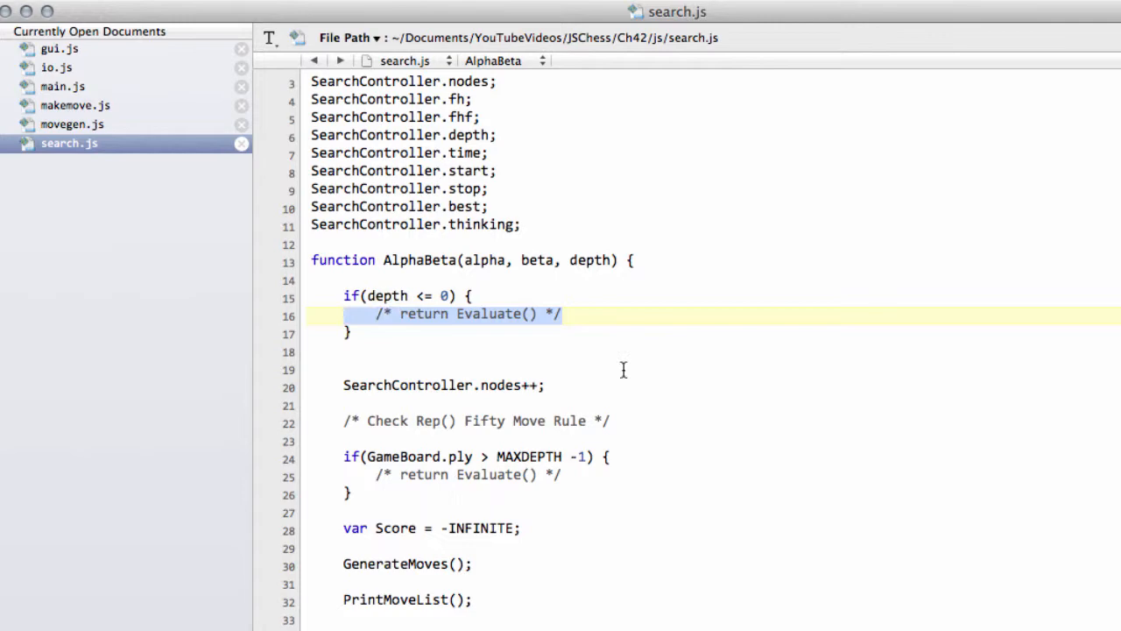
scroll(down, 3)
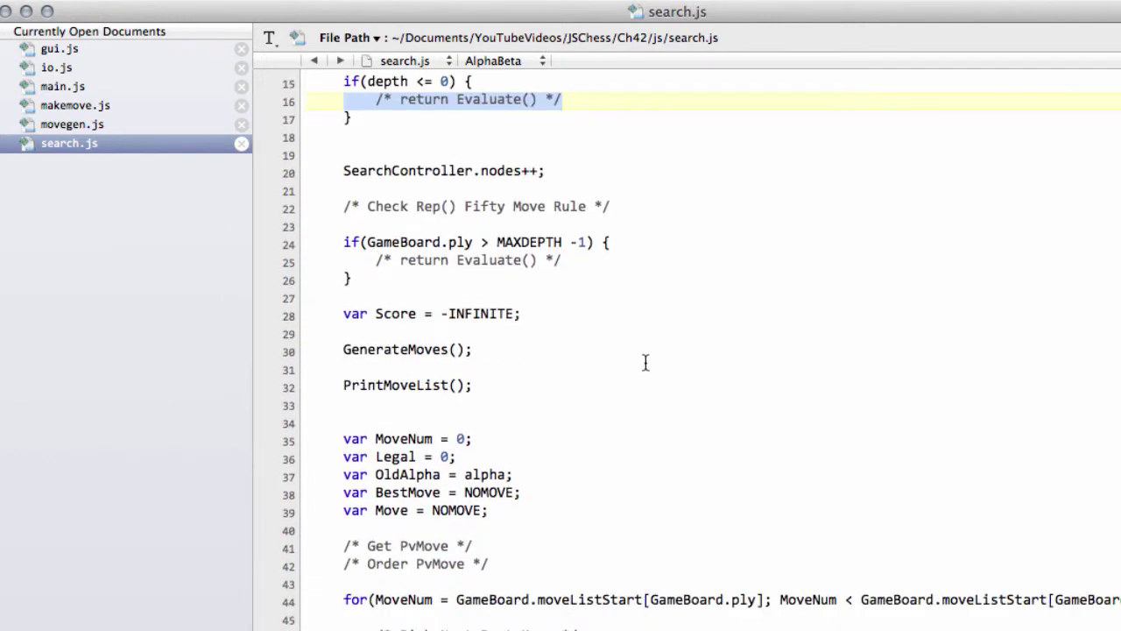
scroll(down, 3)
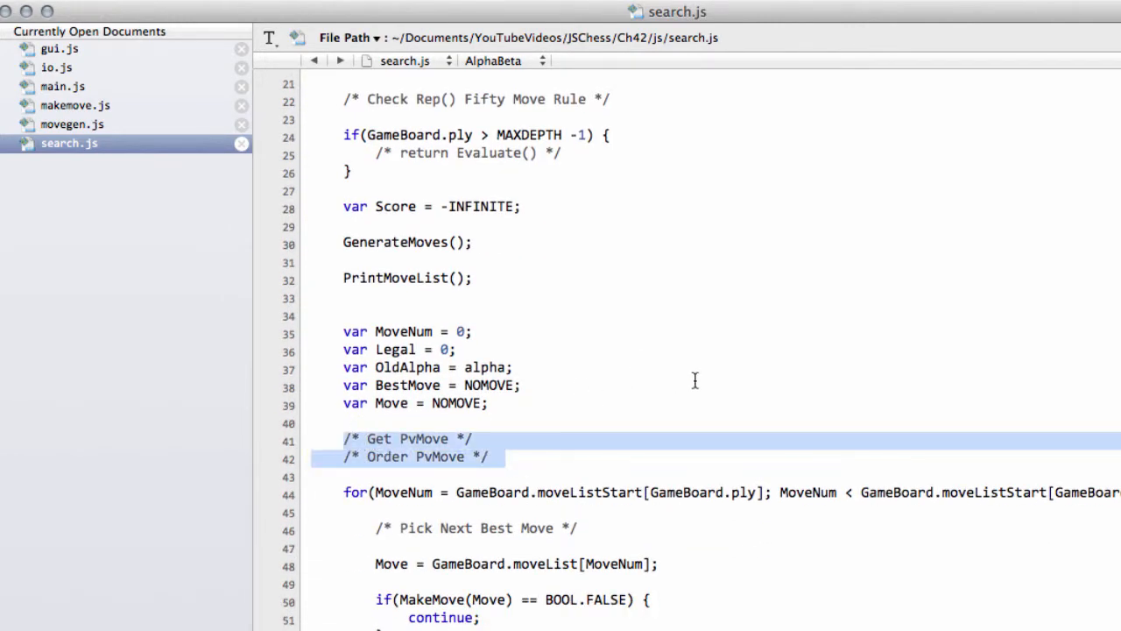
scroll(down, 3)
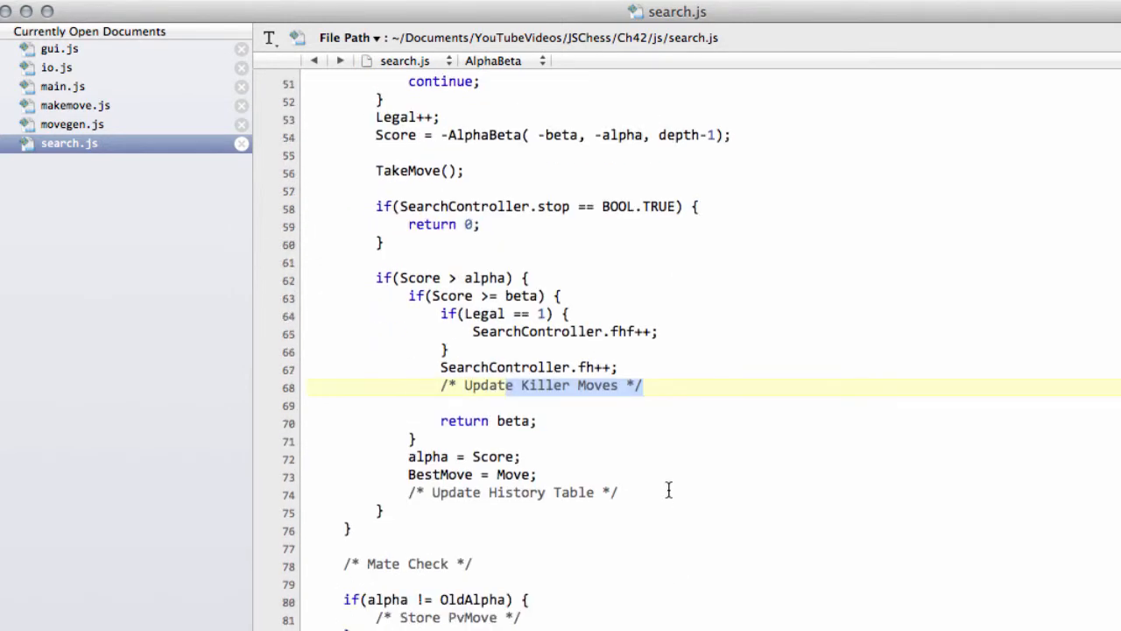
scroll(up, 3)
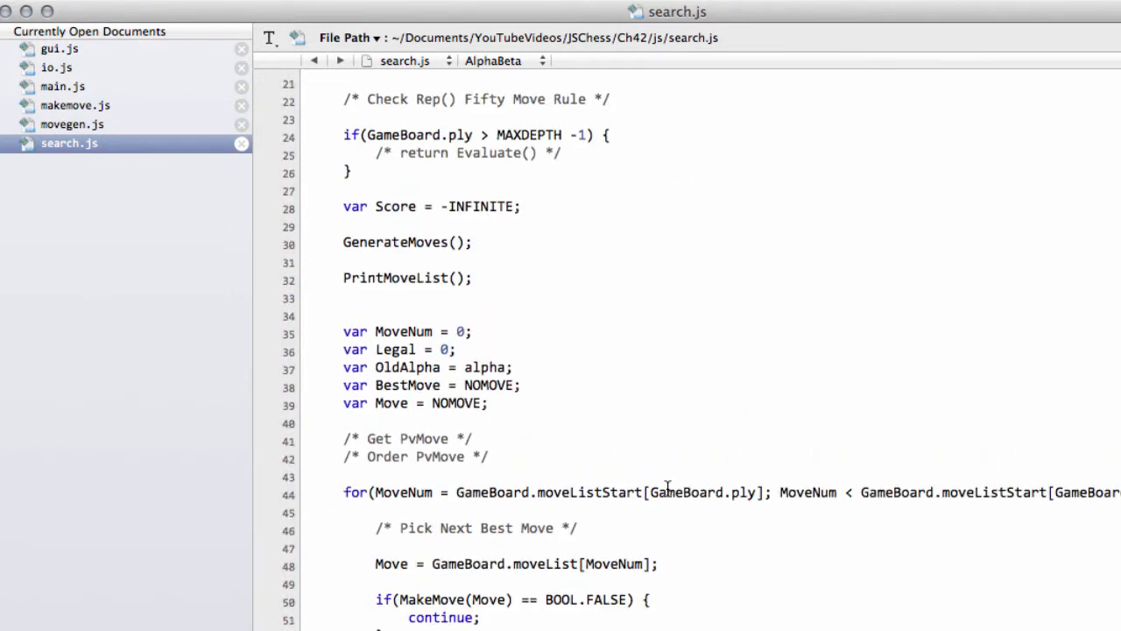
scroll(up, 3)
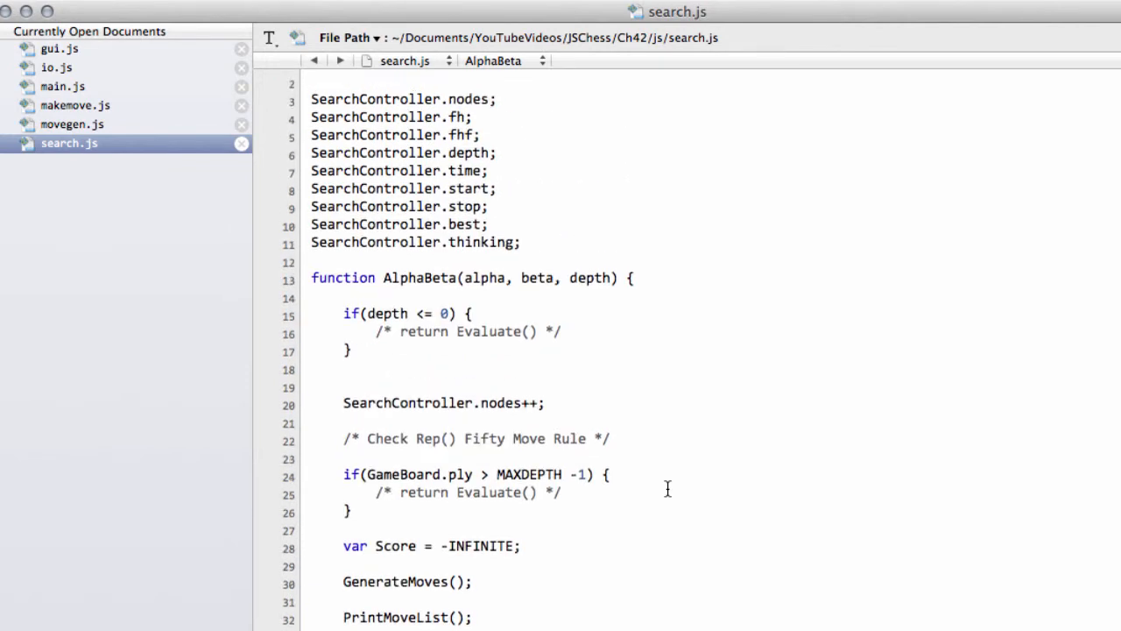
scroll(up, 3)
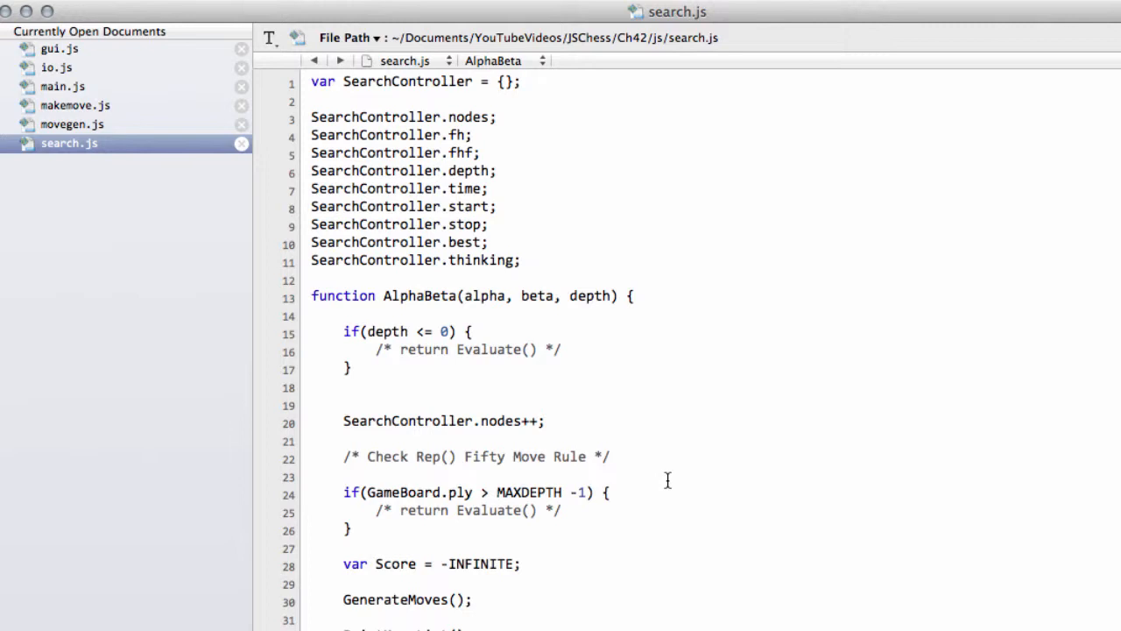
mouse_move(661, 466)
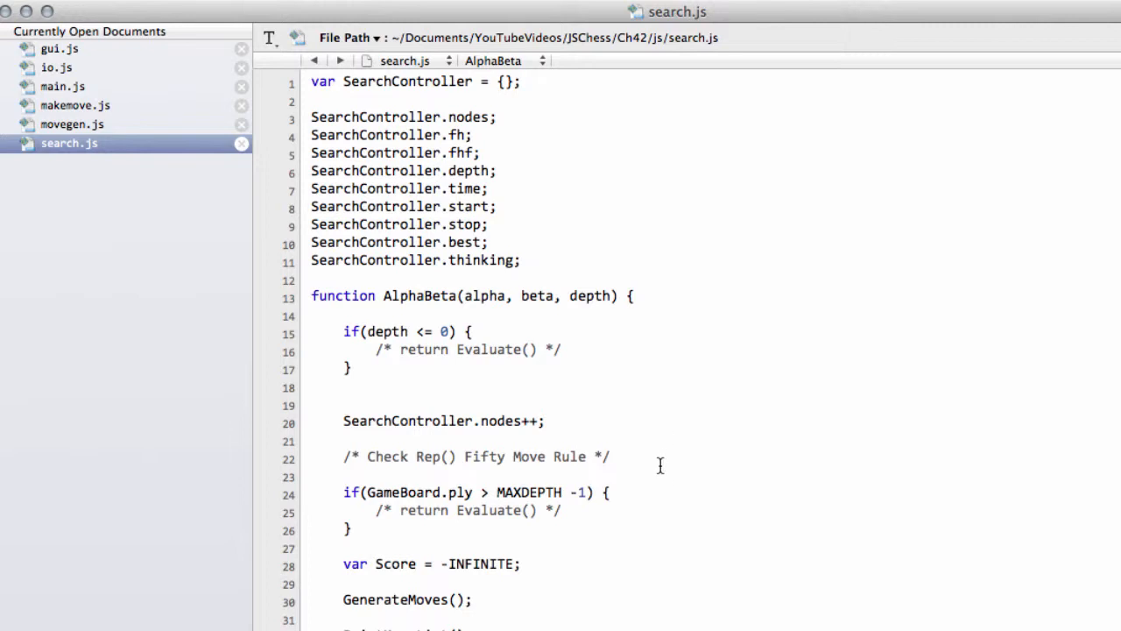
mouse_move(652, 468)
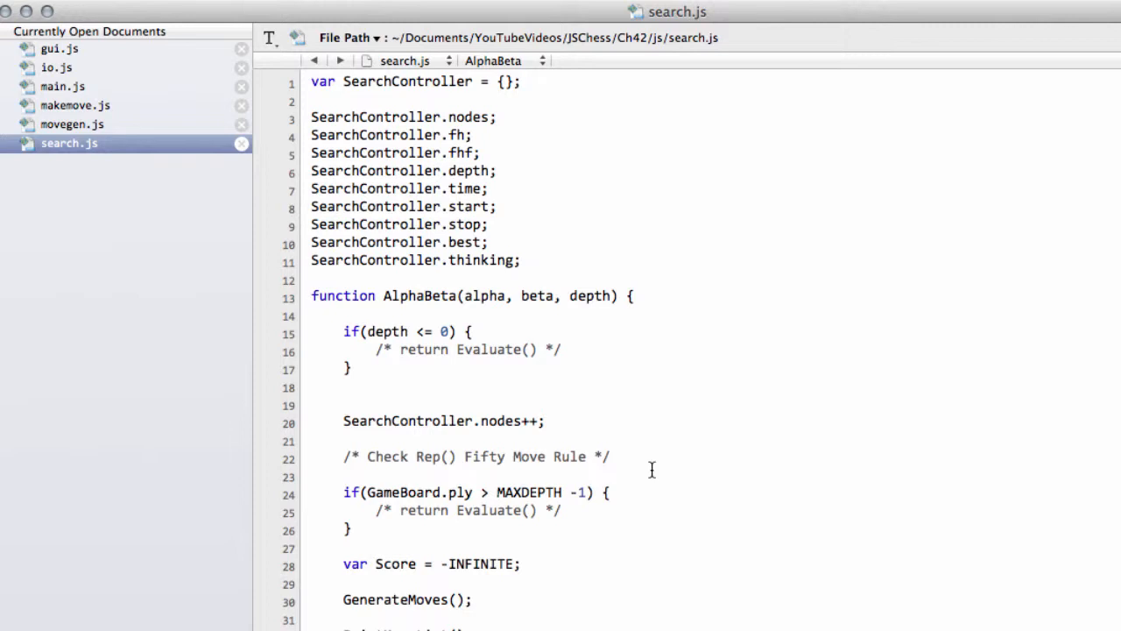
mouse_move(401, 336)
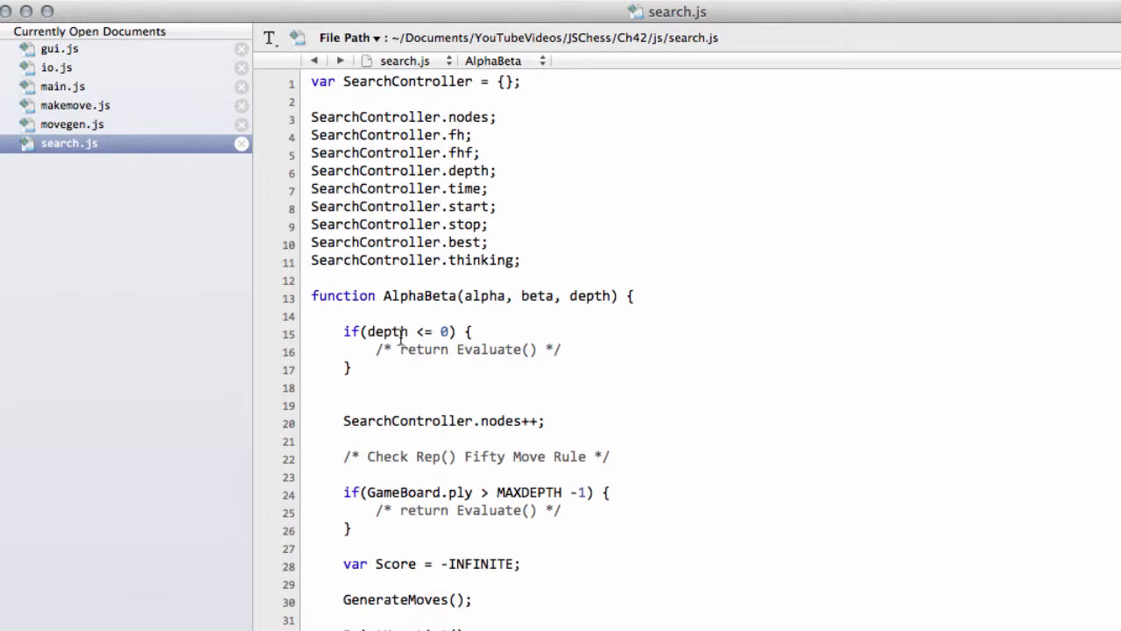
Place the cursor on the blank line just above the AlphaBeta function.
click(403, 389)
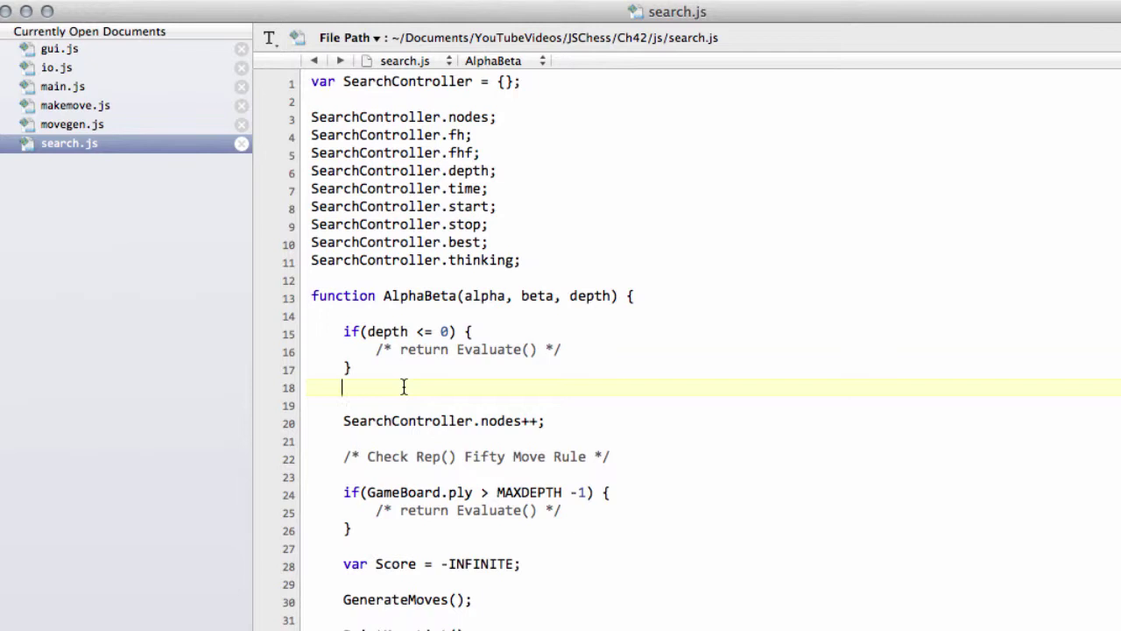
mouse_move(473, 428)
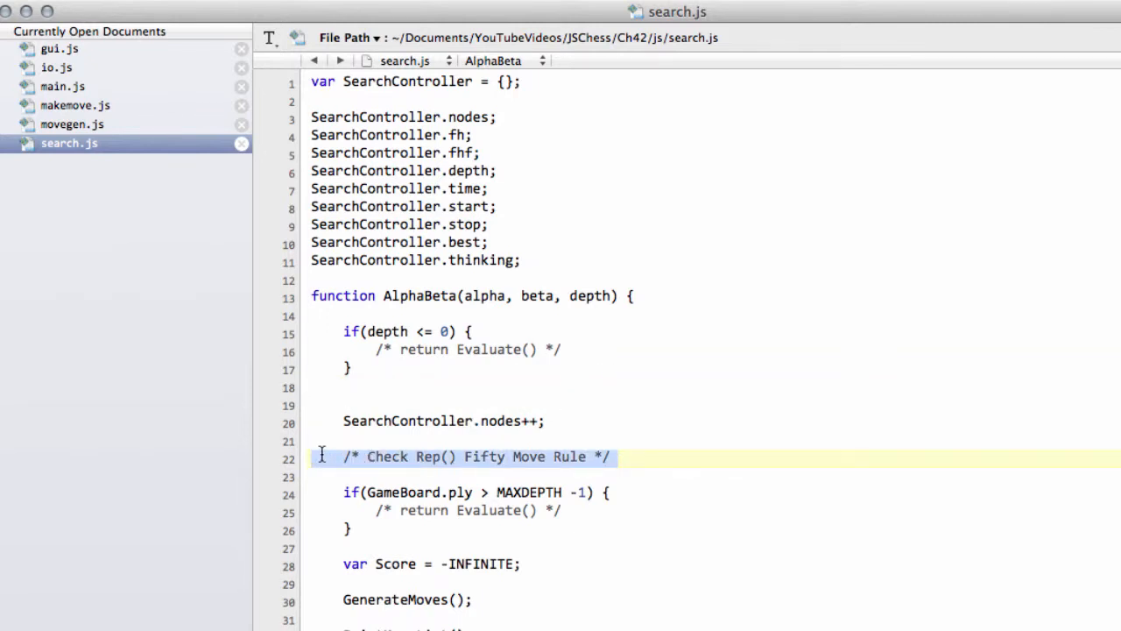
click(410, 389)
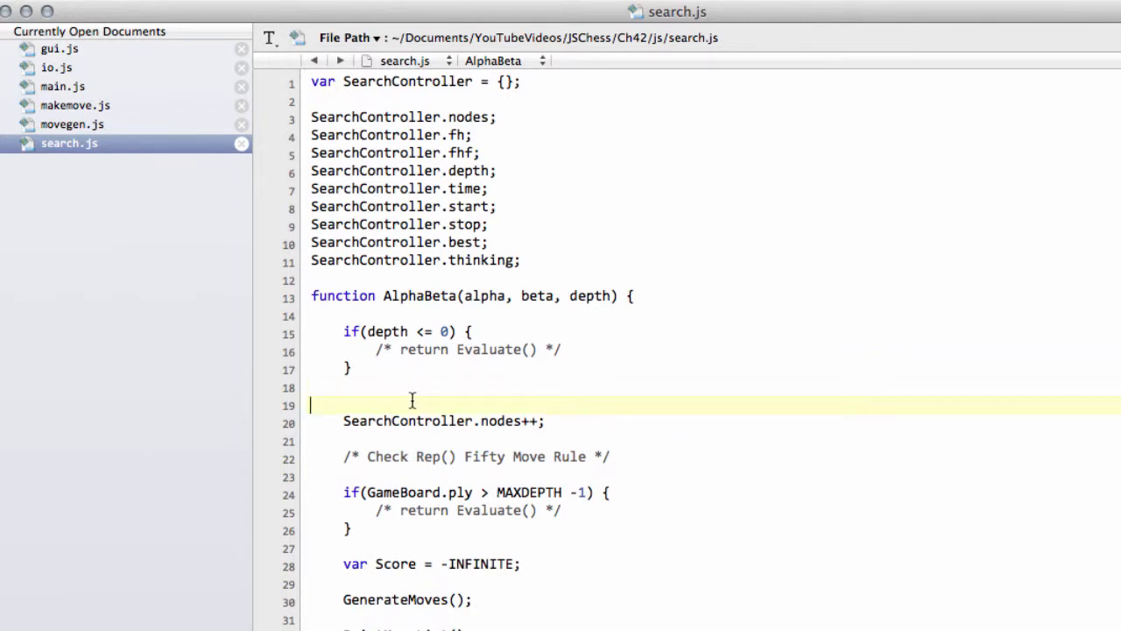
mouse_move(379, 399)
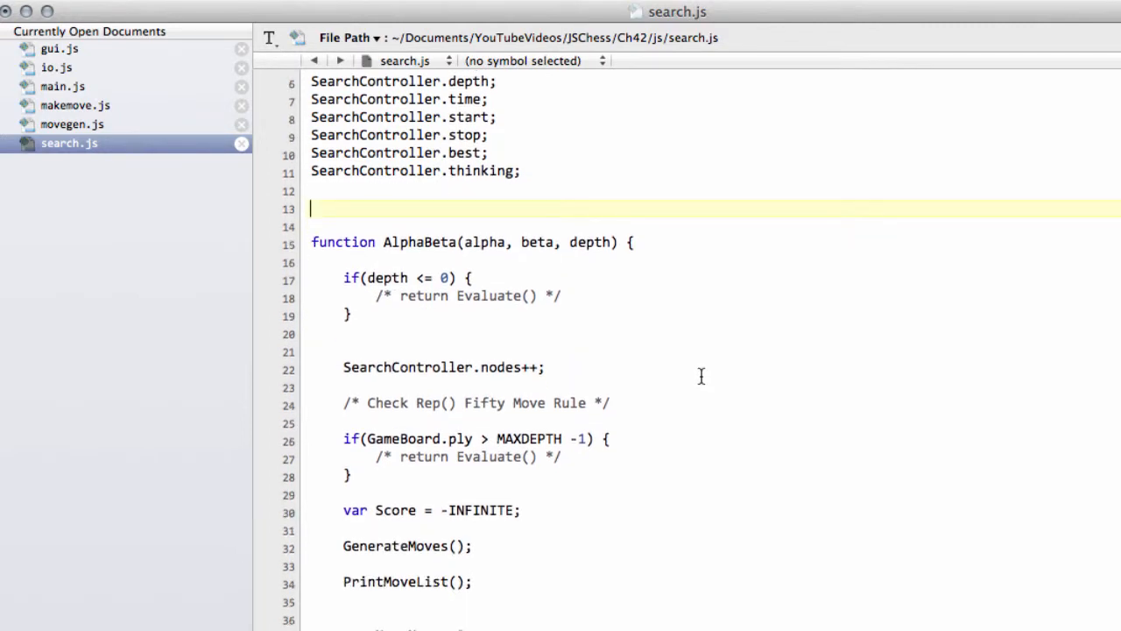
Start a new CheckUp function header with an opening brace above AlphaBeta.
text(fu)
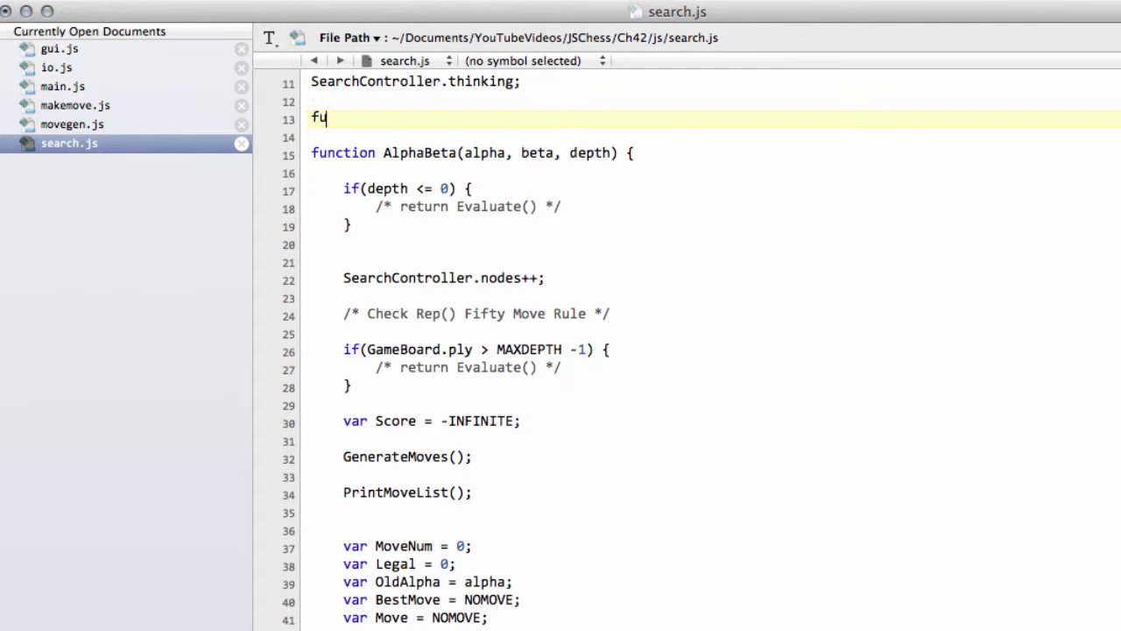
text(nction CheckUp)
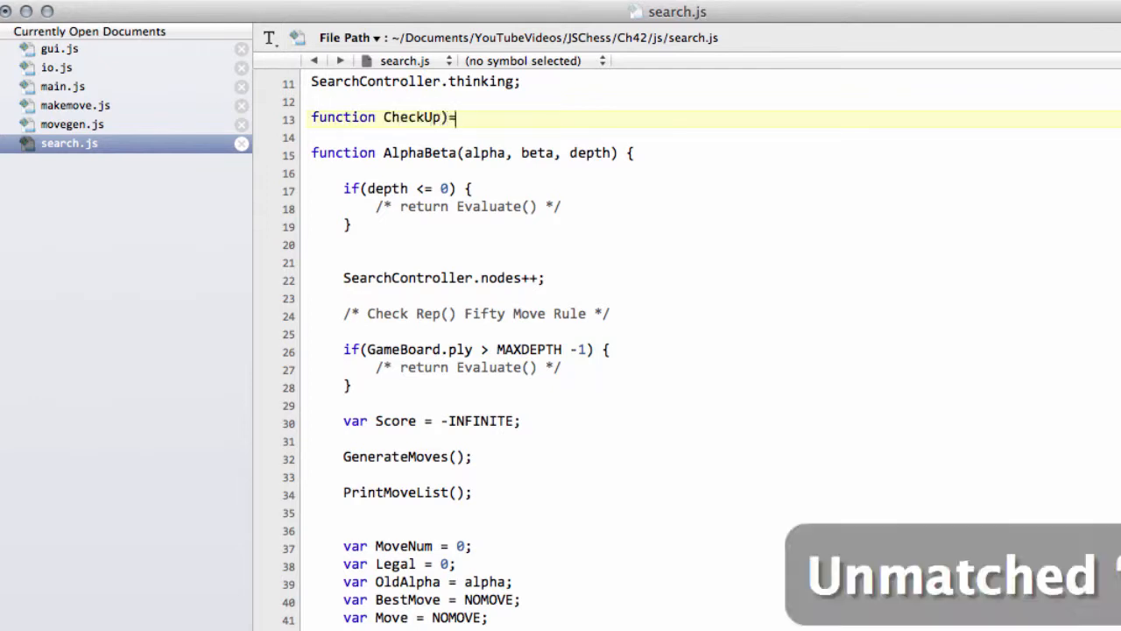
text() {)
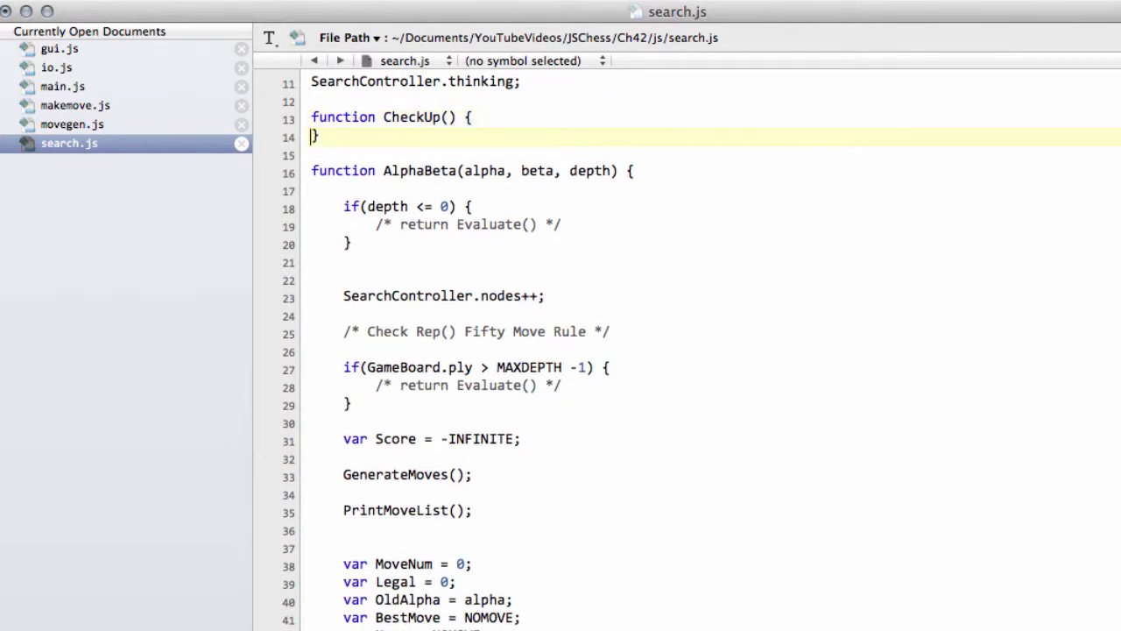
key(Return)
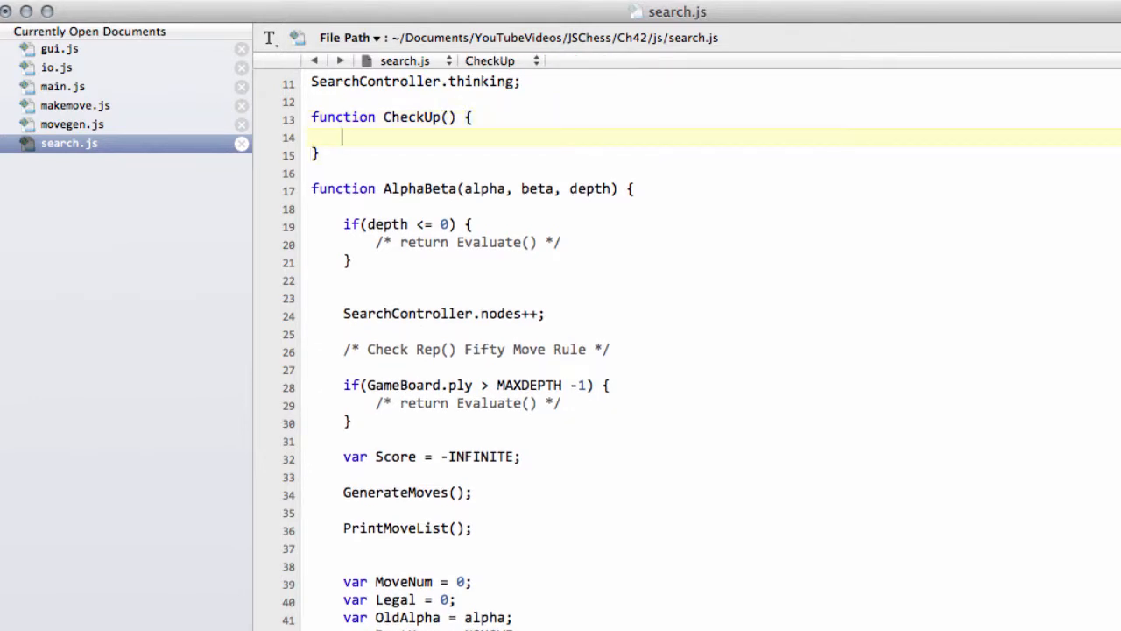
Write the condition comparing $.now() - SearchController.start against SearchController.time.
text(if (()
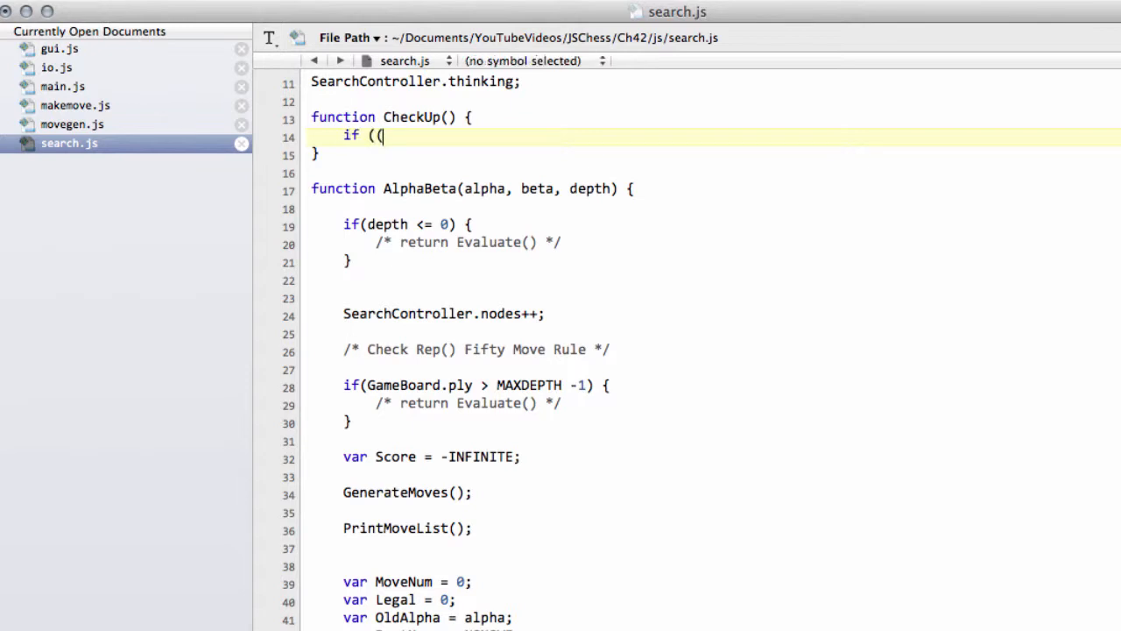
text())
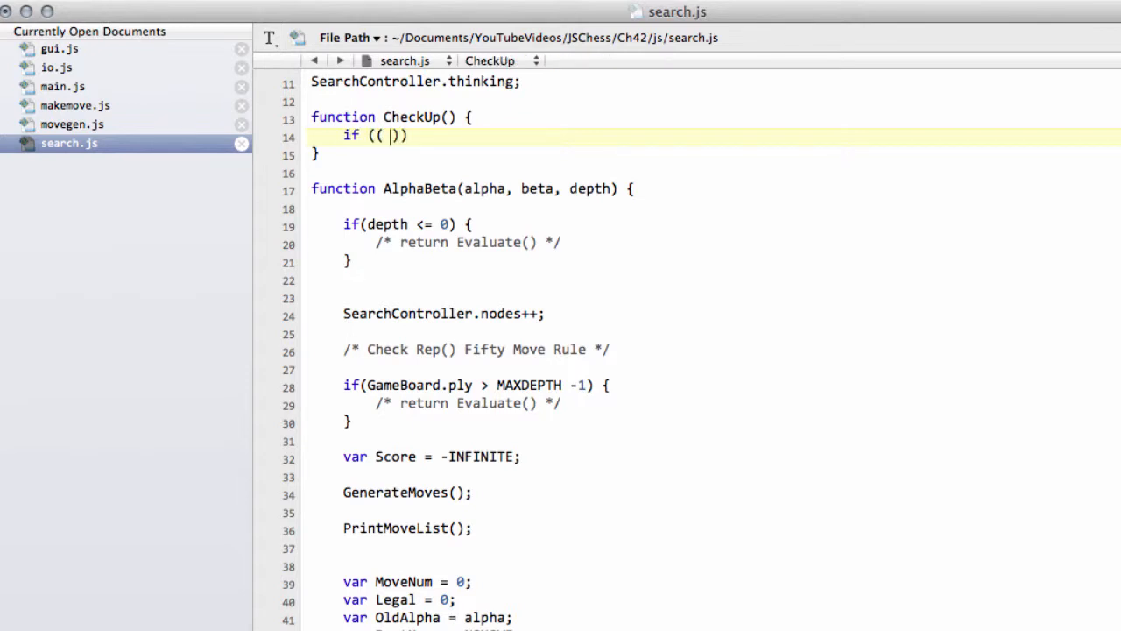
text(8)
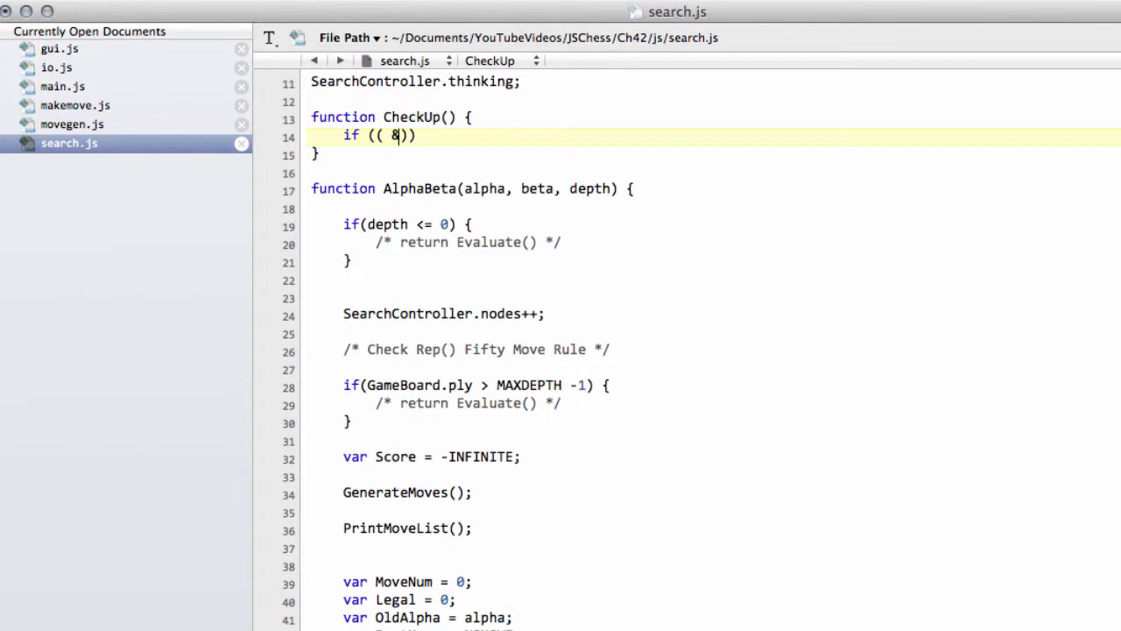
text(&.now())
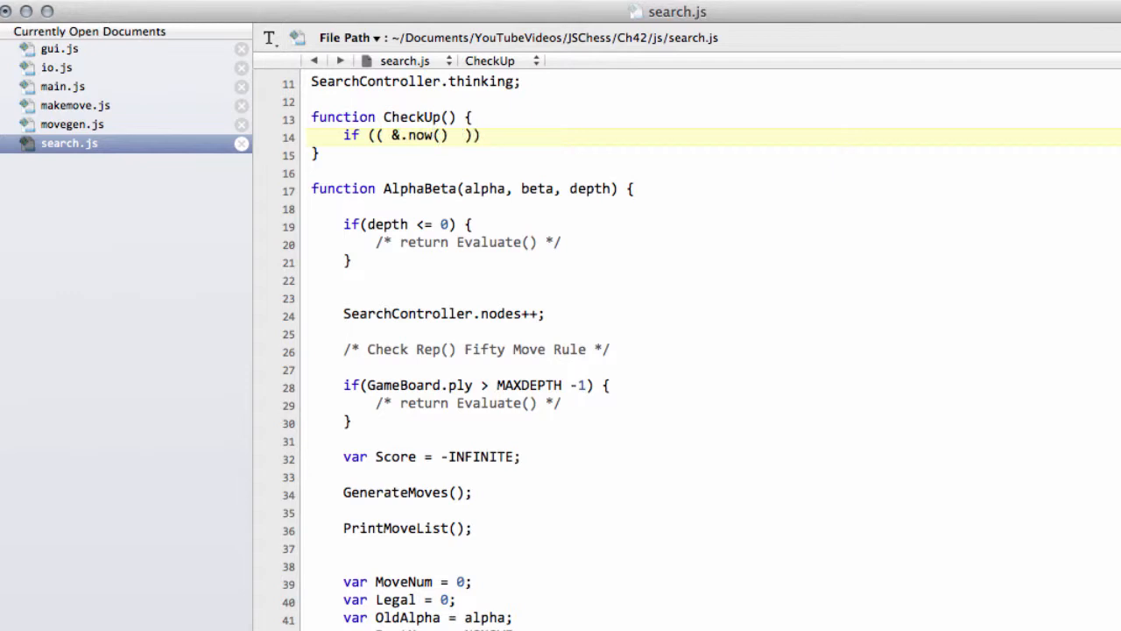
text(-SearchController.)
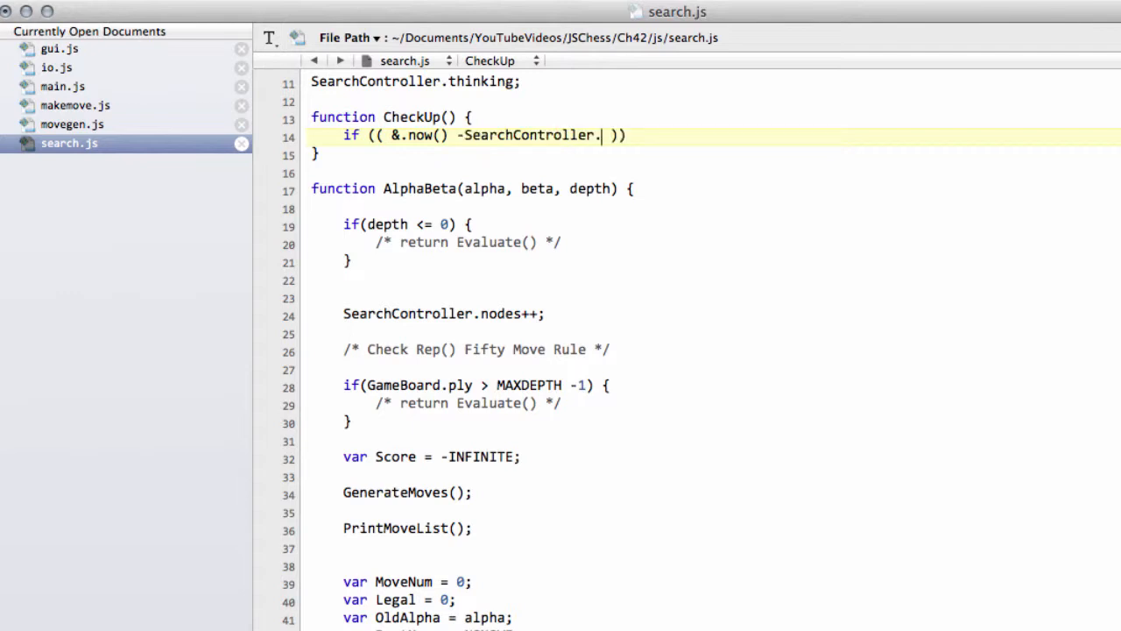
text(start)
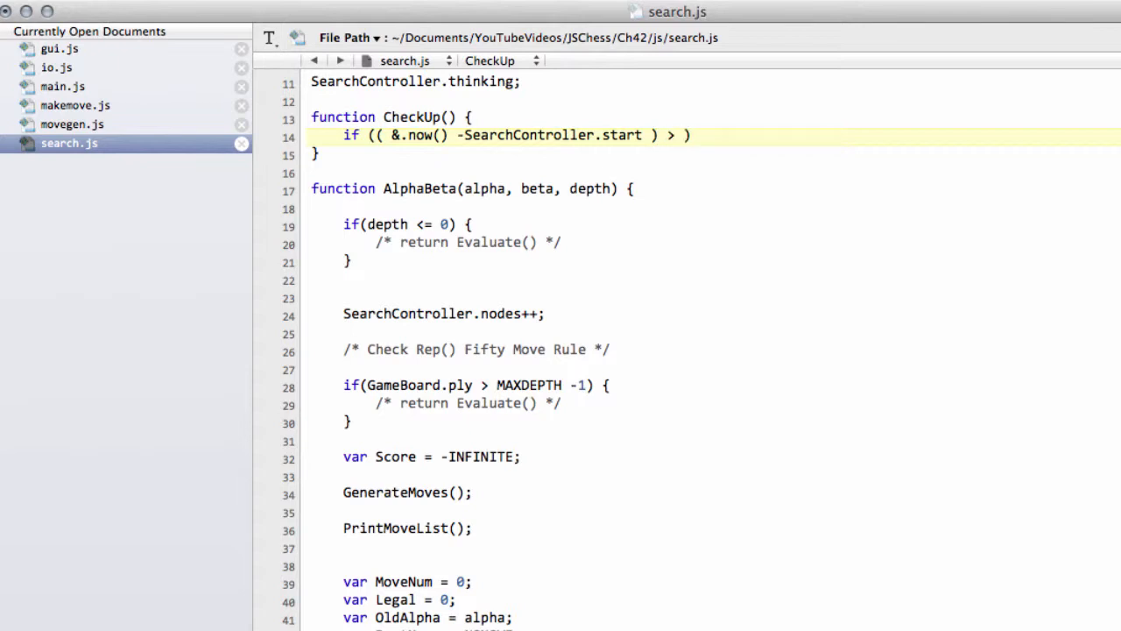
text(SearchController.)
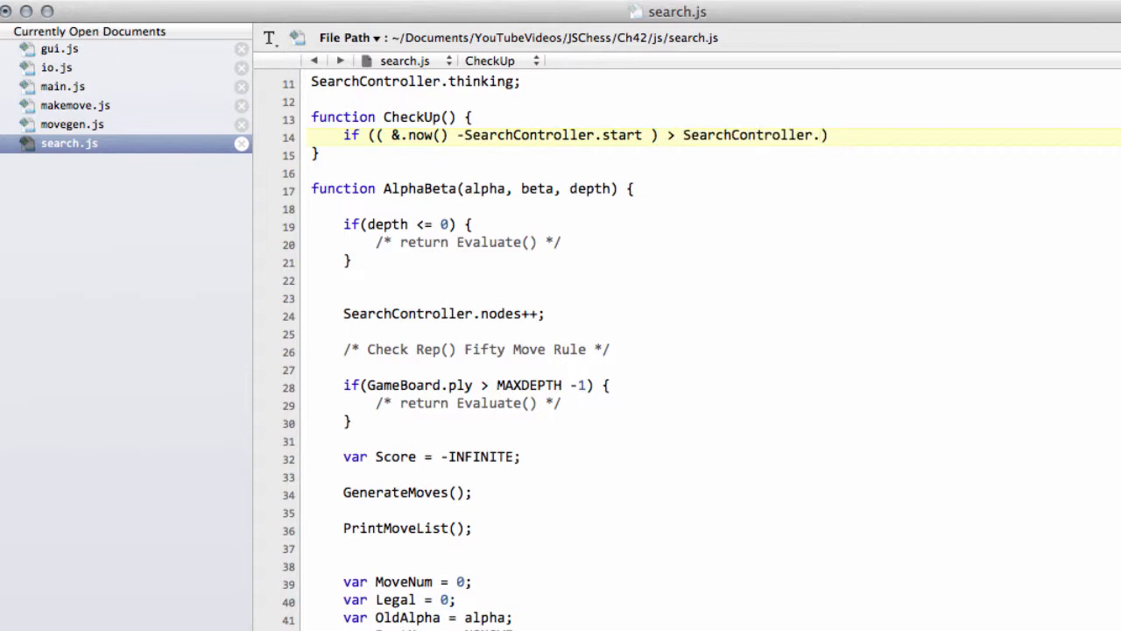
text(time)
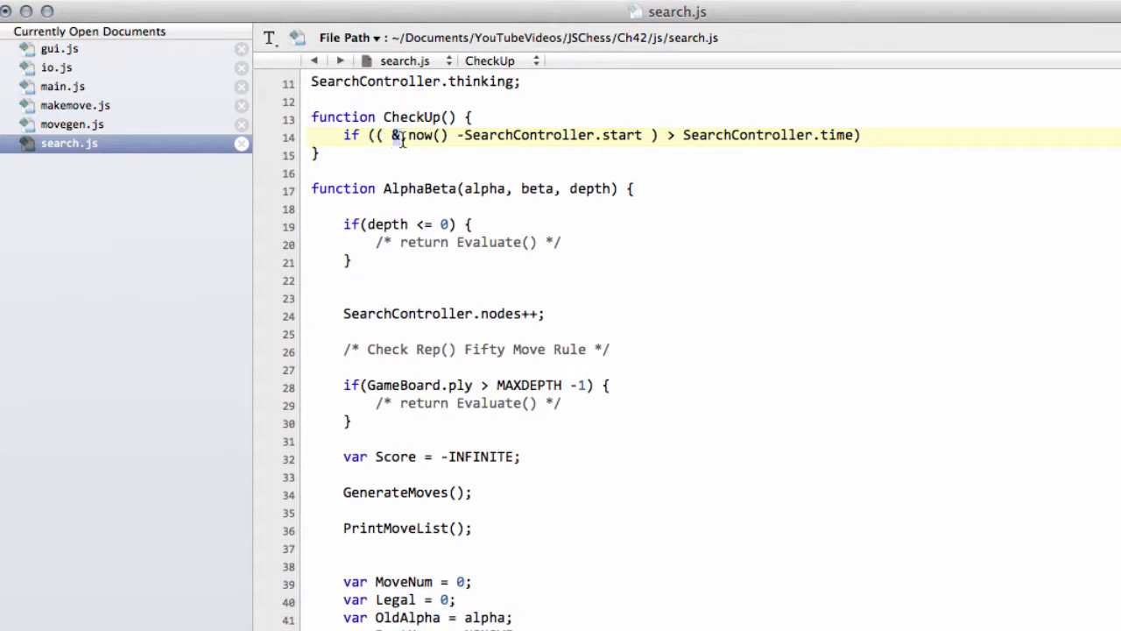
text($.)
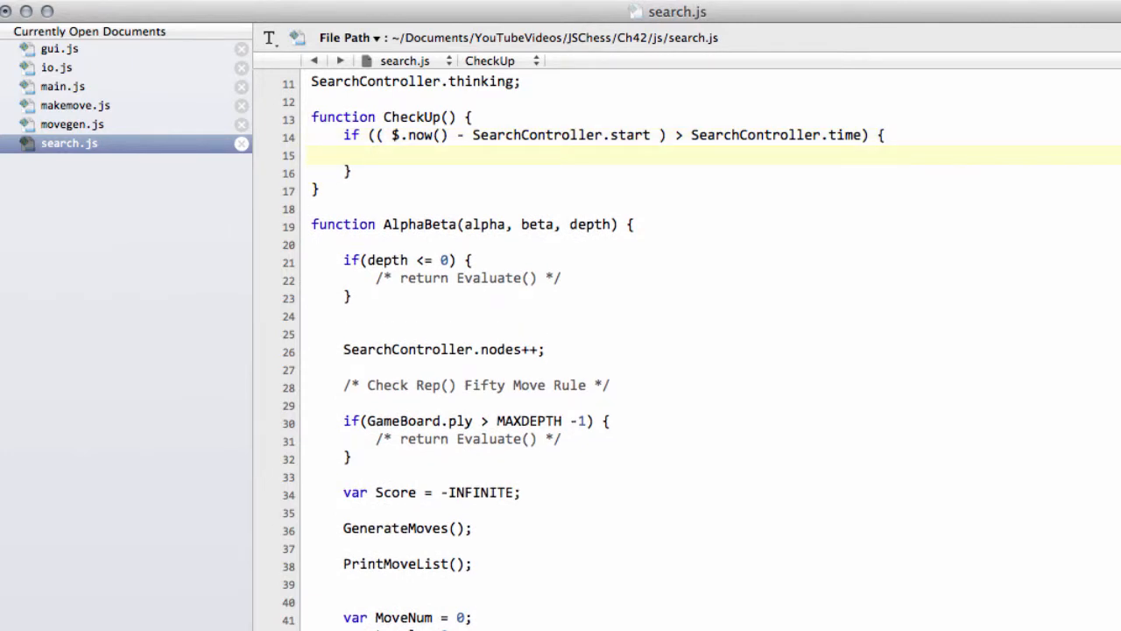
Inside the condition, set SearchController.stop to BOOL.TRUE.
text(SearchController.stop)
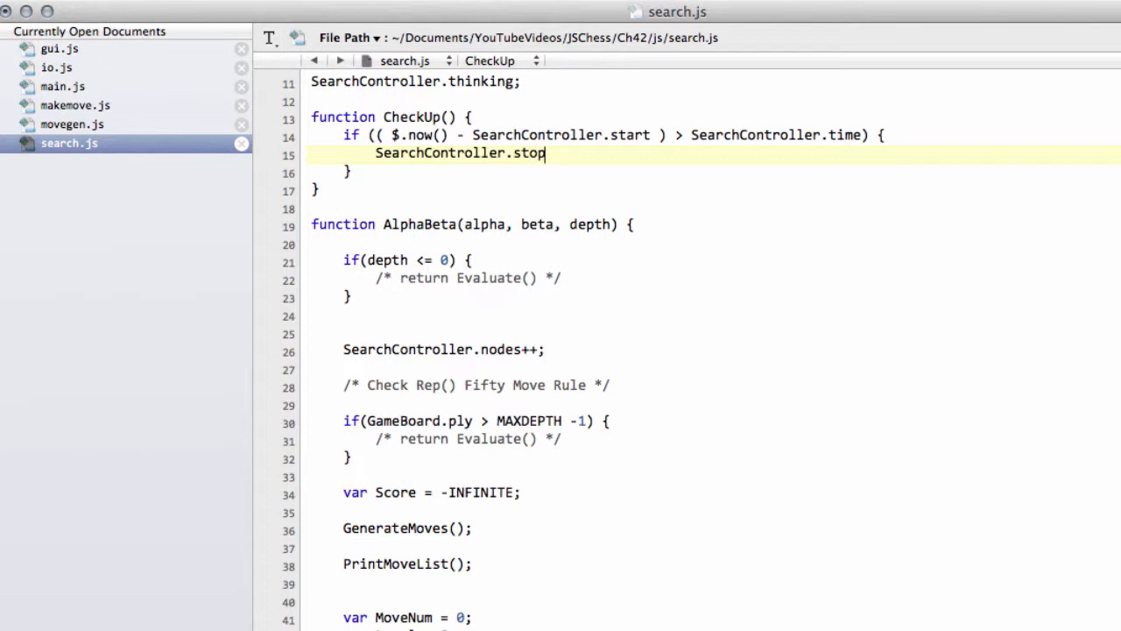
text(== BOOL)
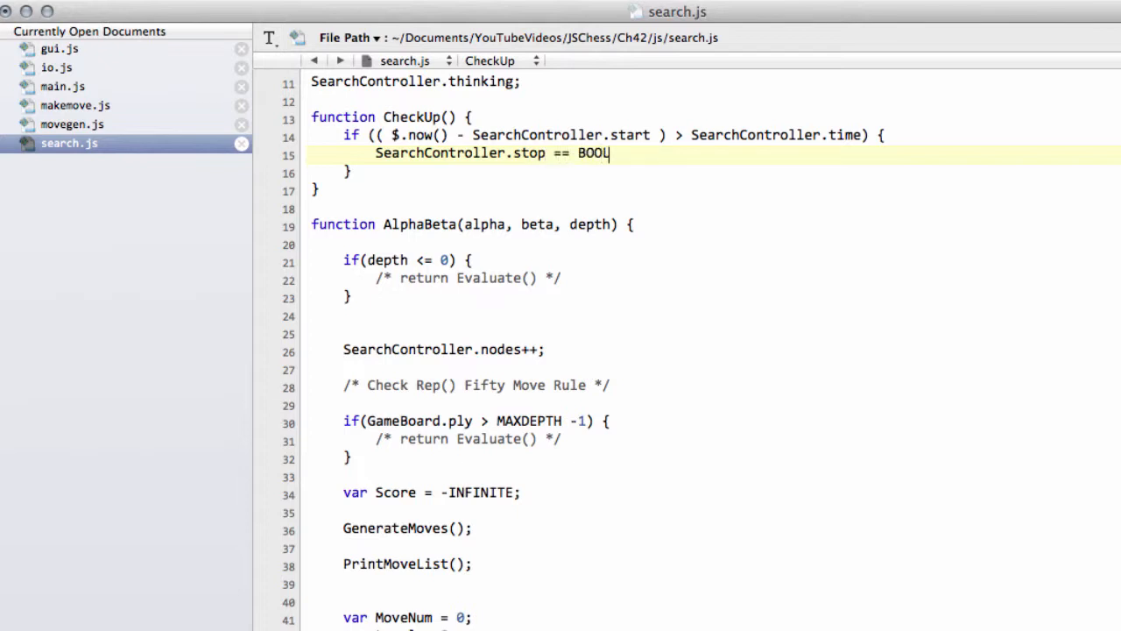
text(.TRUE;)
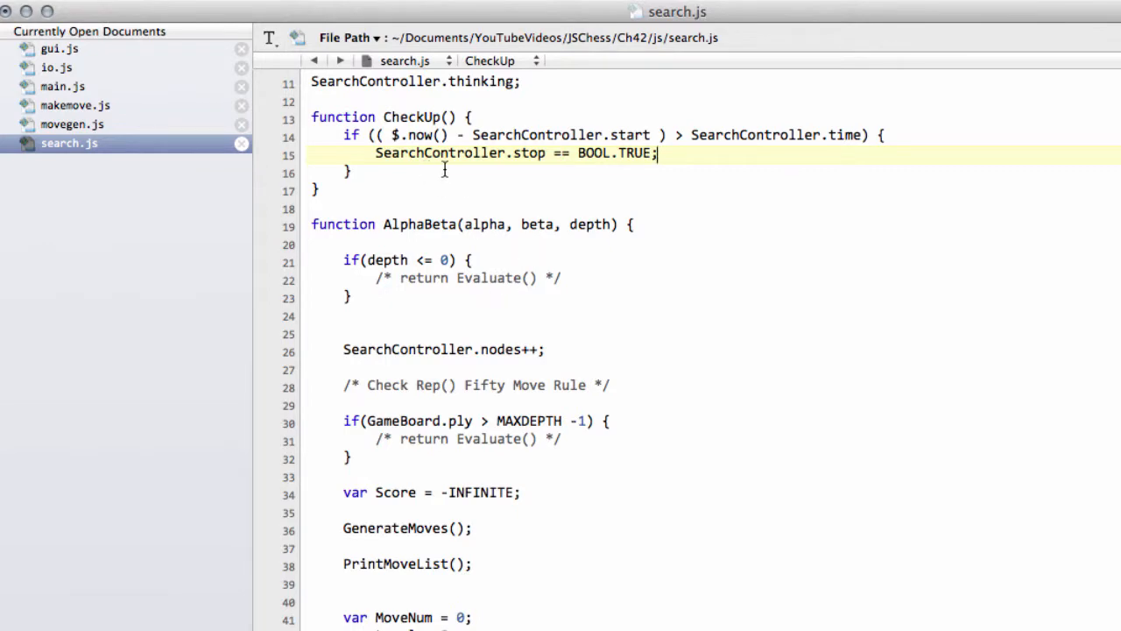
scroll(down, 3)
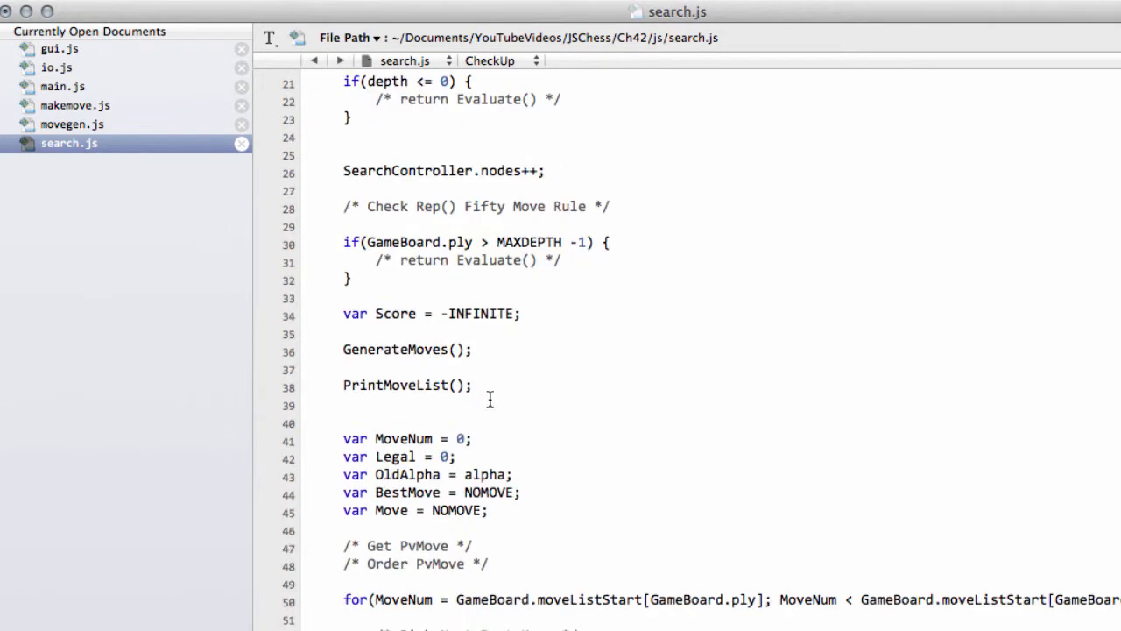
scroll(down, 3)
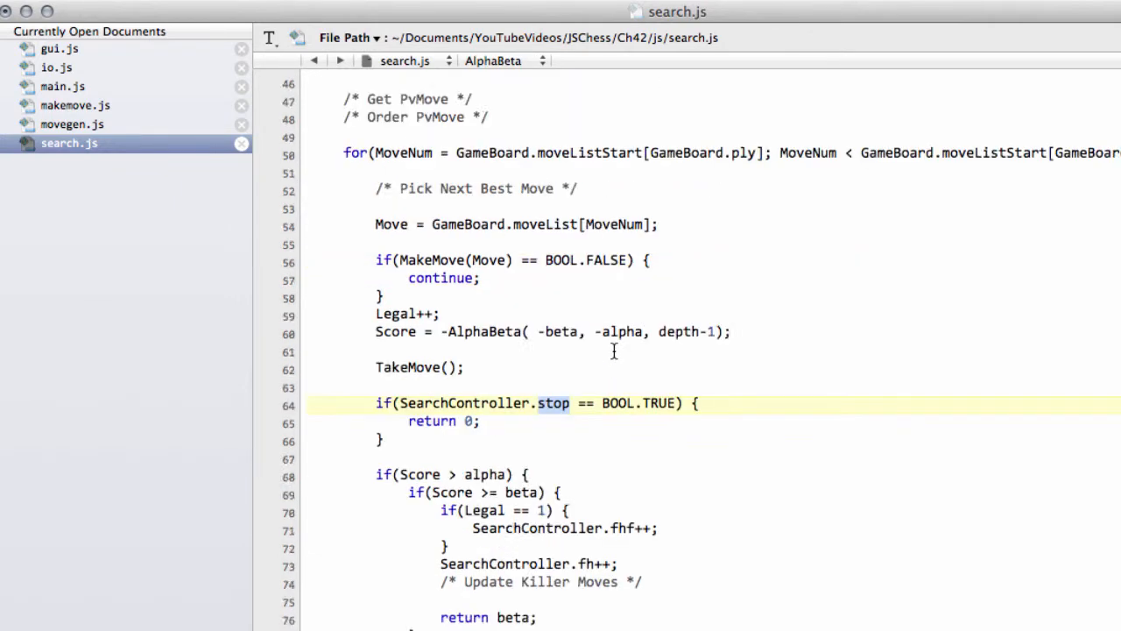
scroll(up, 3)
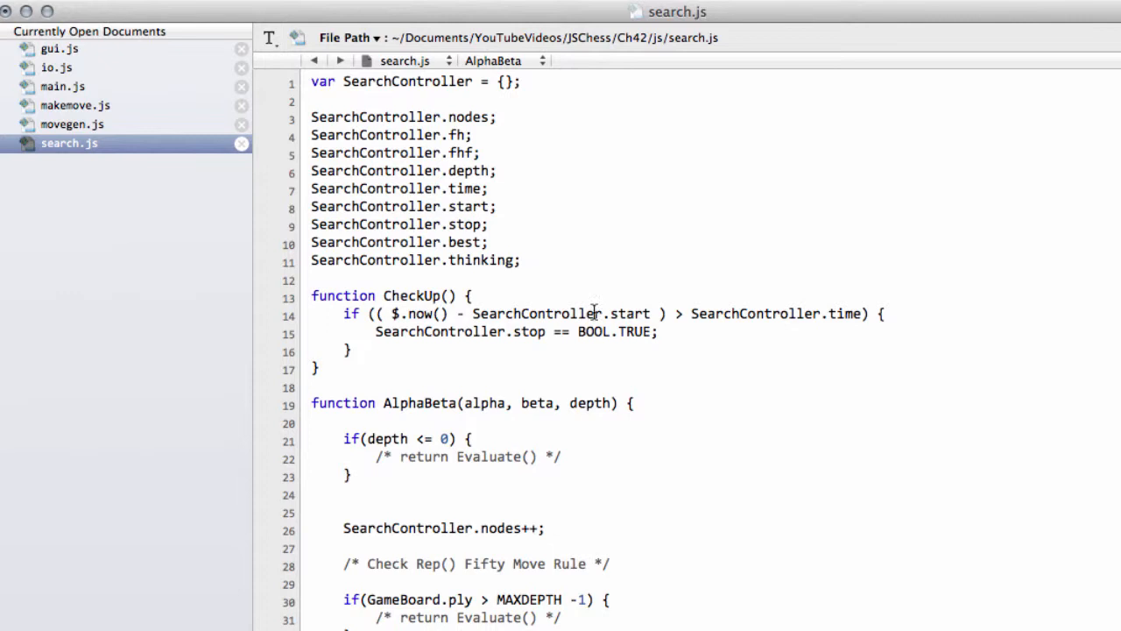
click(412, 294)
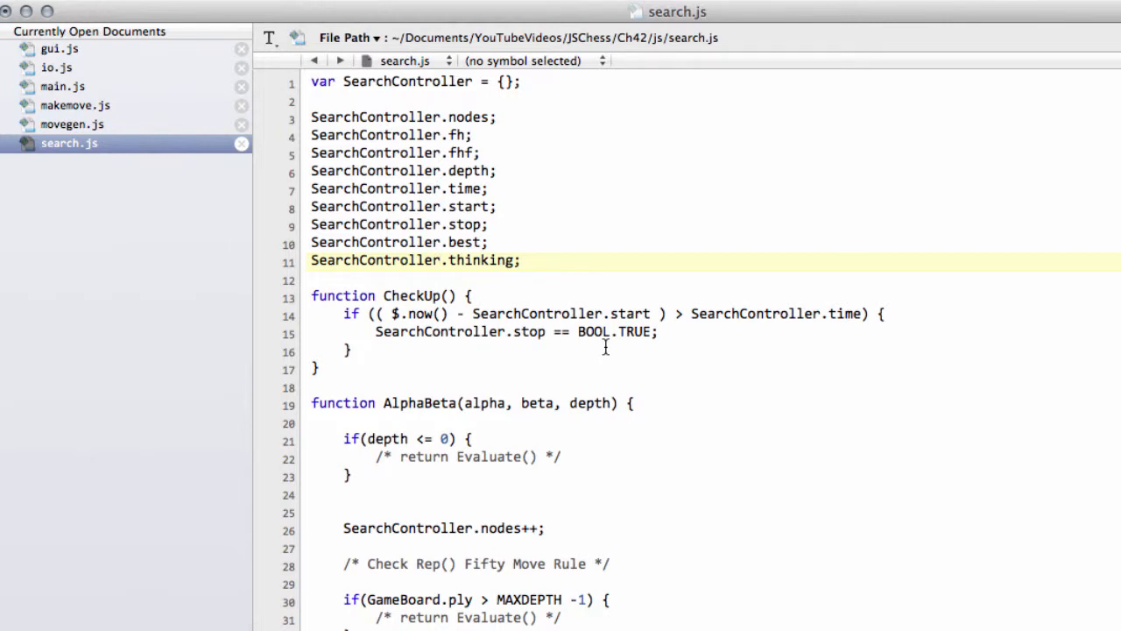
mouse_move(593, 382)
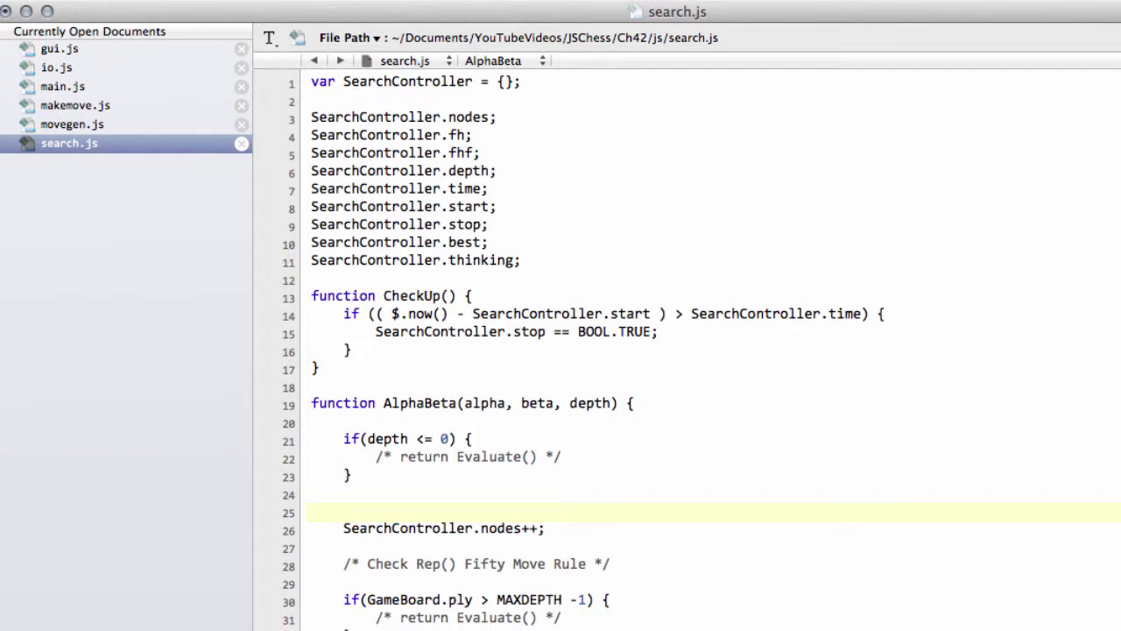
key(Return)
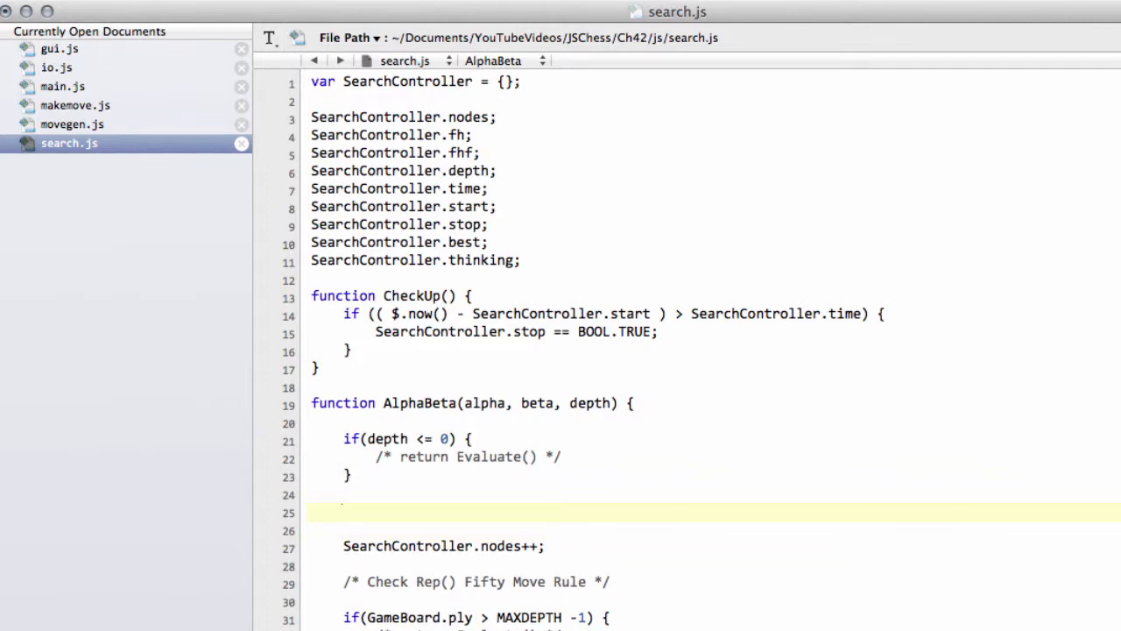
text(// 0000)
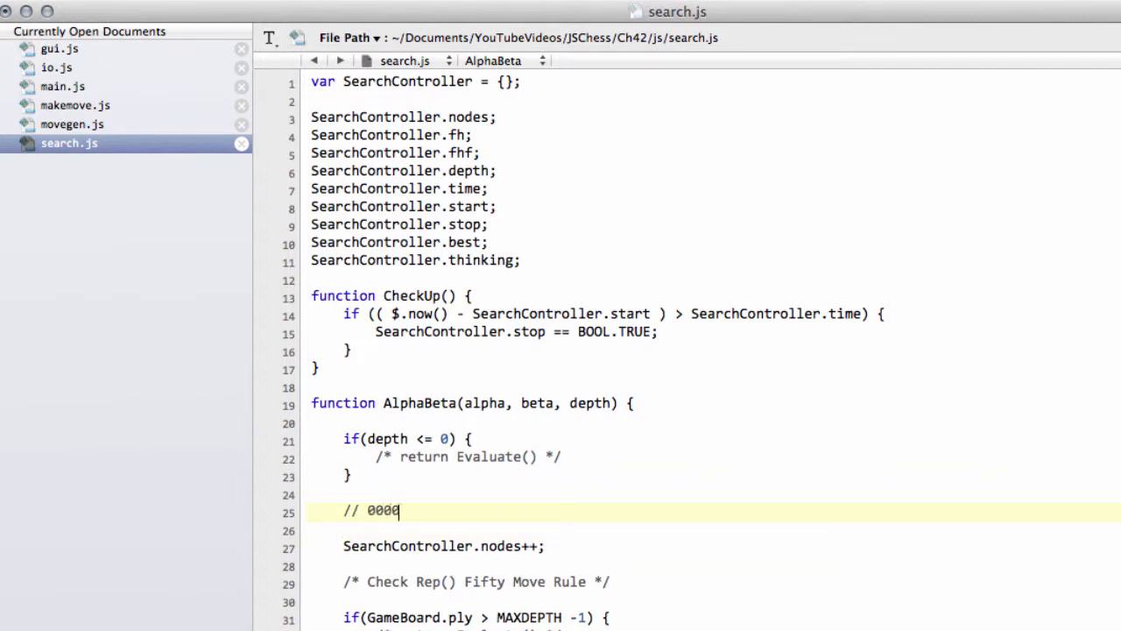
text(0000 000)
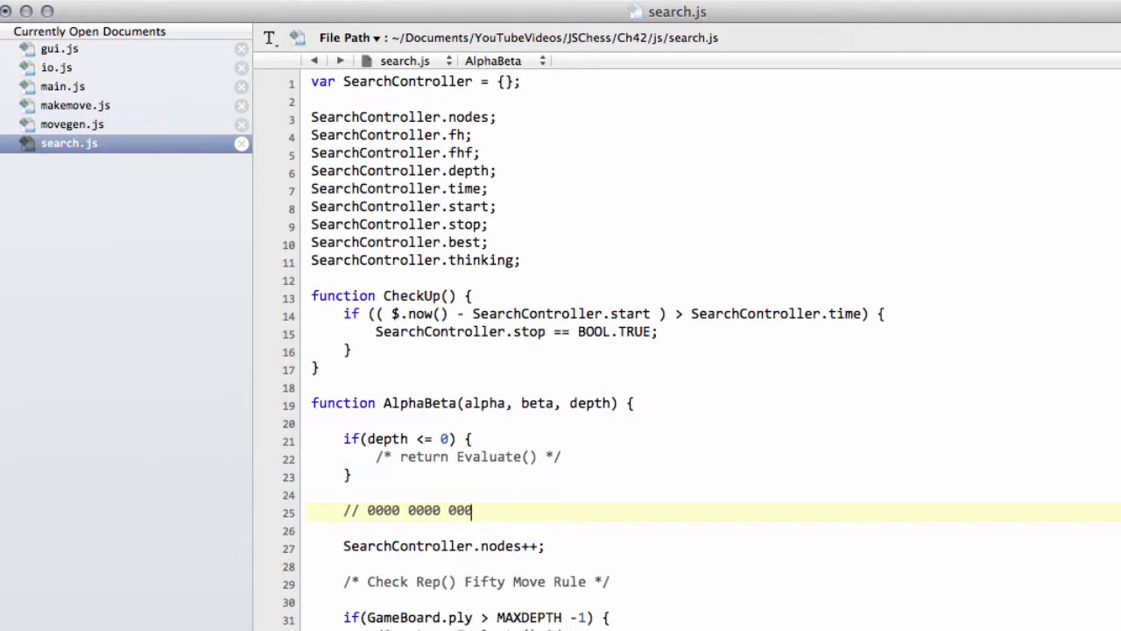
text(0)
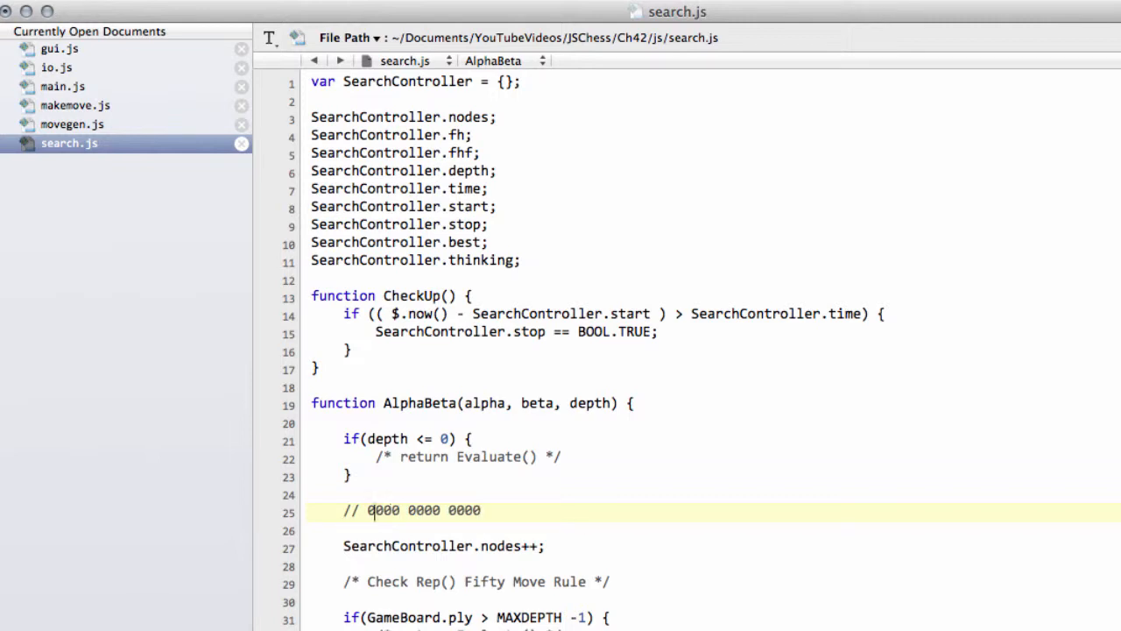
text(1)
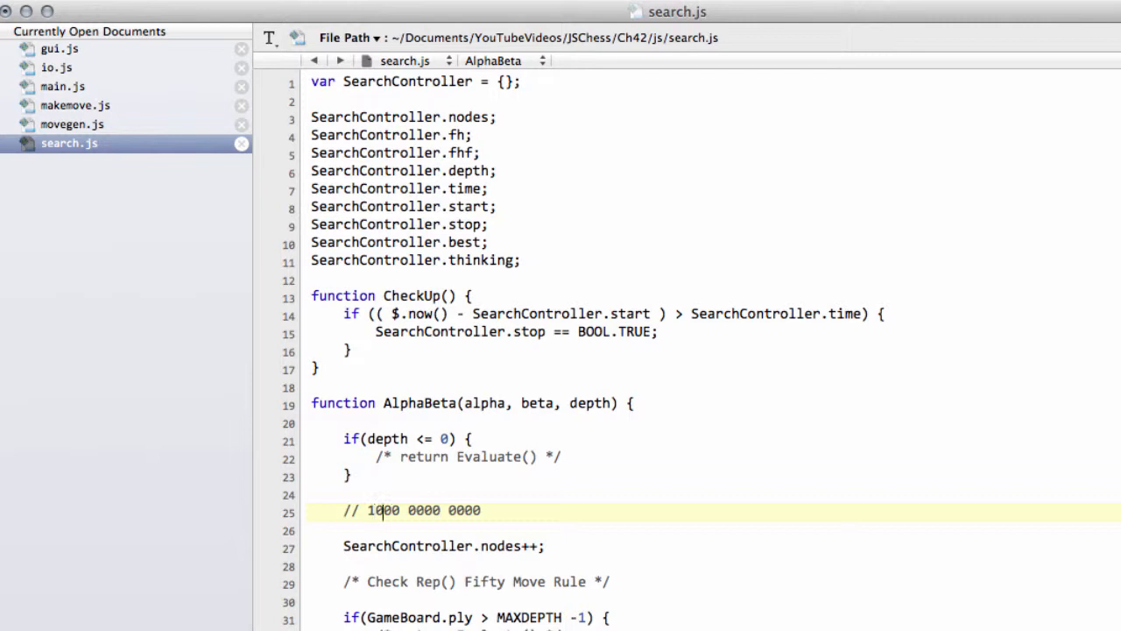
text(2)
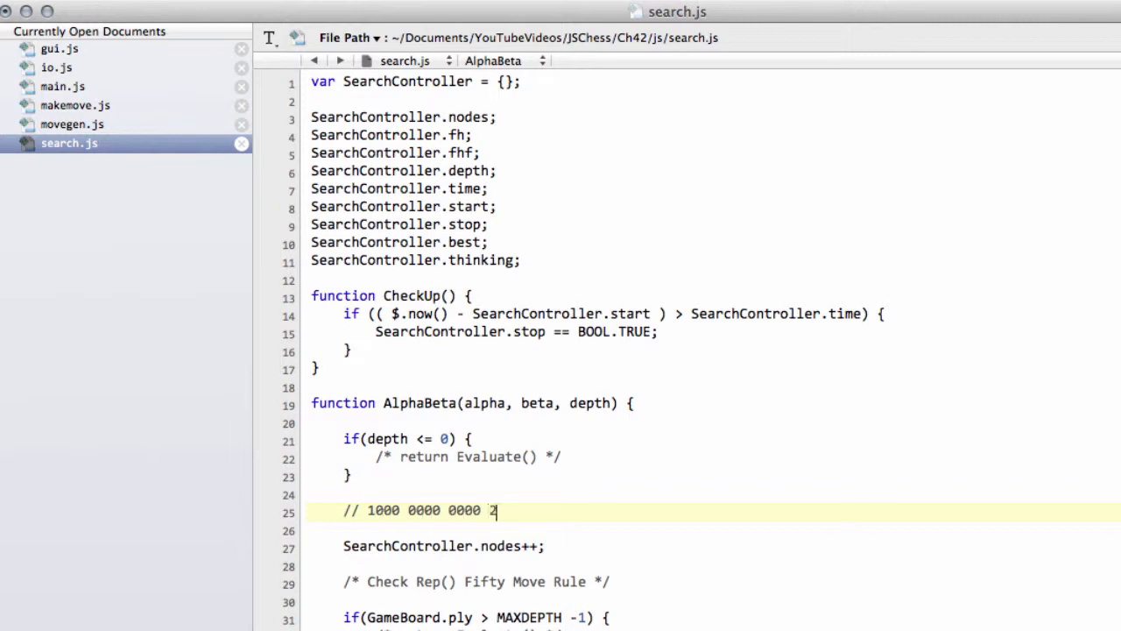
text(048)
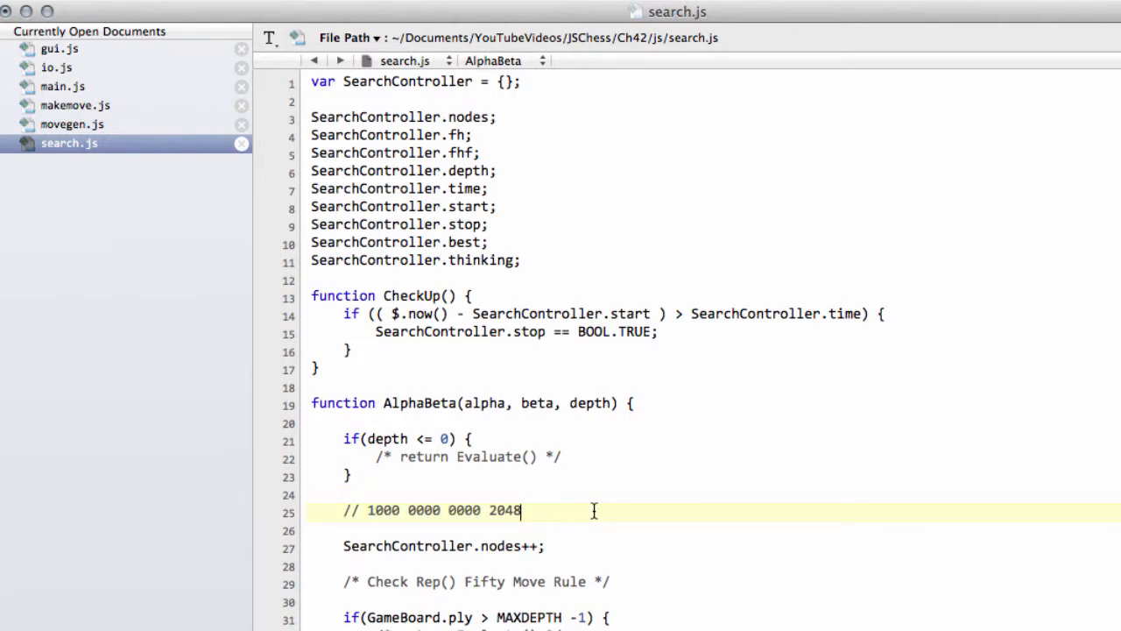
text(20477)
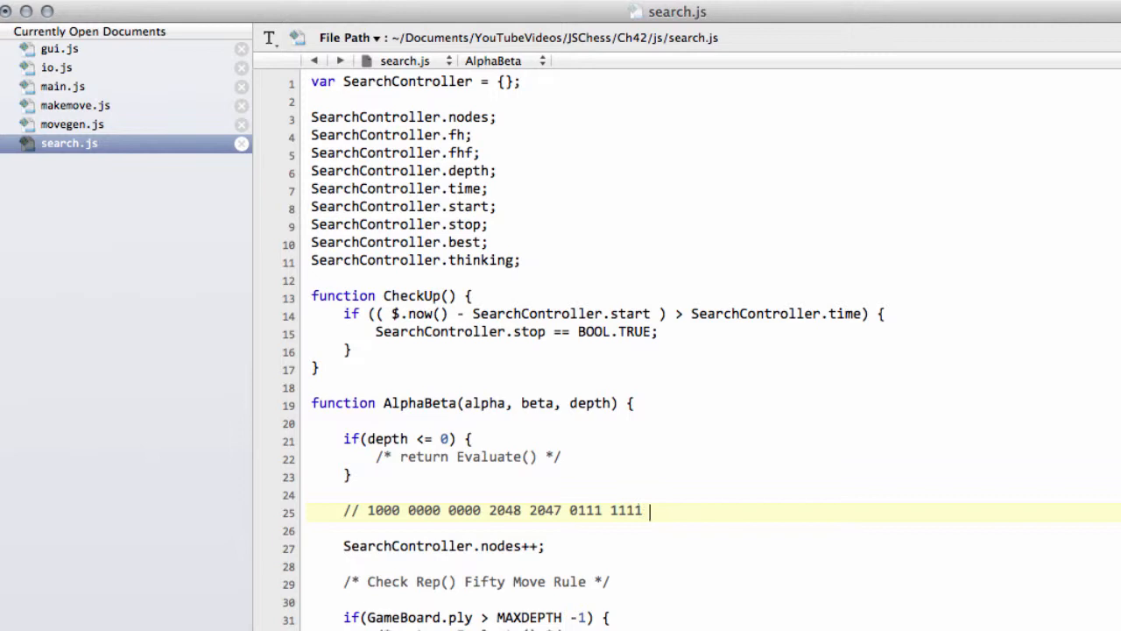
text(1111)
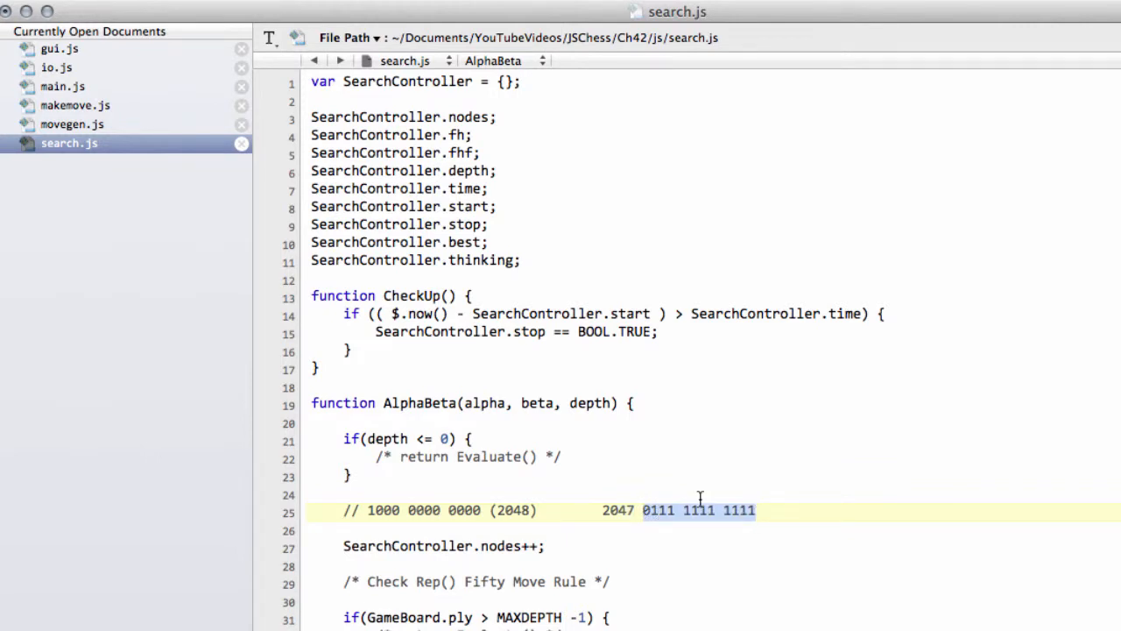
click(641, 510)
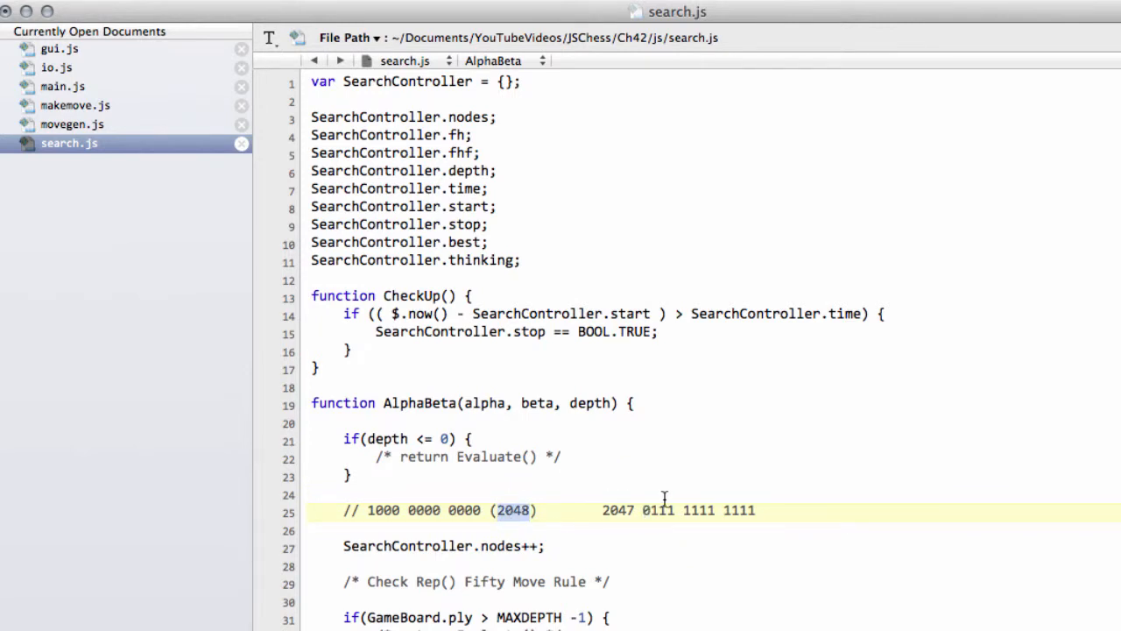
mouse_move(610, 480)
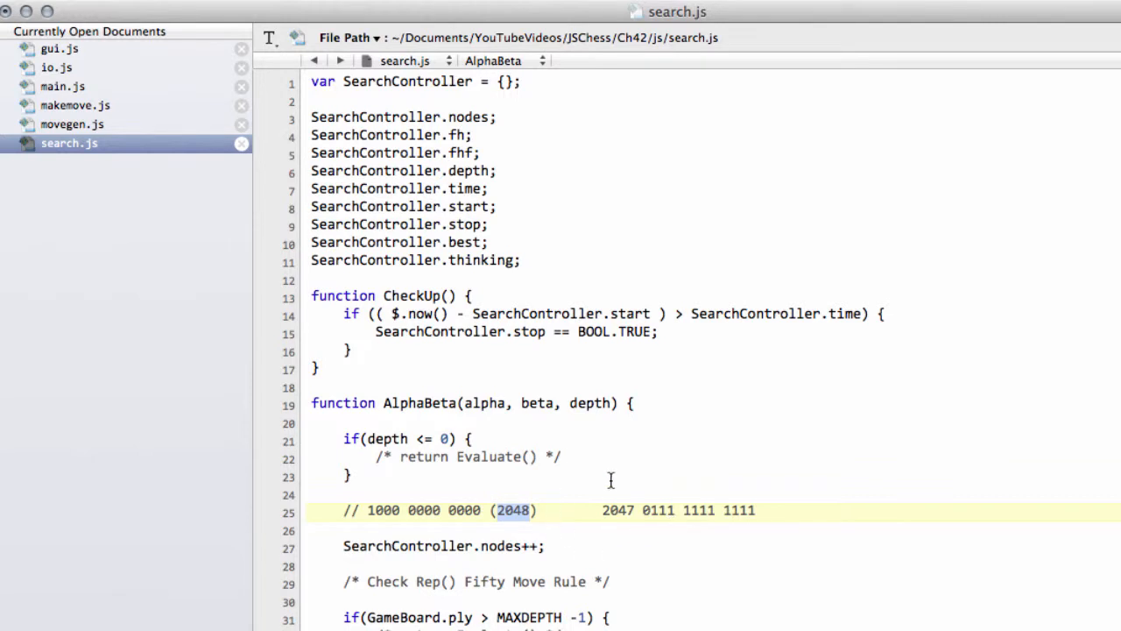
mouse_move(651, 512)
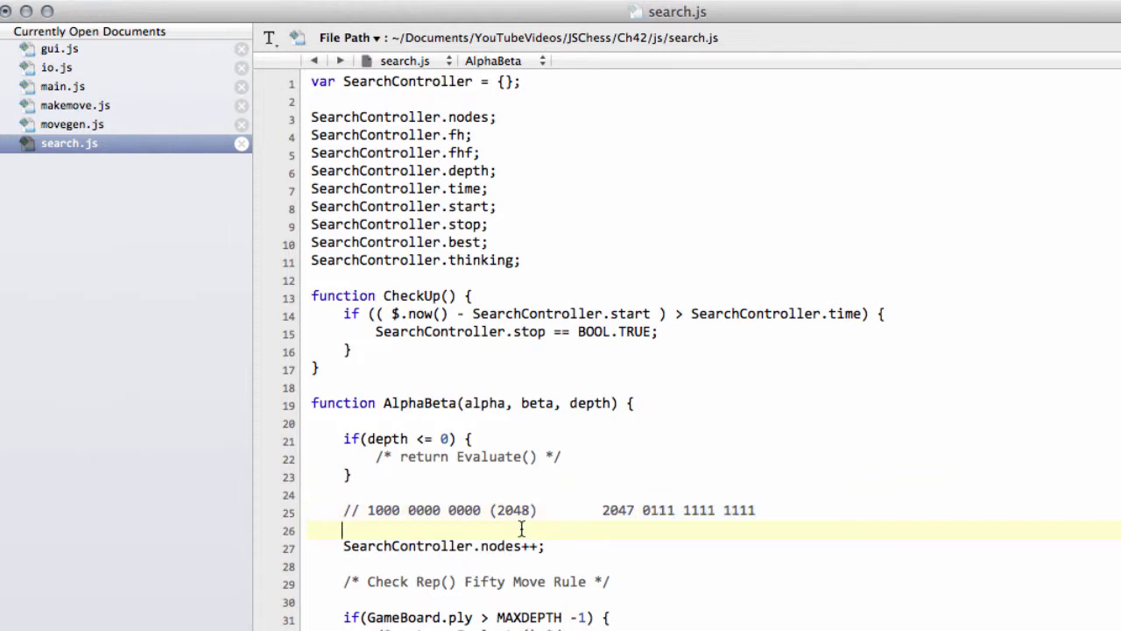
Write if ((SearchController.nodes & 2047) == 0) { CheckUp(); } in AlphaBeta.
text(if)
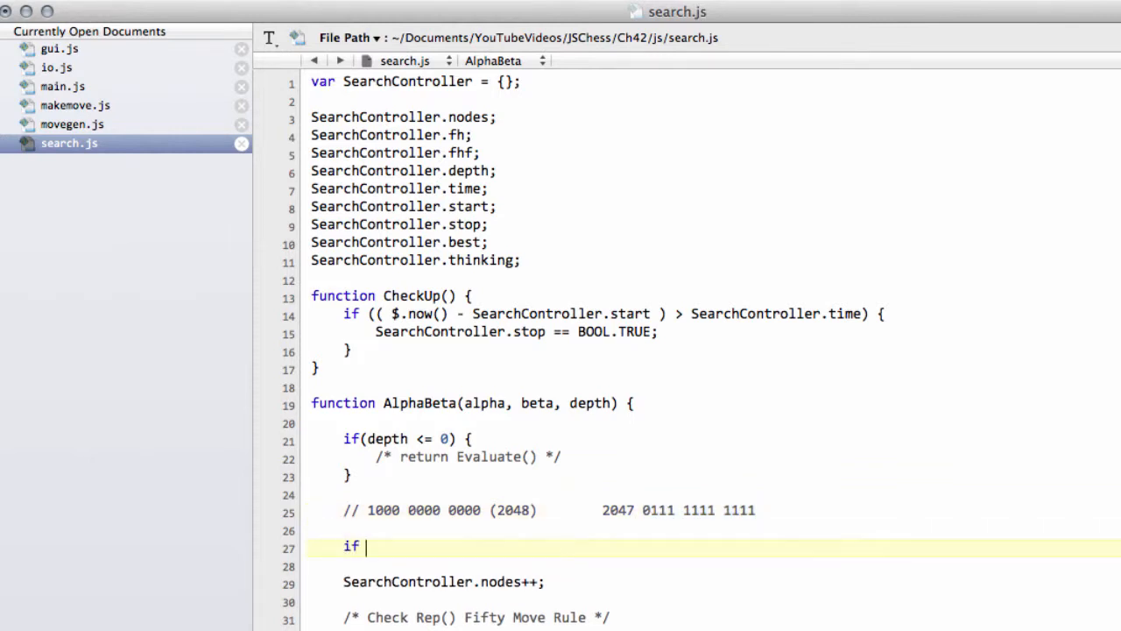
text(((SearchController.)
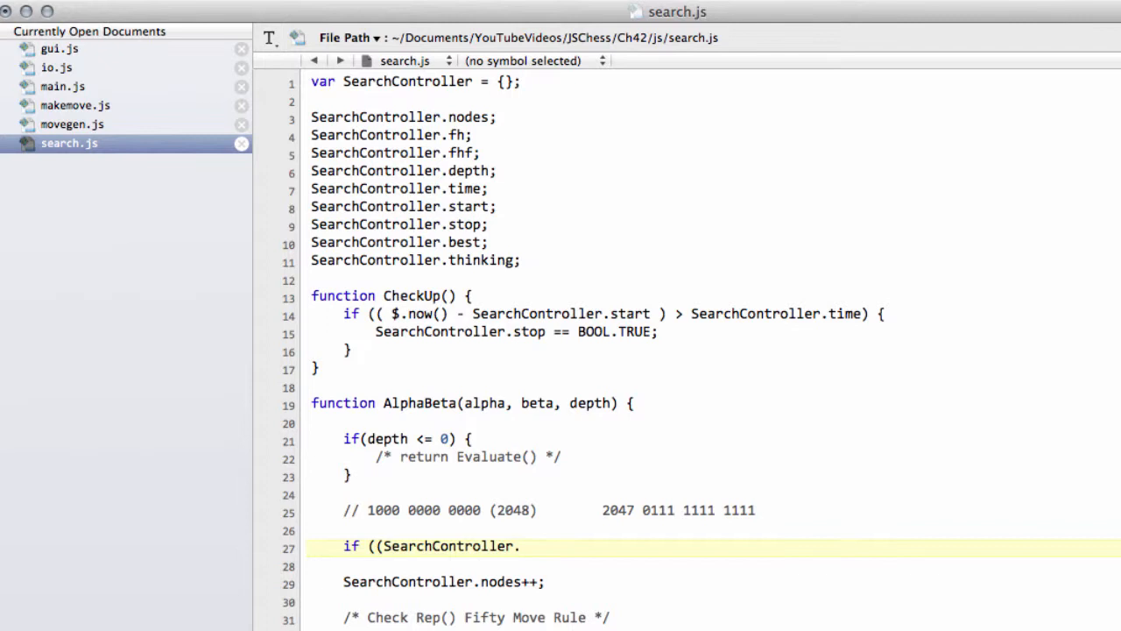
text(nodes &)
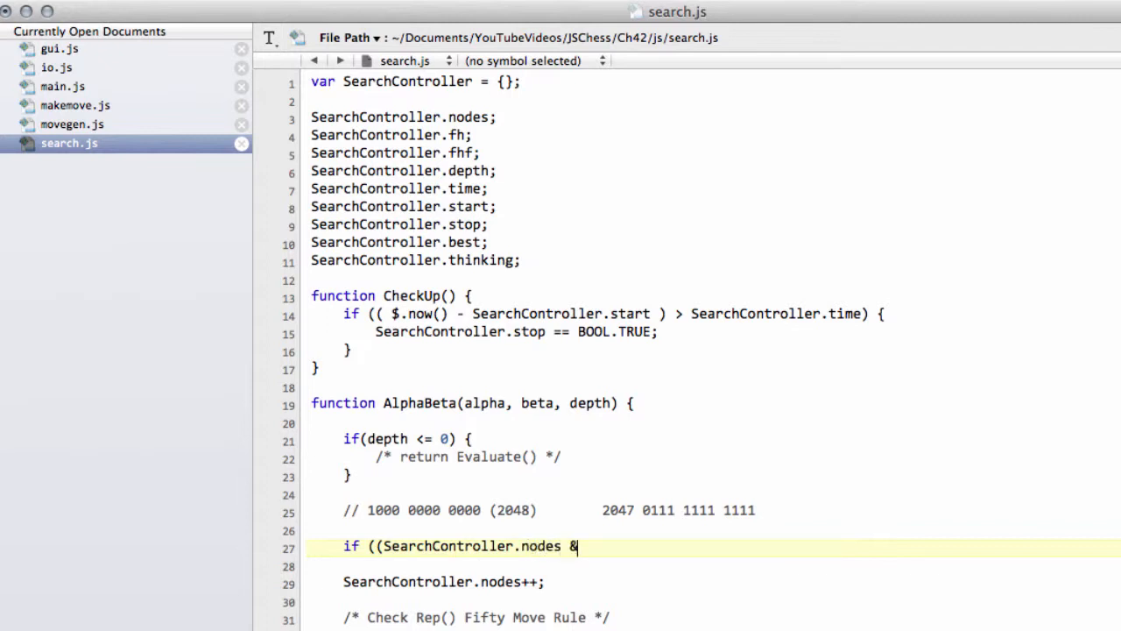
text(2047)
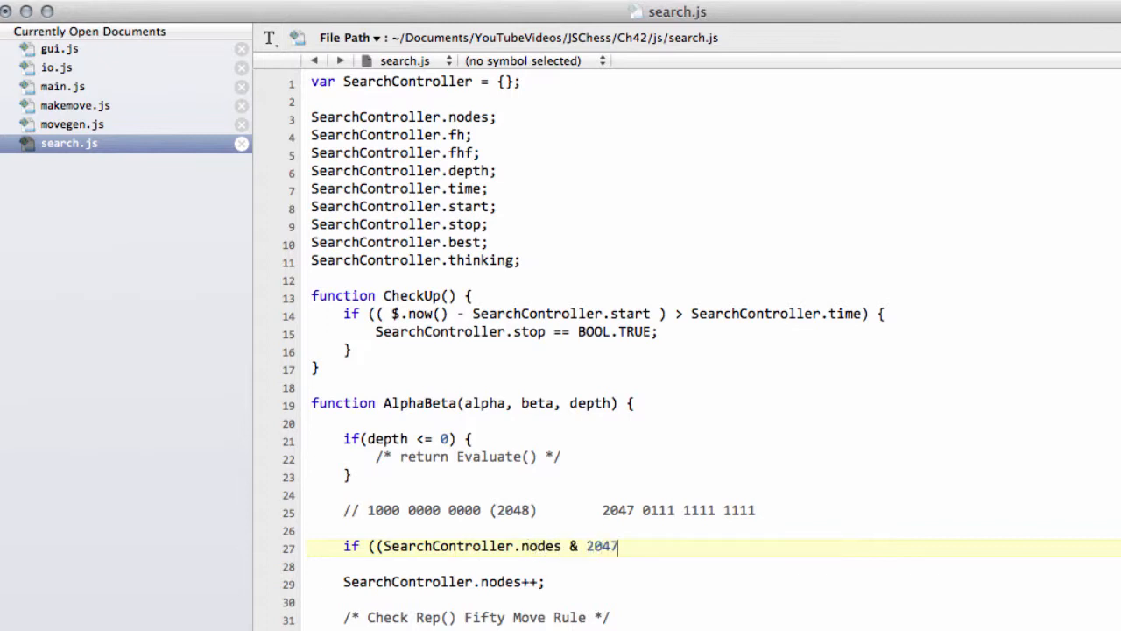
text() == 0) {)
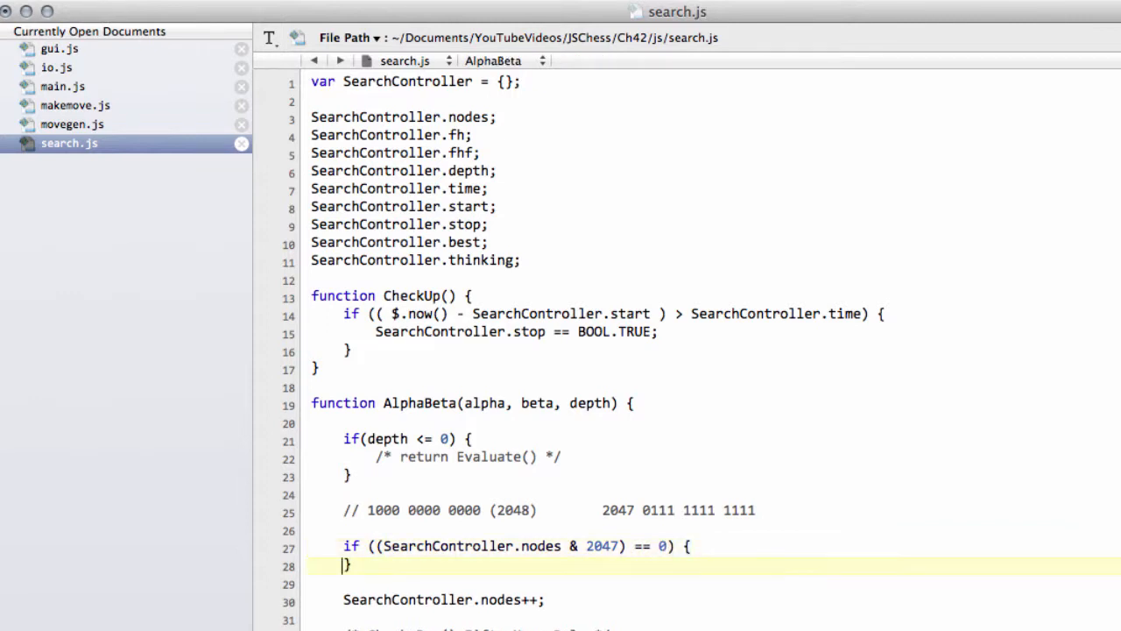
text(CheckU)
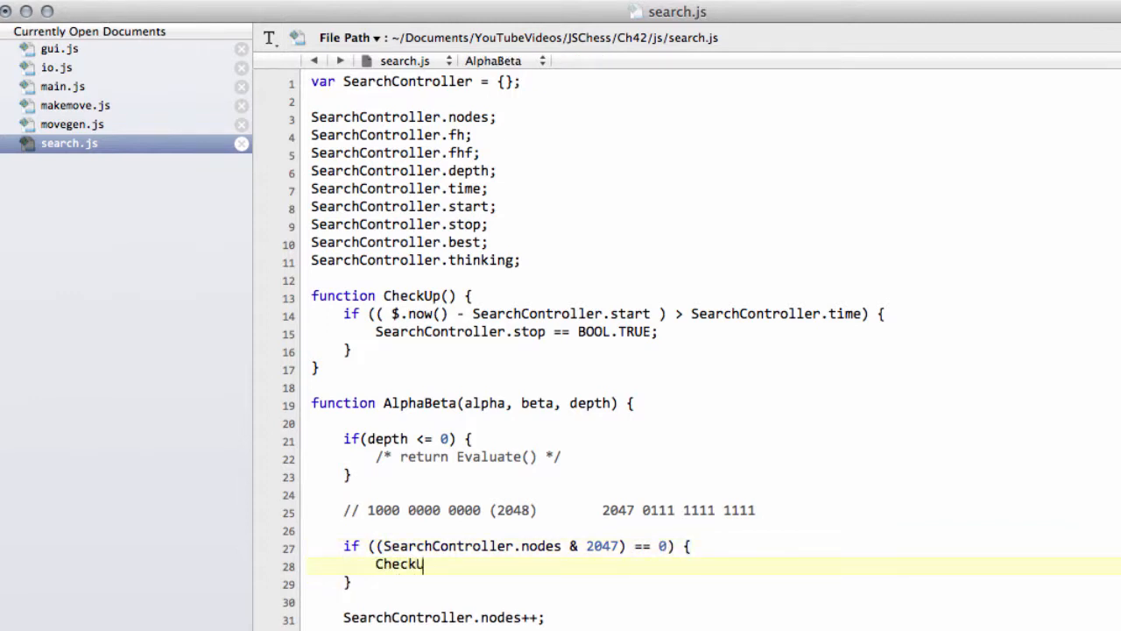
text(p)
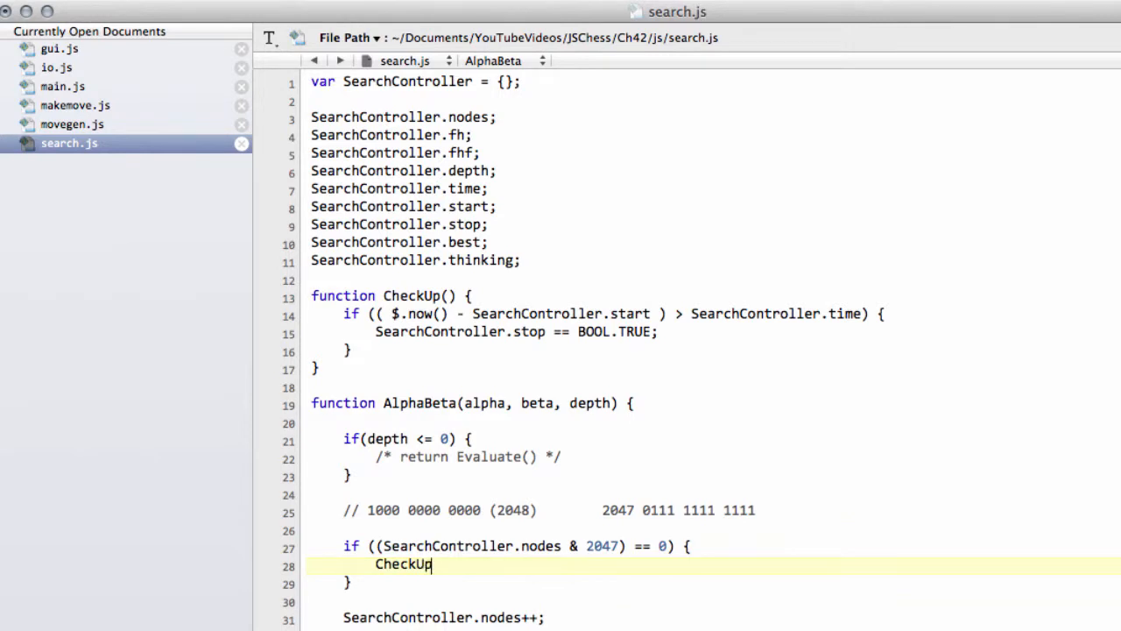
Remove the binary bit-mask comment line and move the cursor to just after CheckUp.
click(755, 512)
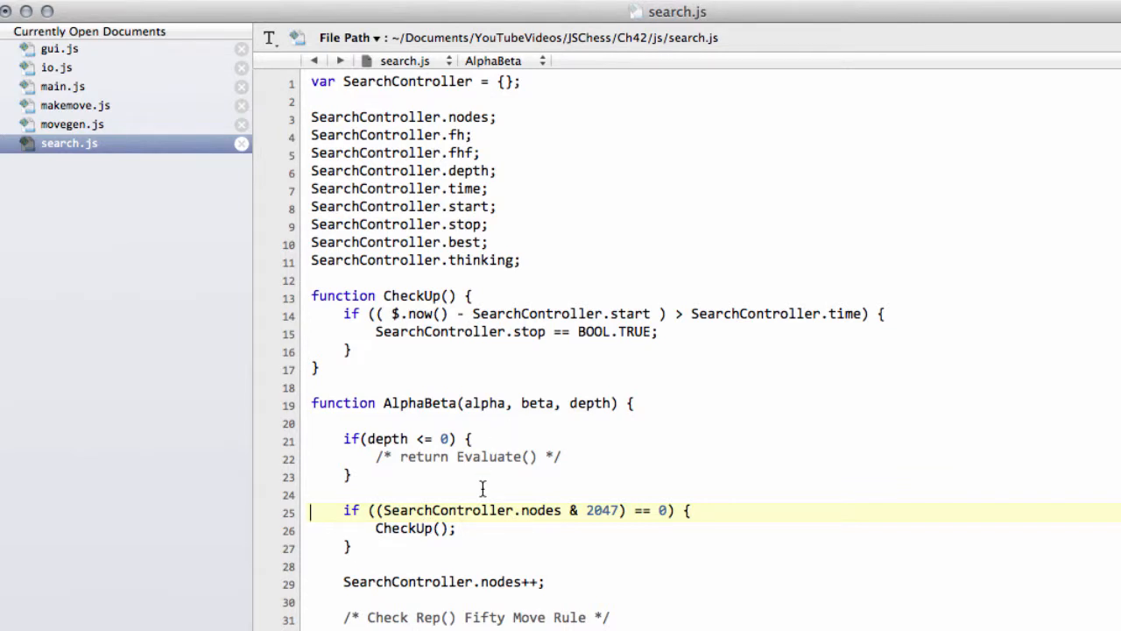
mouse_move(482, 519)
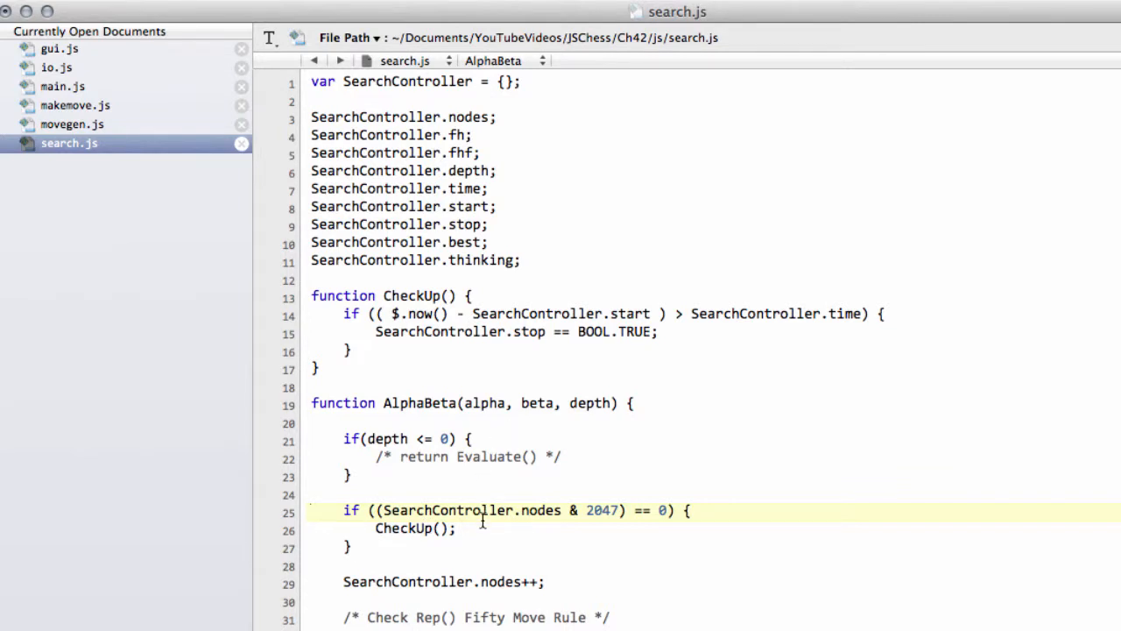
click(312, 512)
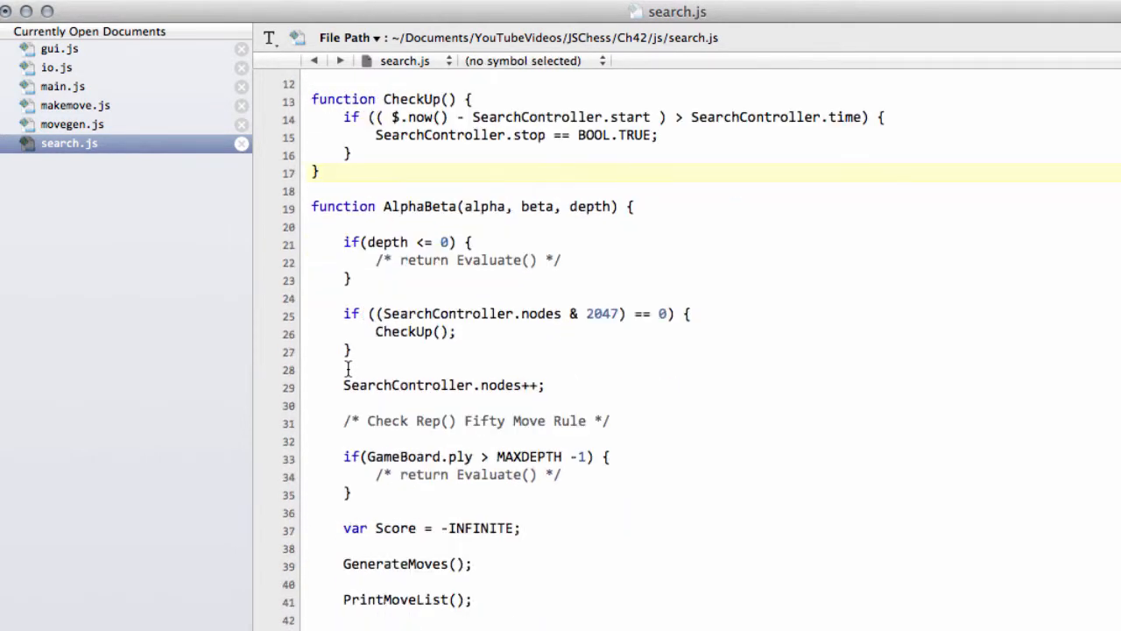
Declare function IsRepetition() { below CheckUp, correcting the misspelled name.
scroll(up, 3)
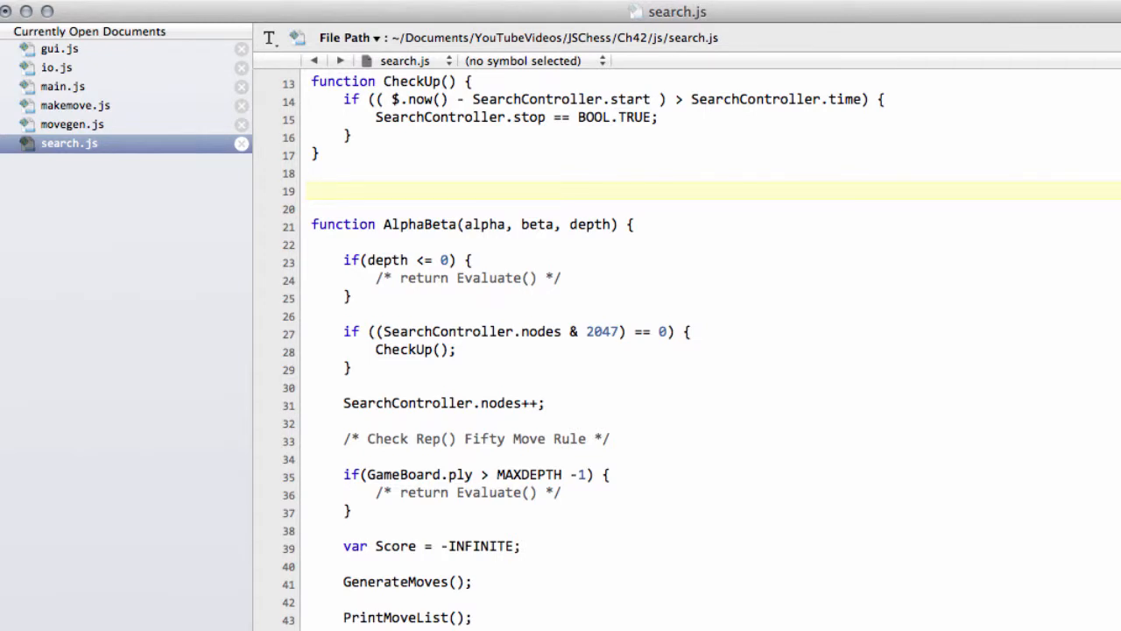
text(function)
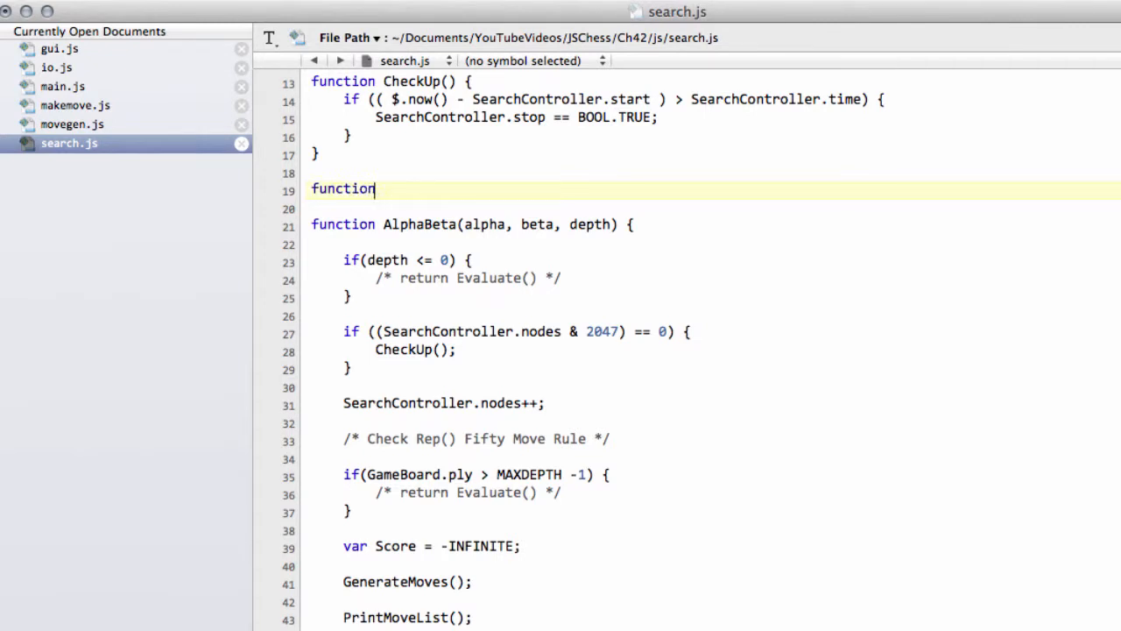
text(IsRe)
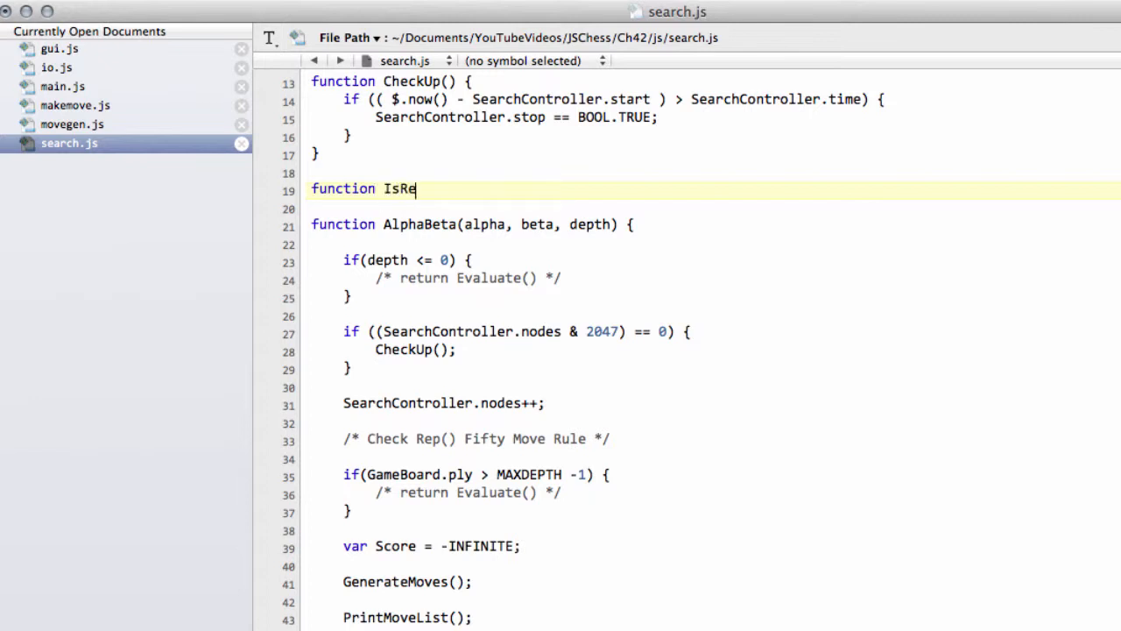
text(petiito)
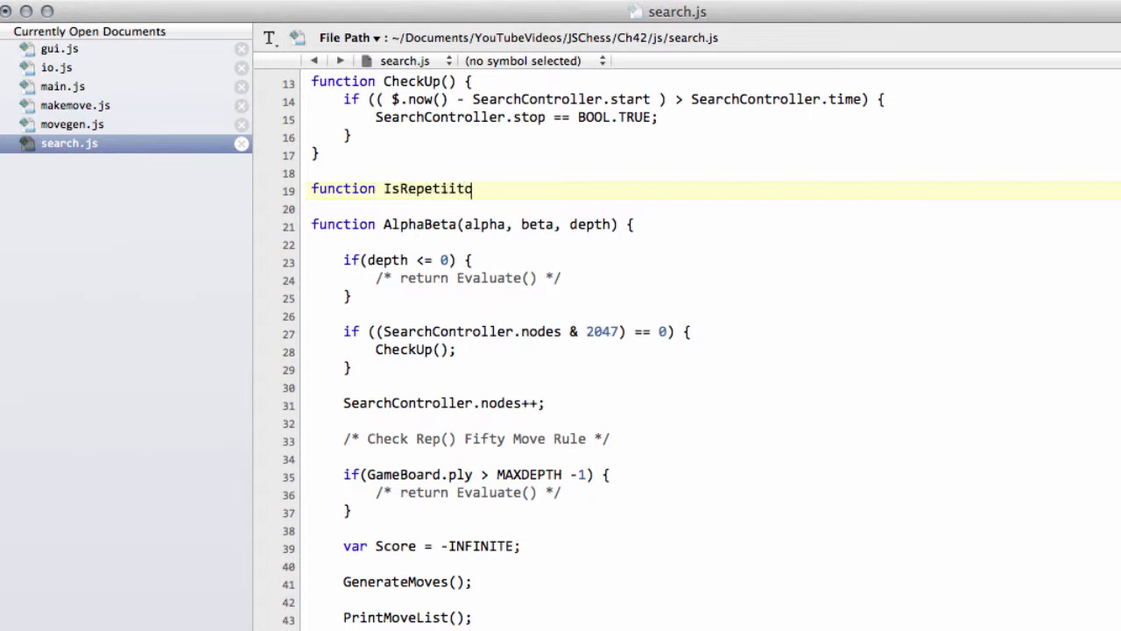
key(Backspace)
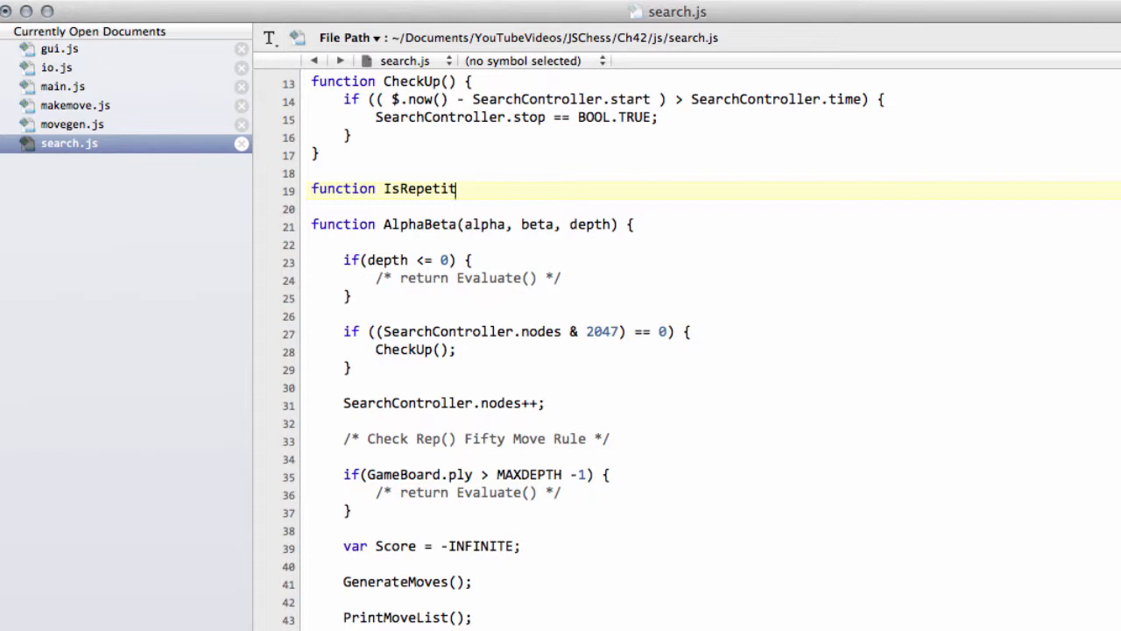
text(ion() {)
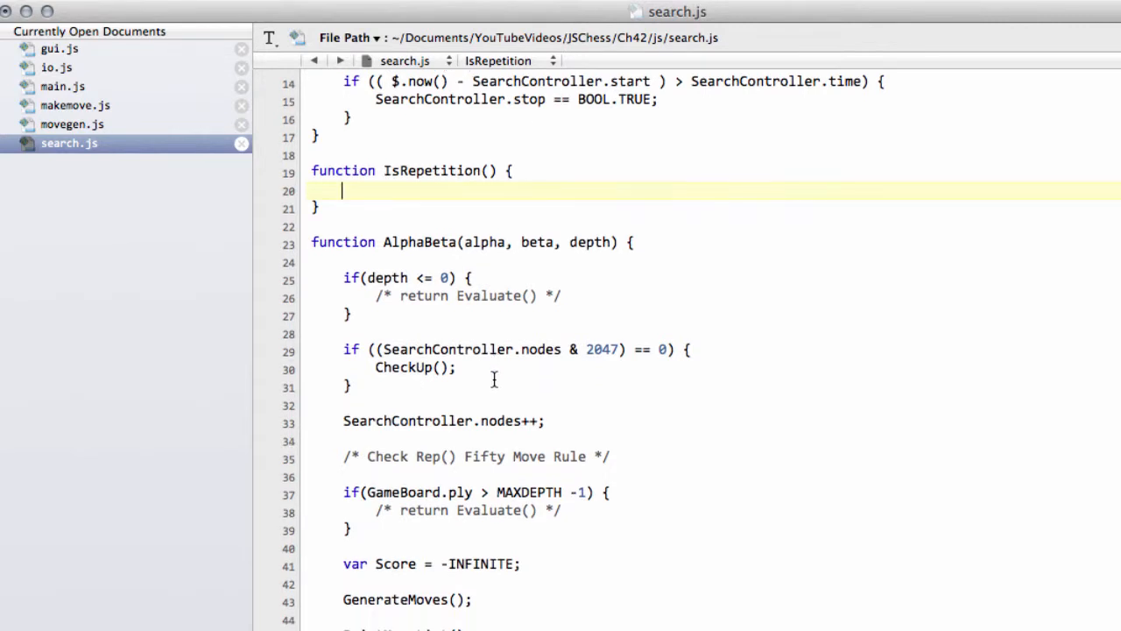
Position the cursor inside the empty IsRepetition body.
scroll(up, 3)
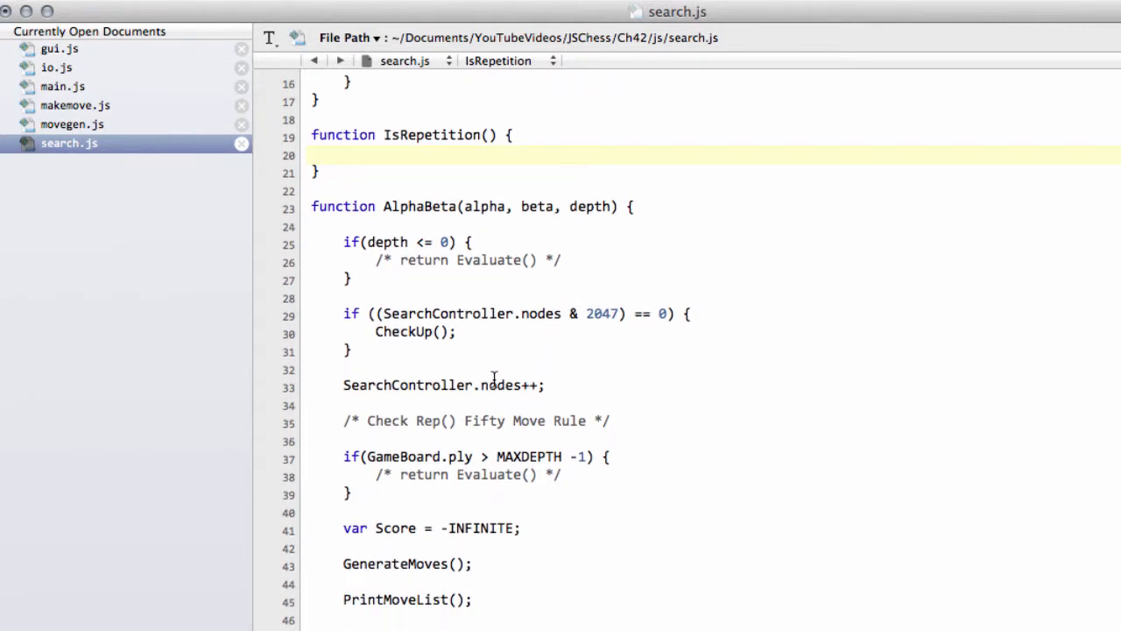
click(347, 154)
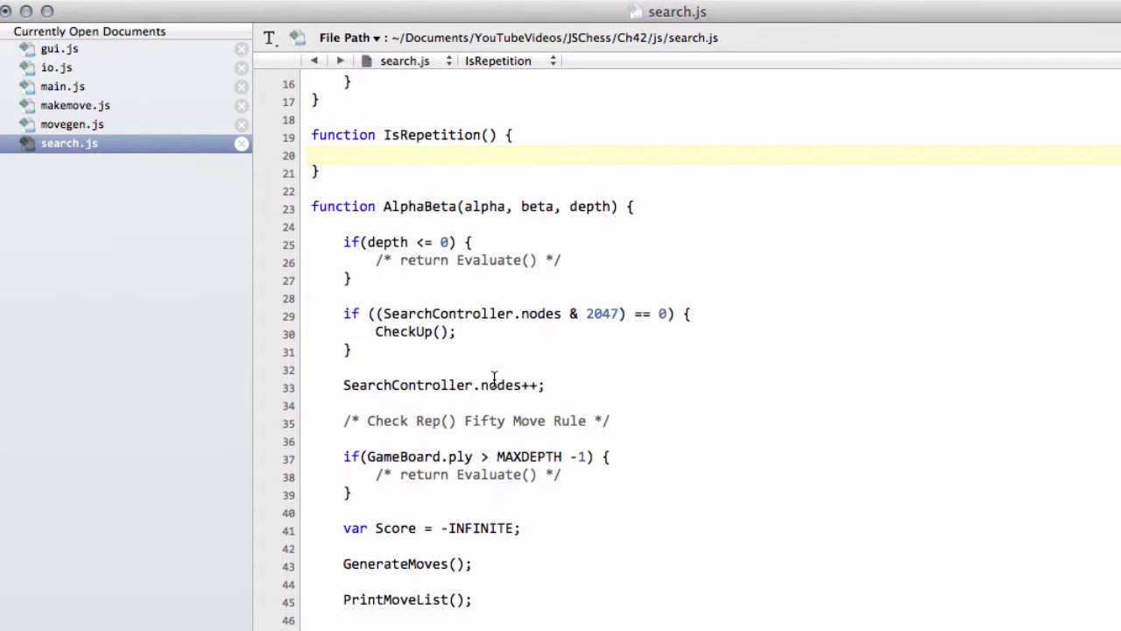
click(344, 154)
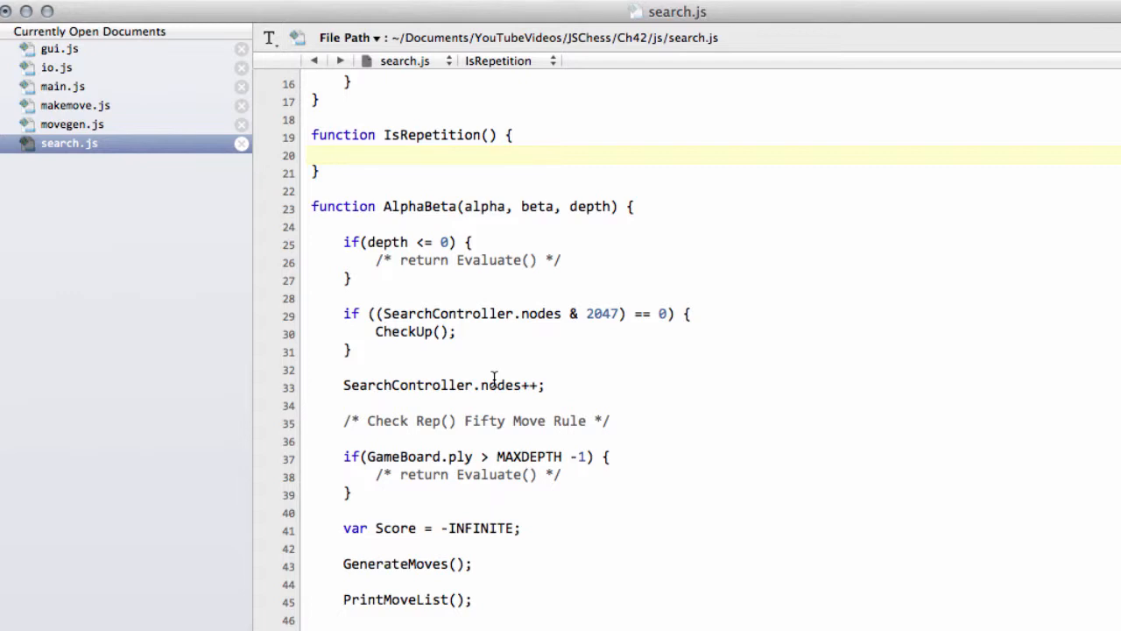
click(347, 154)
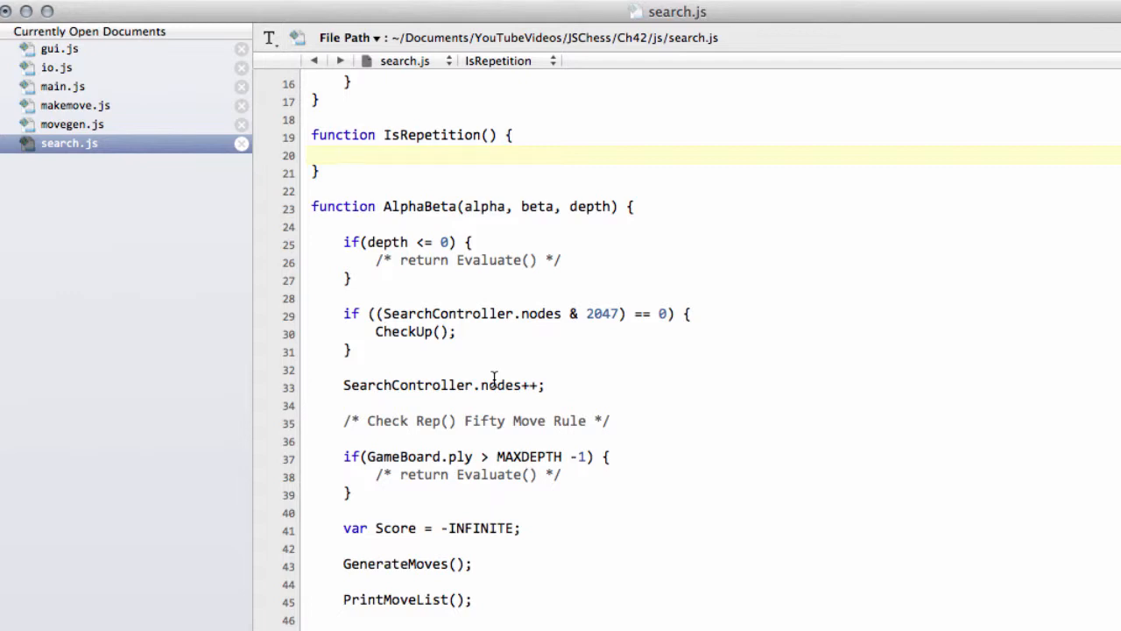
click(347, 154)
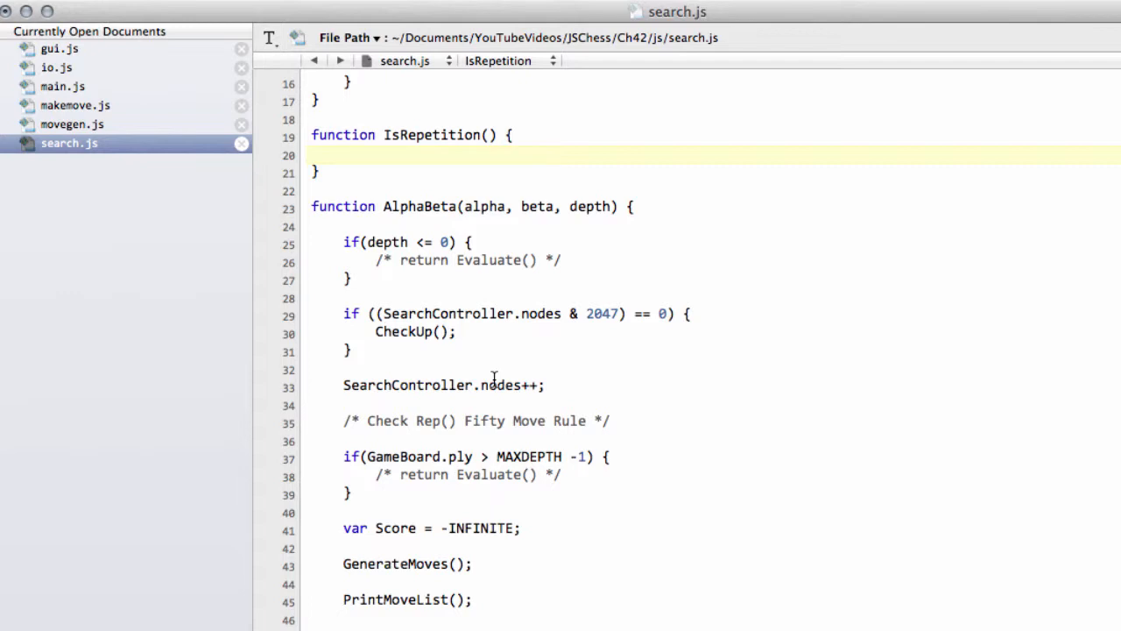
click(344, 154)
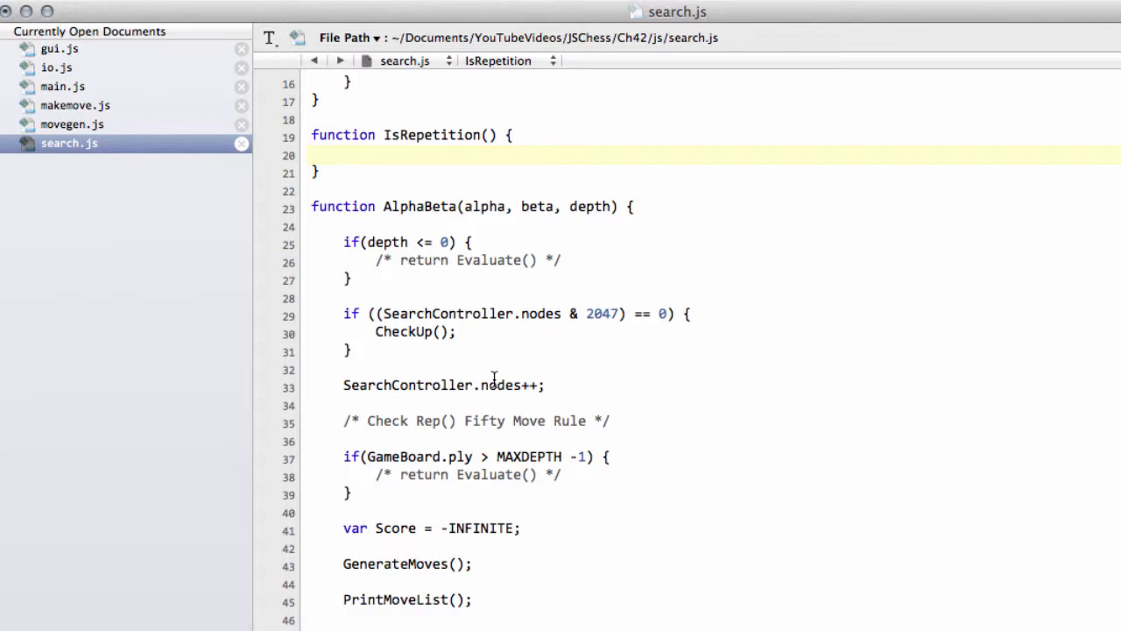
click(344, 154)
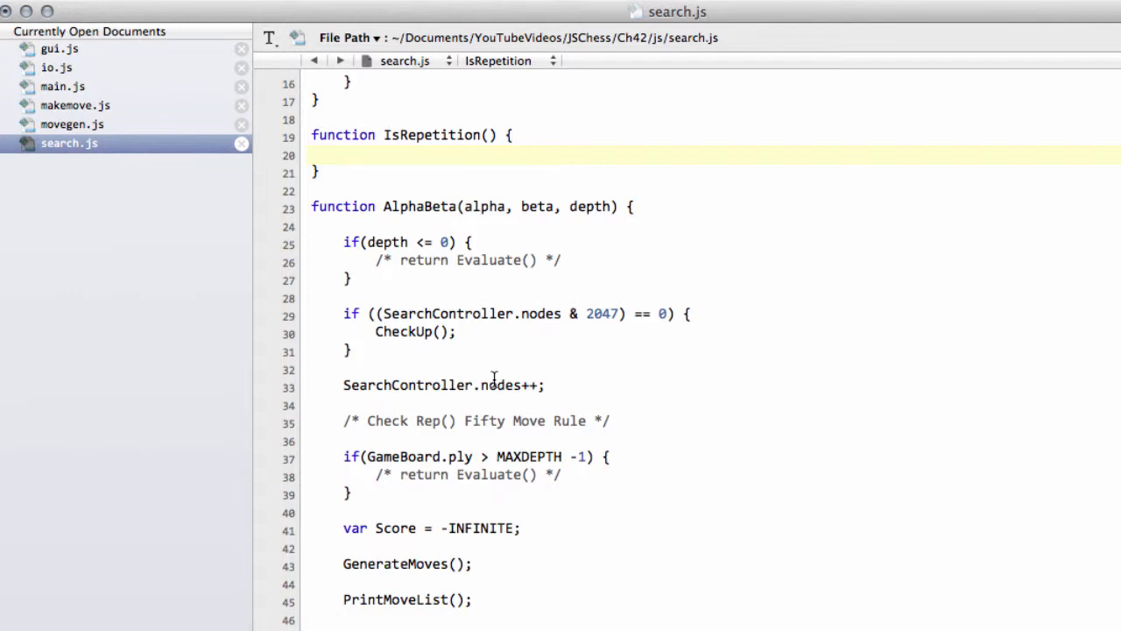
click(343, 155)
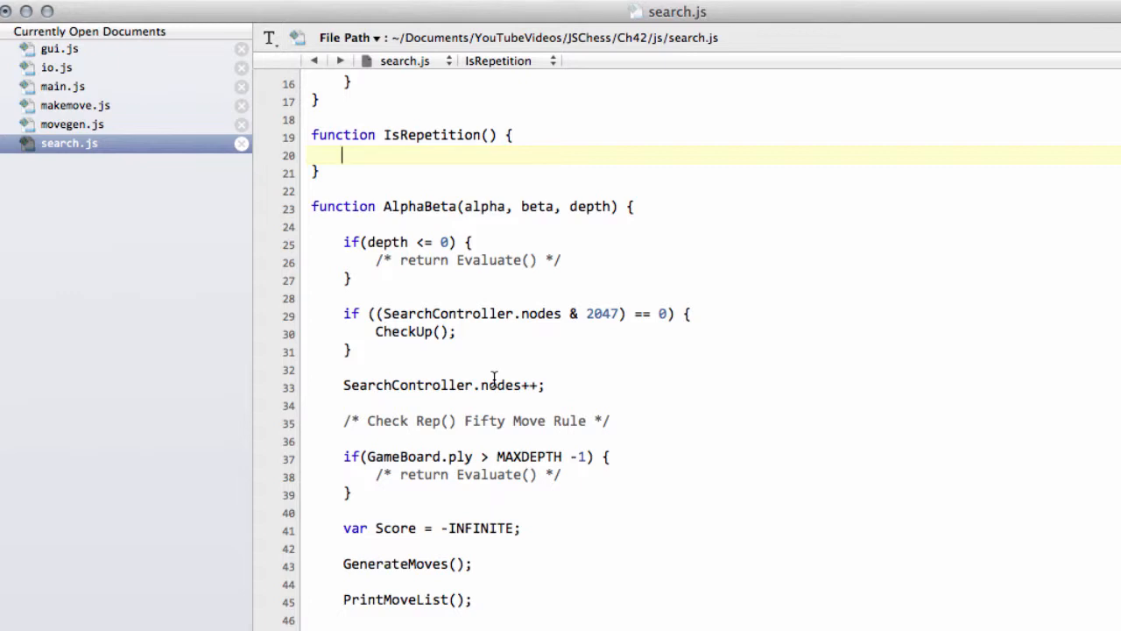
Declare var index and start the for loop at GameBoard.hisPly - GameBoard.fiftyMove.
text(var index = 0;)
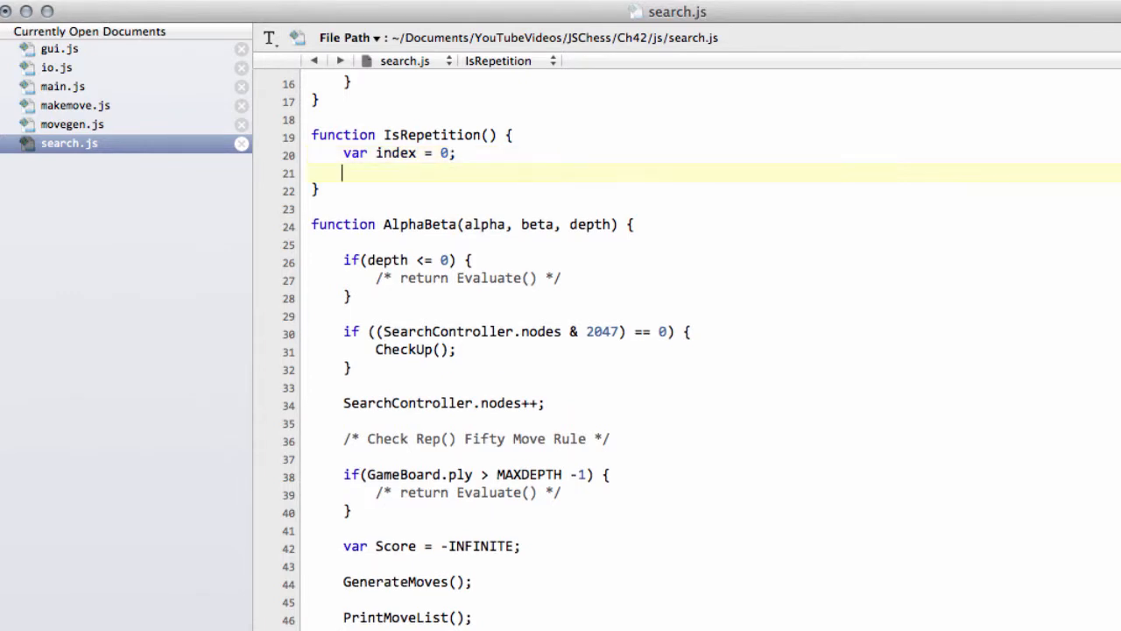
text(for(iundex)
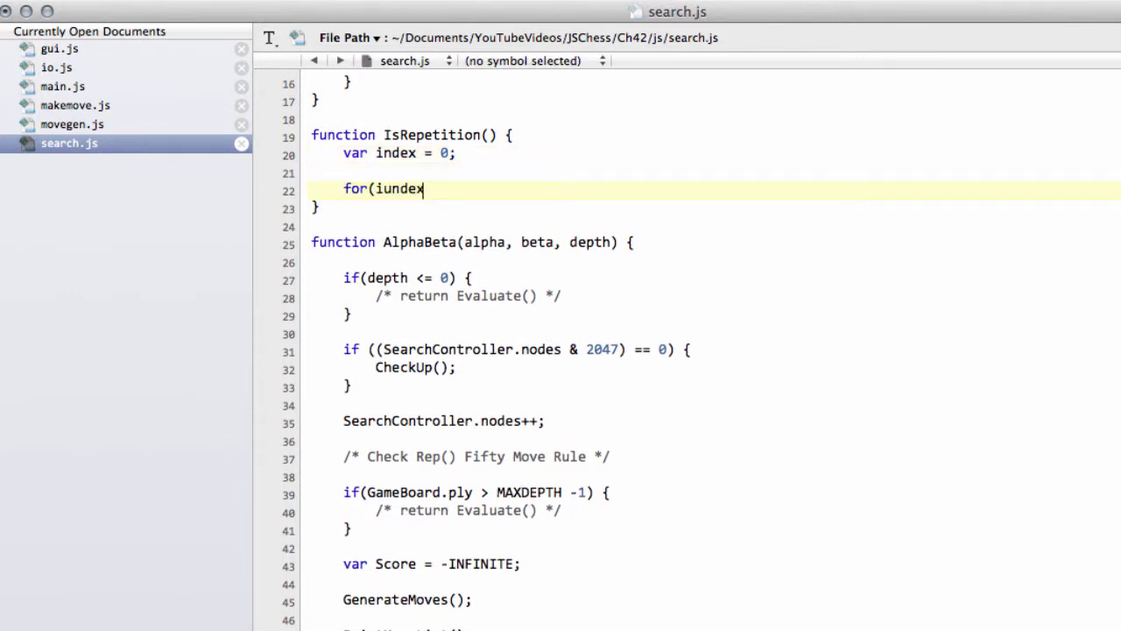
text(index =)
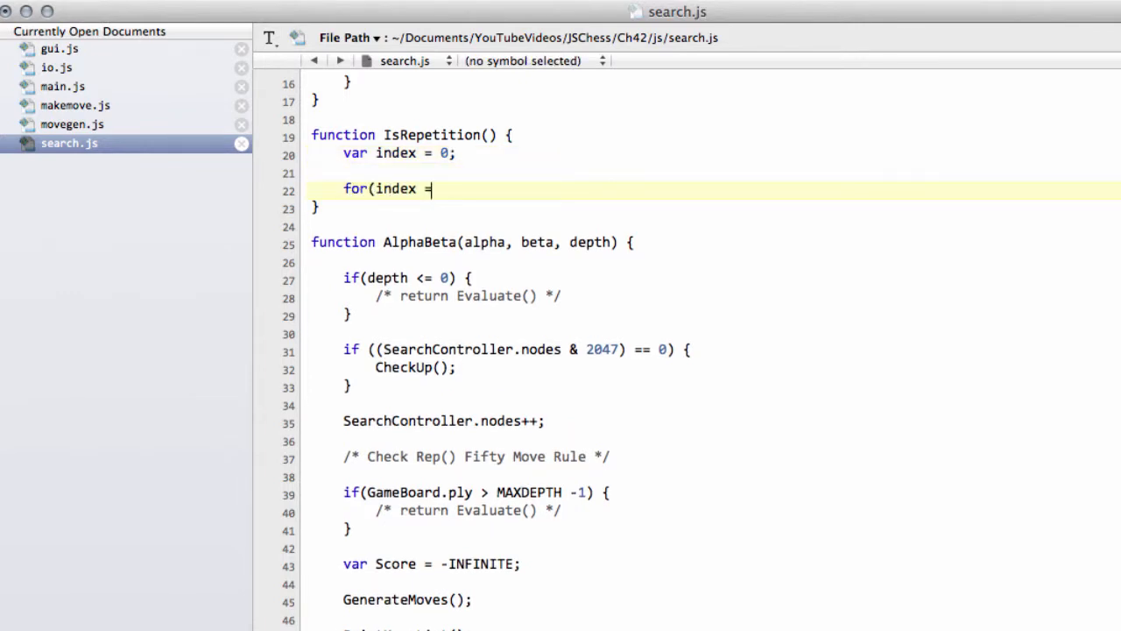
text(GameBOa)
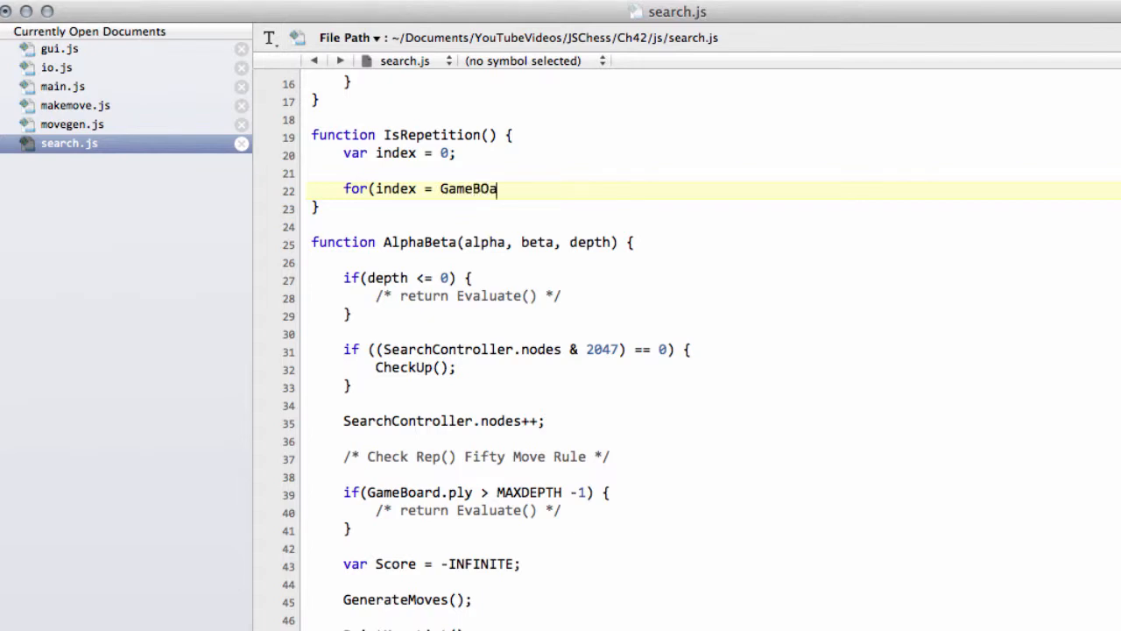
text(rd.)
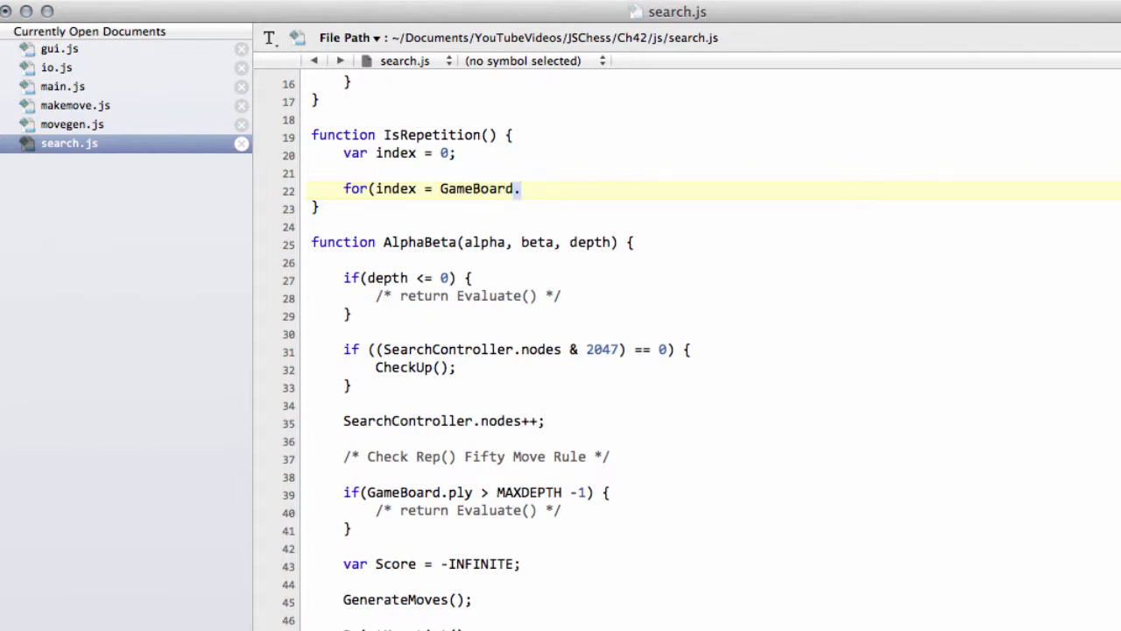
double_click(477, 189)
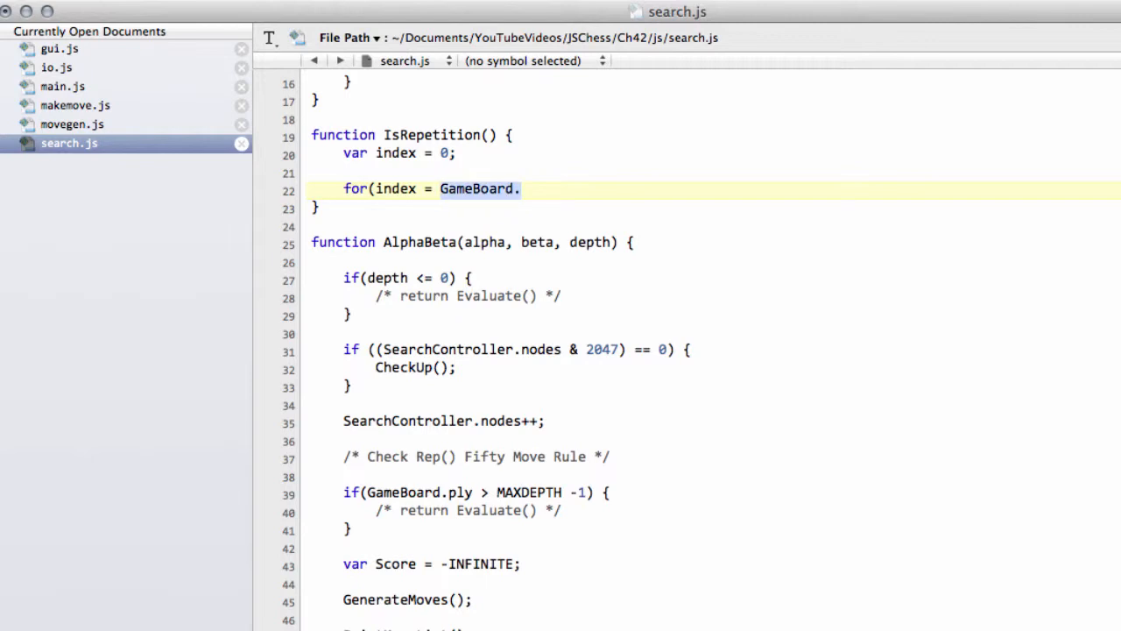
click(522, 189)
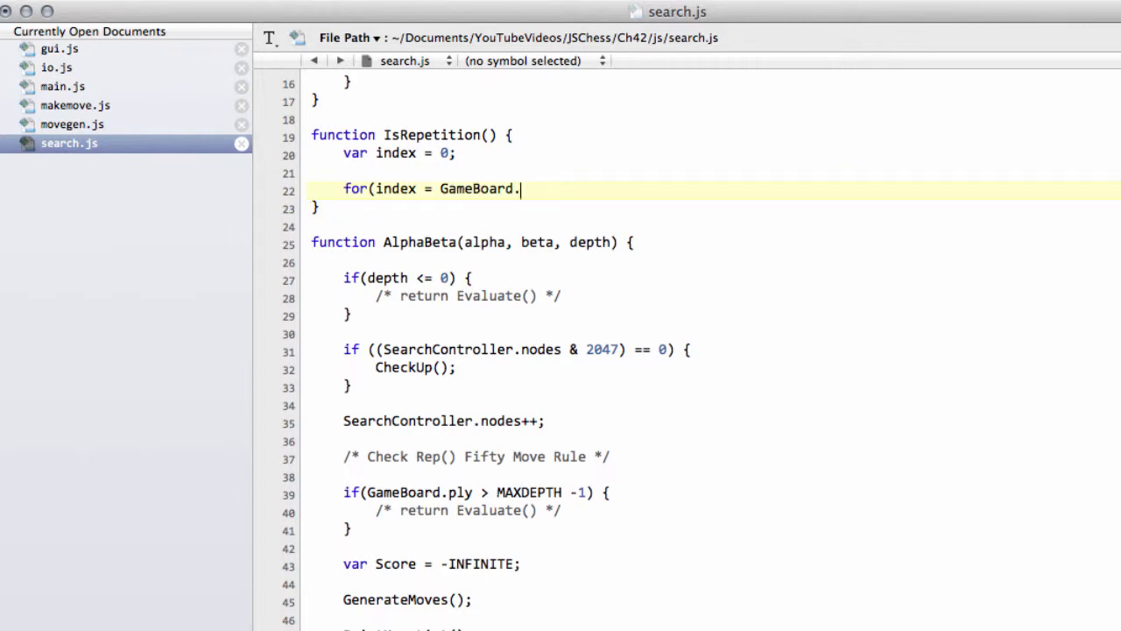
text(hisPly - GameBoard.)
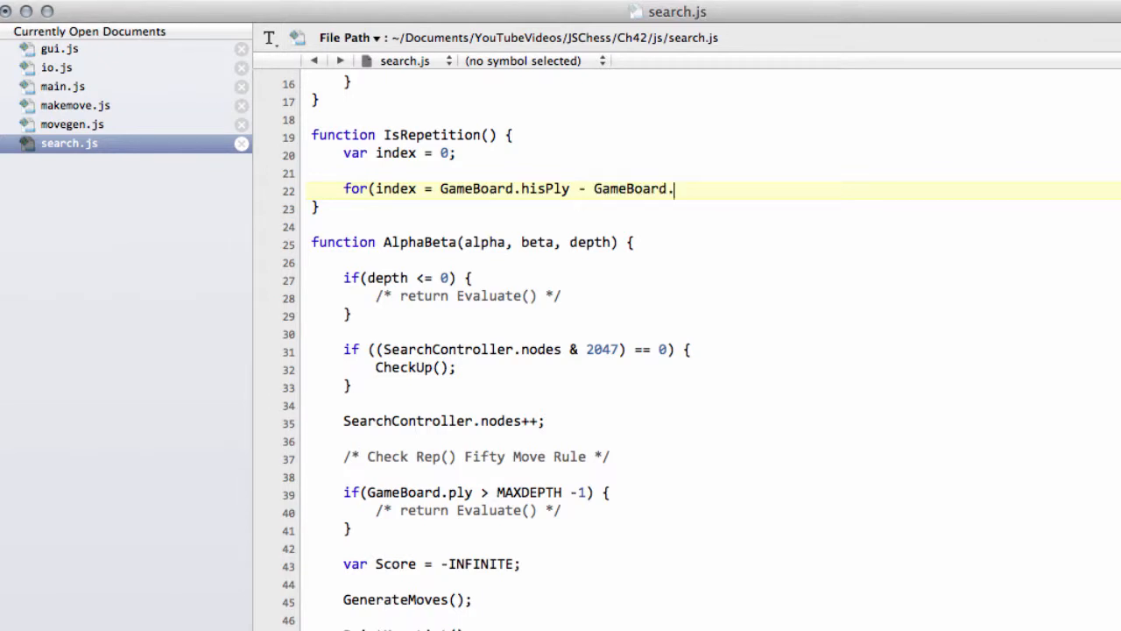
text(fiftyM)
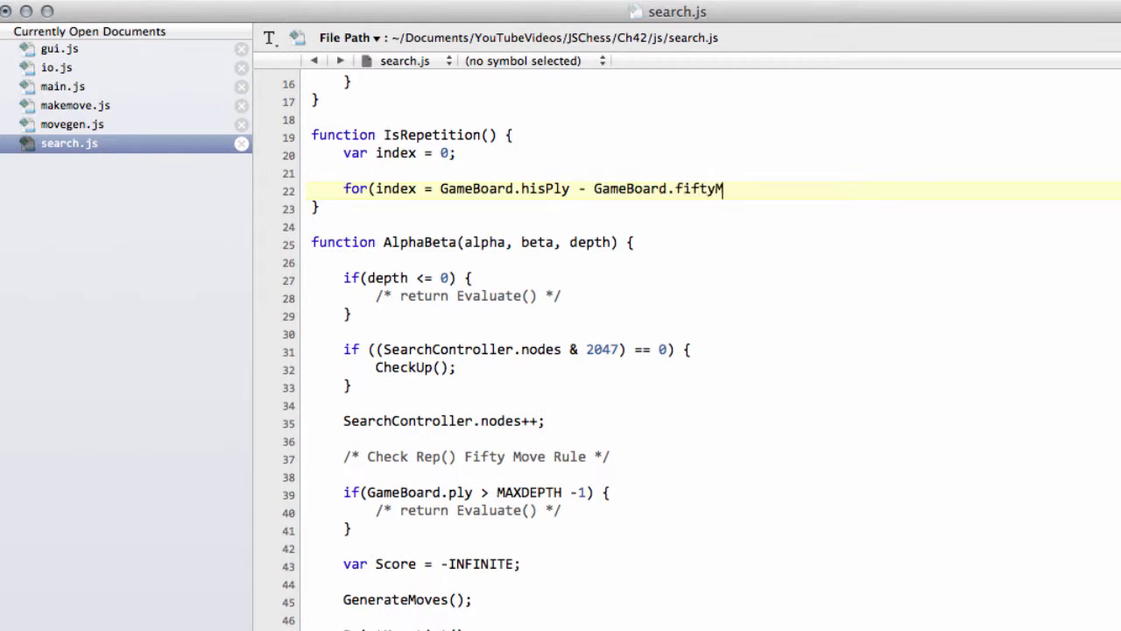
text(ove)
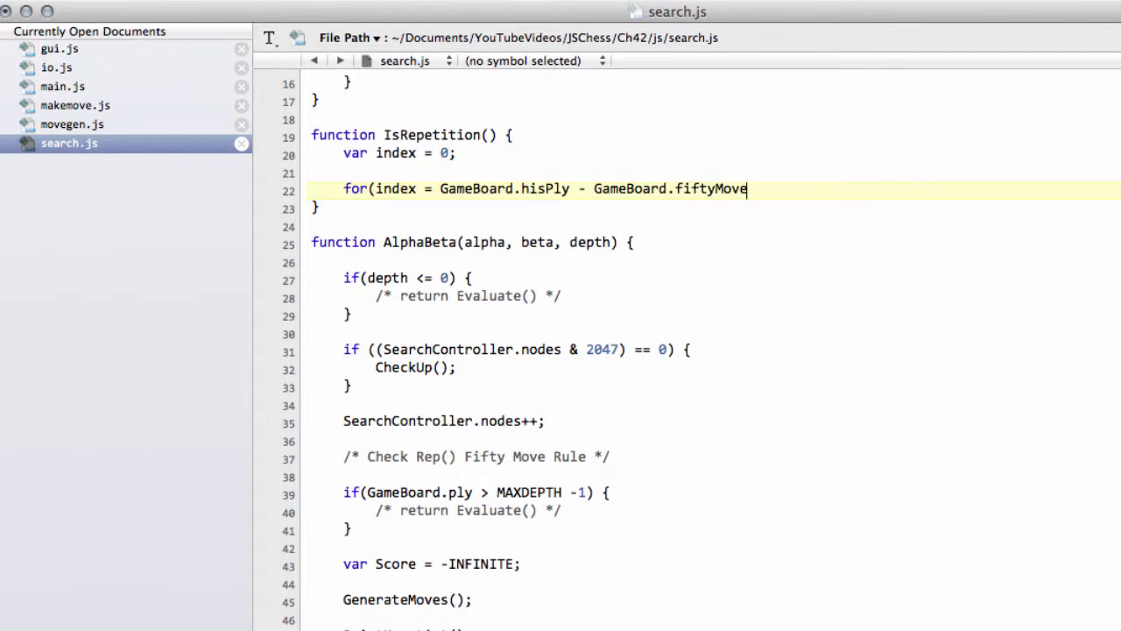
text(; index <)
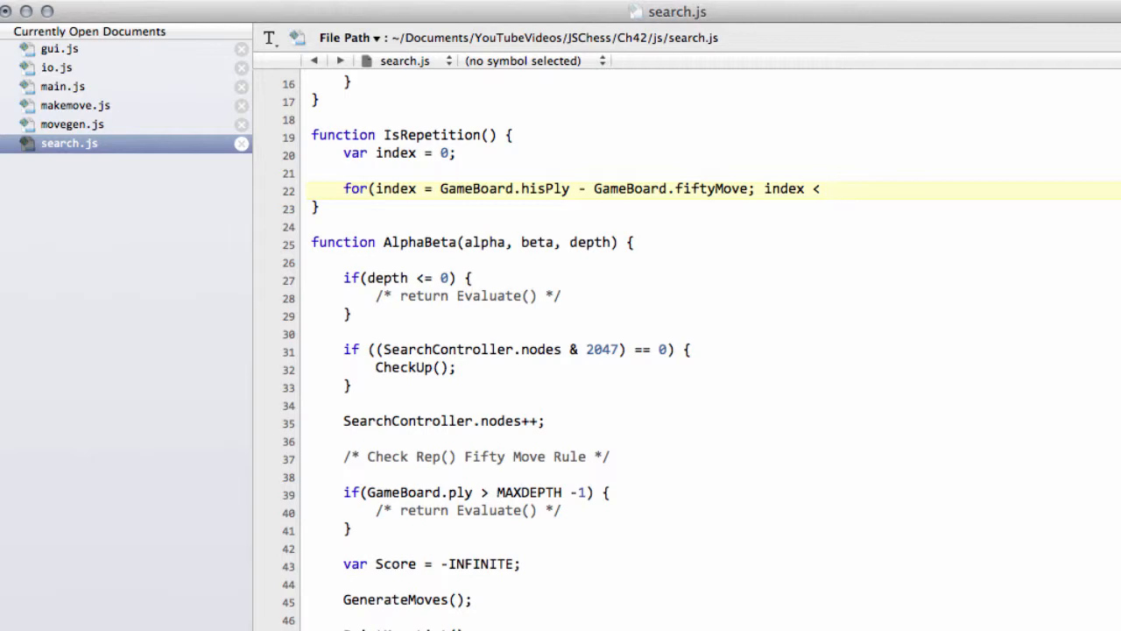
Complete the loop condition index < GameBoard.hisPly with ++index.
click(824, 189)
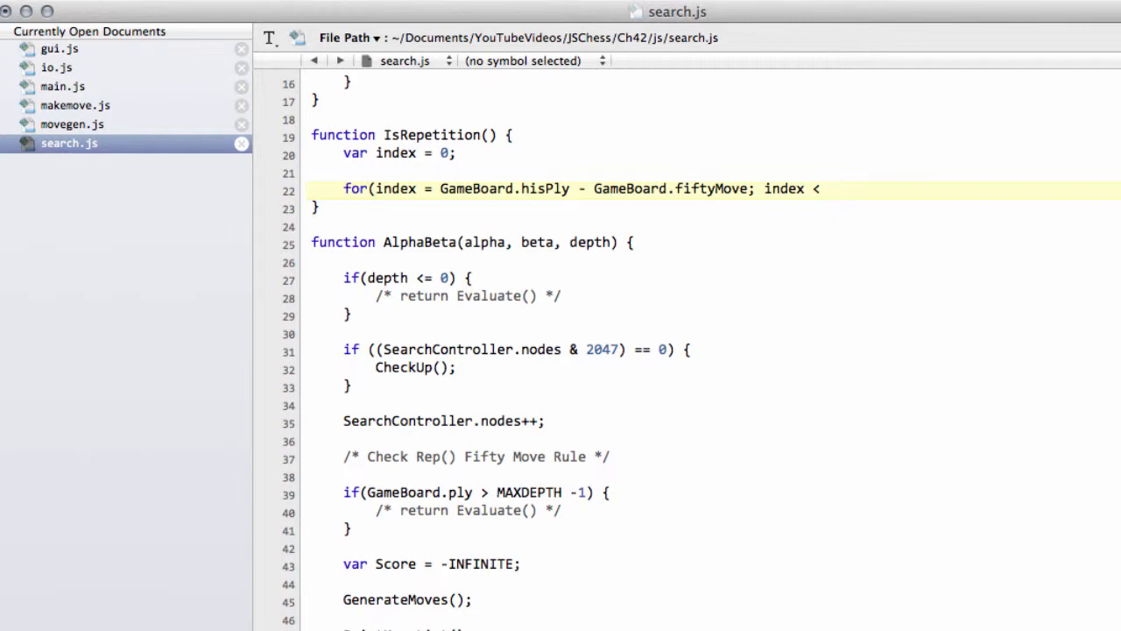
click(824, 190)
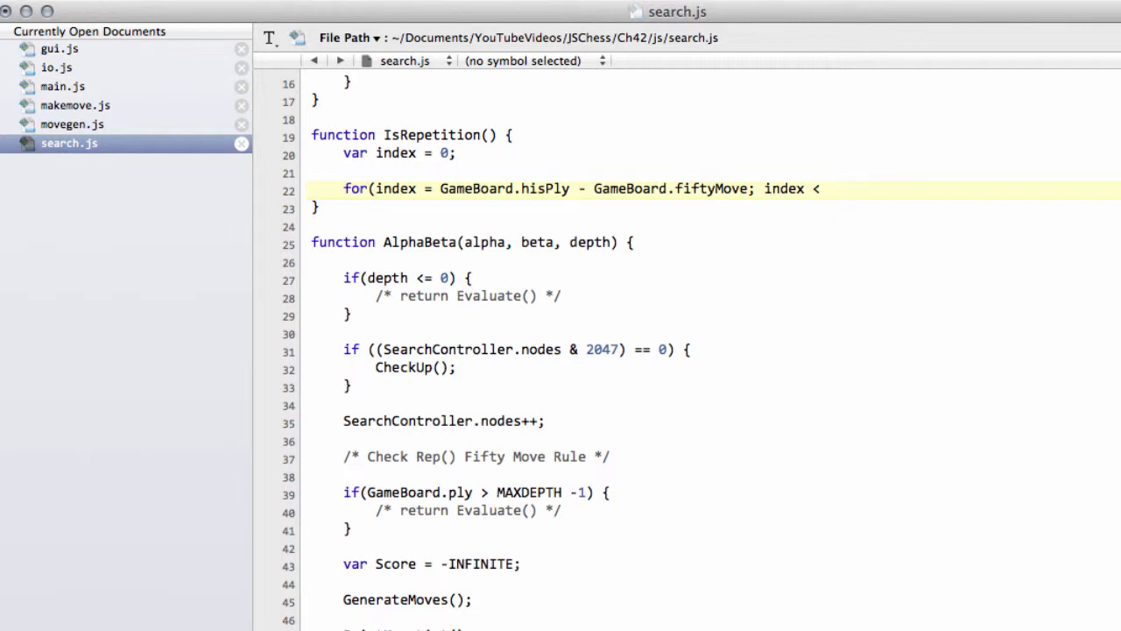
text(GameBoard.)
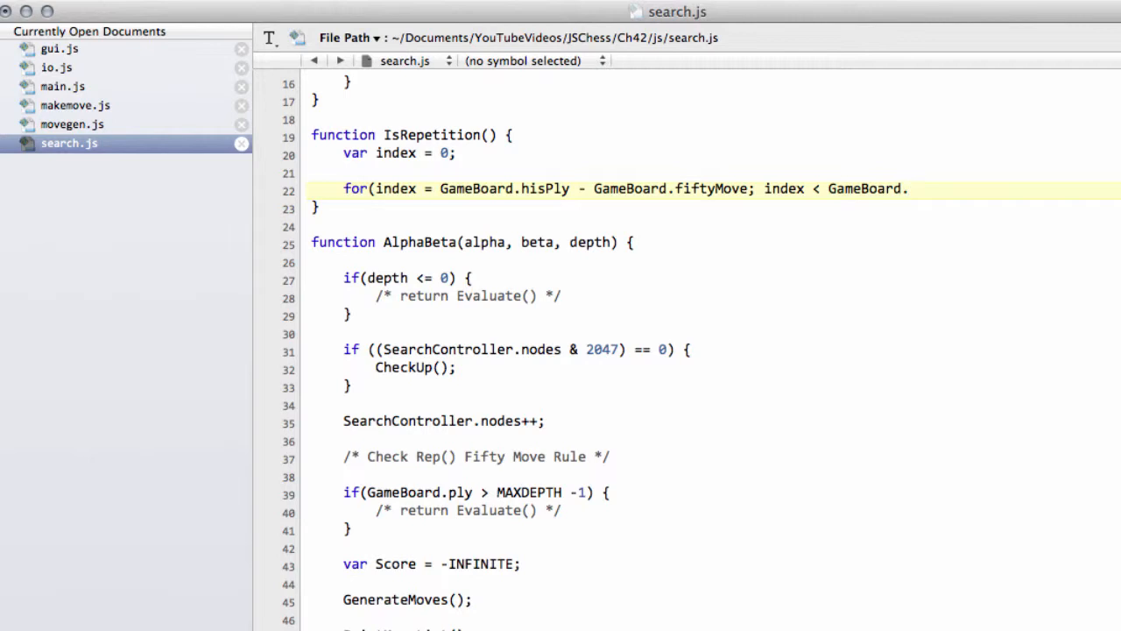
text(hisPla)
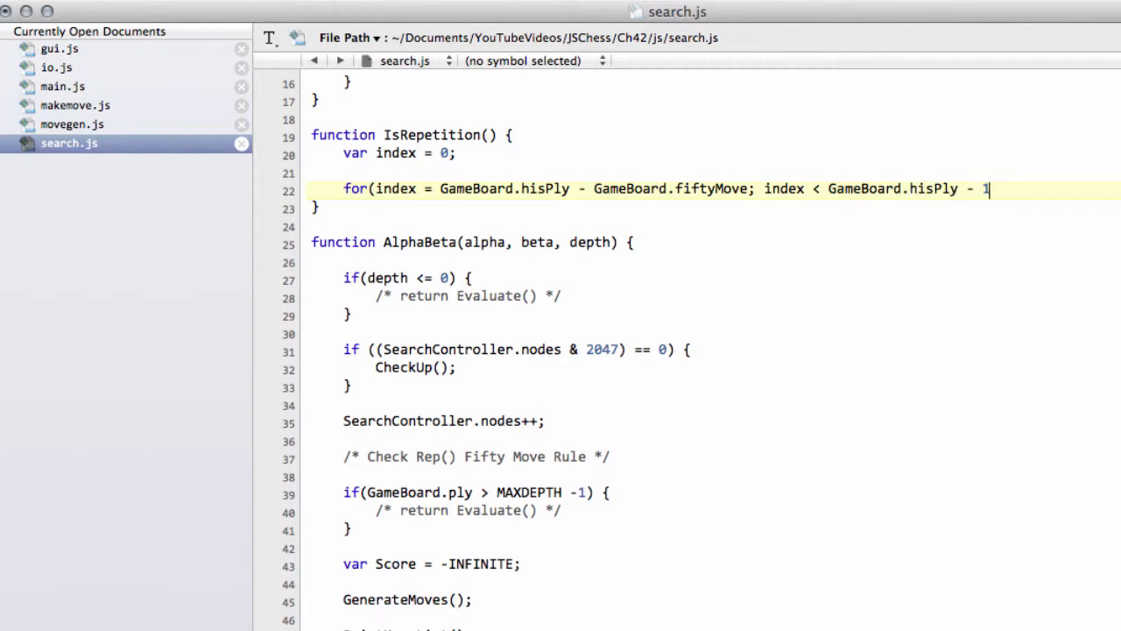
text(;)
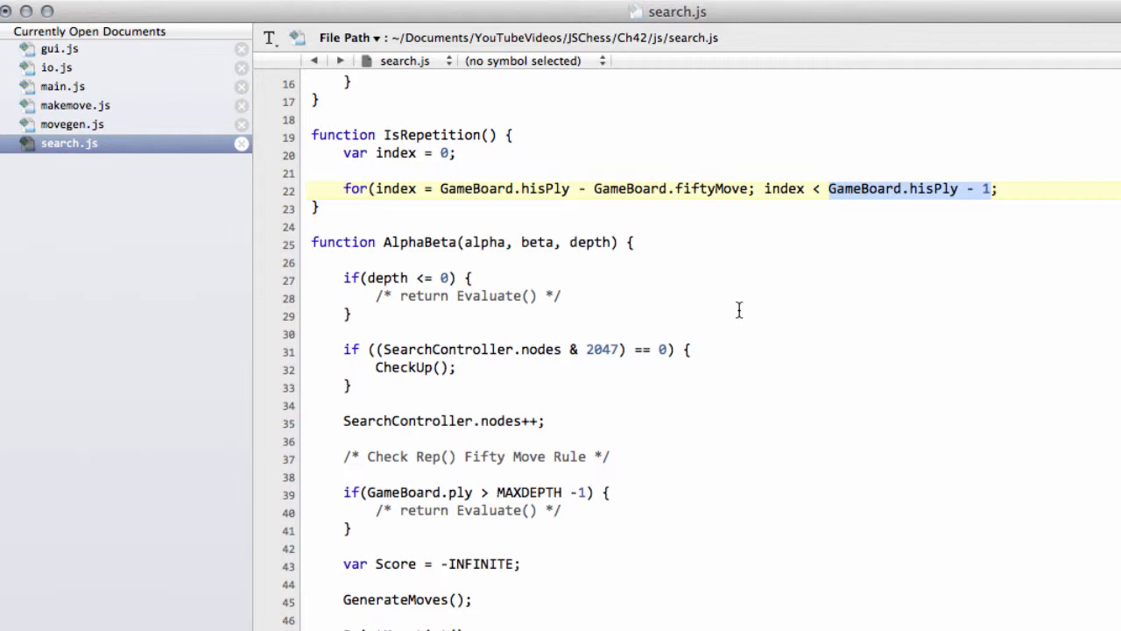
mouse_move(787, 305)
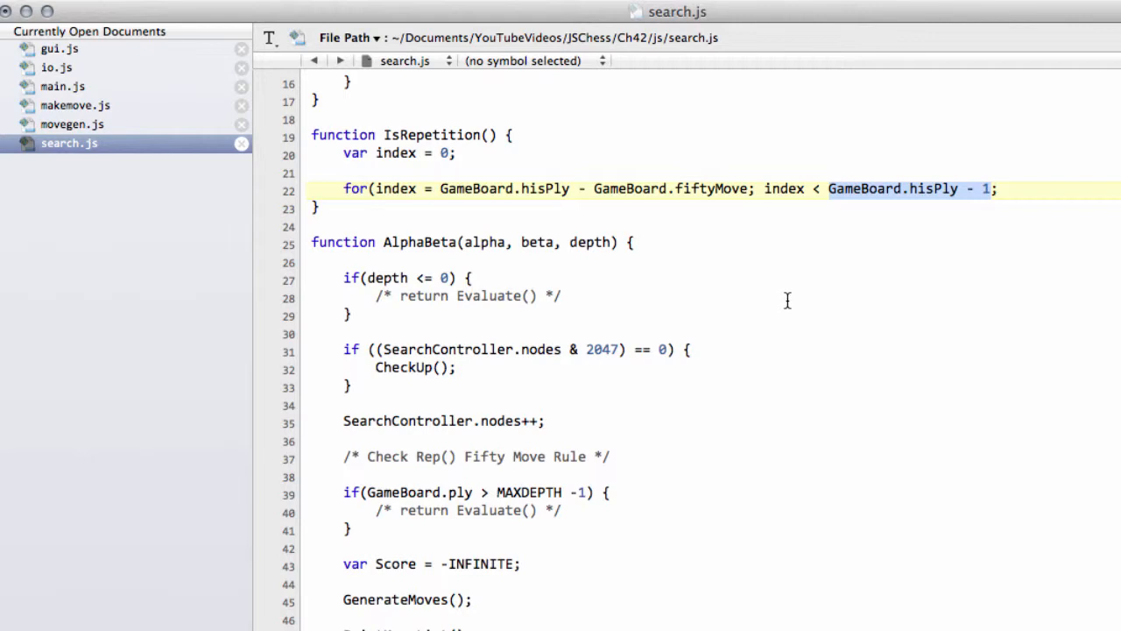
mouse_move(845, 228)
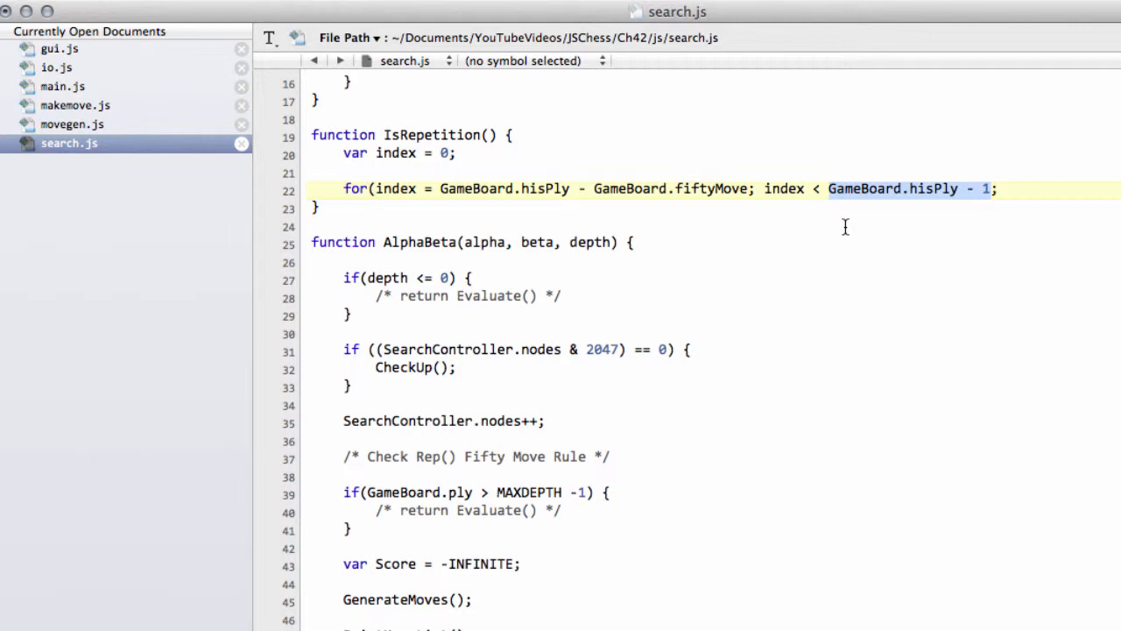
mouse_move(595, 384)
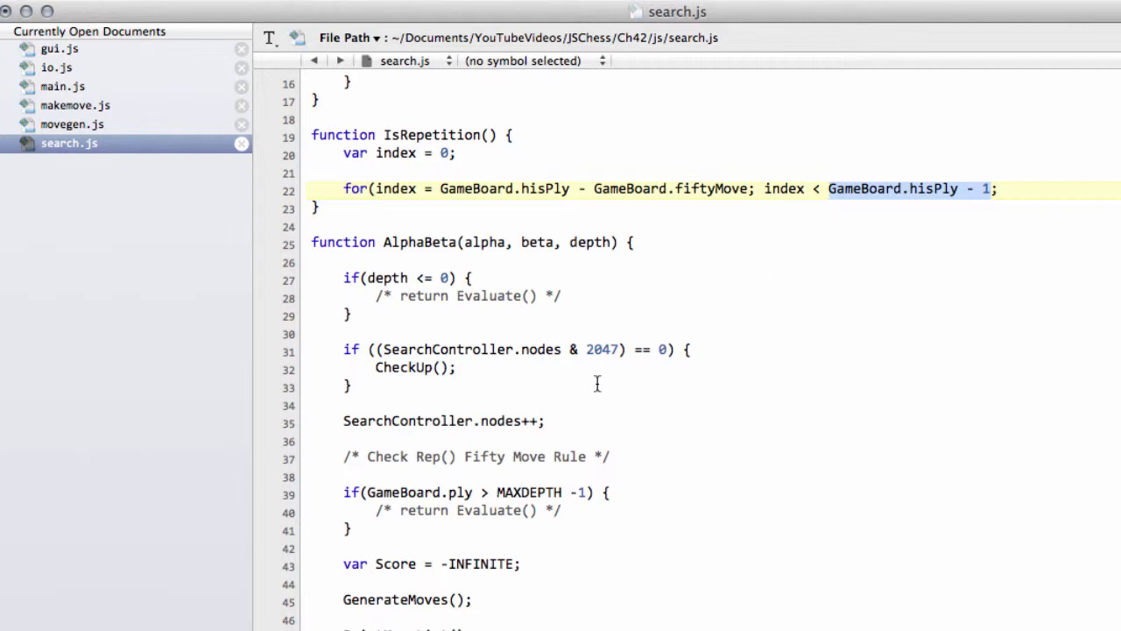
mouse_move(785, 343)
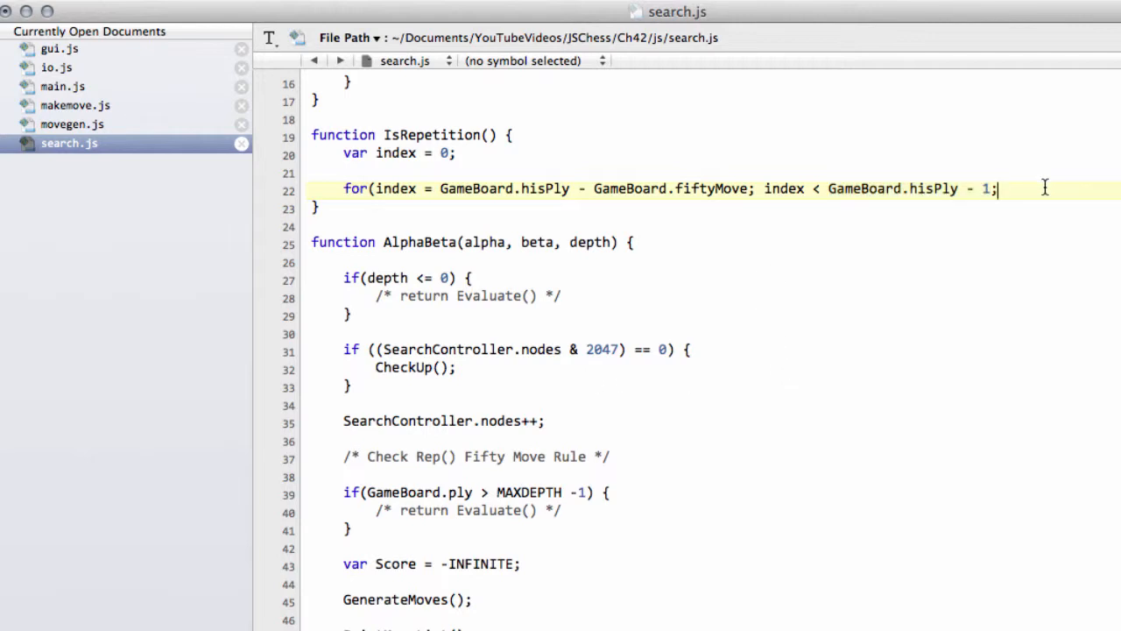
text(++index) {)
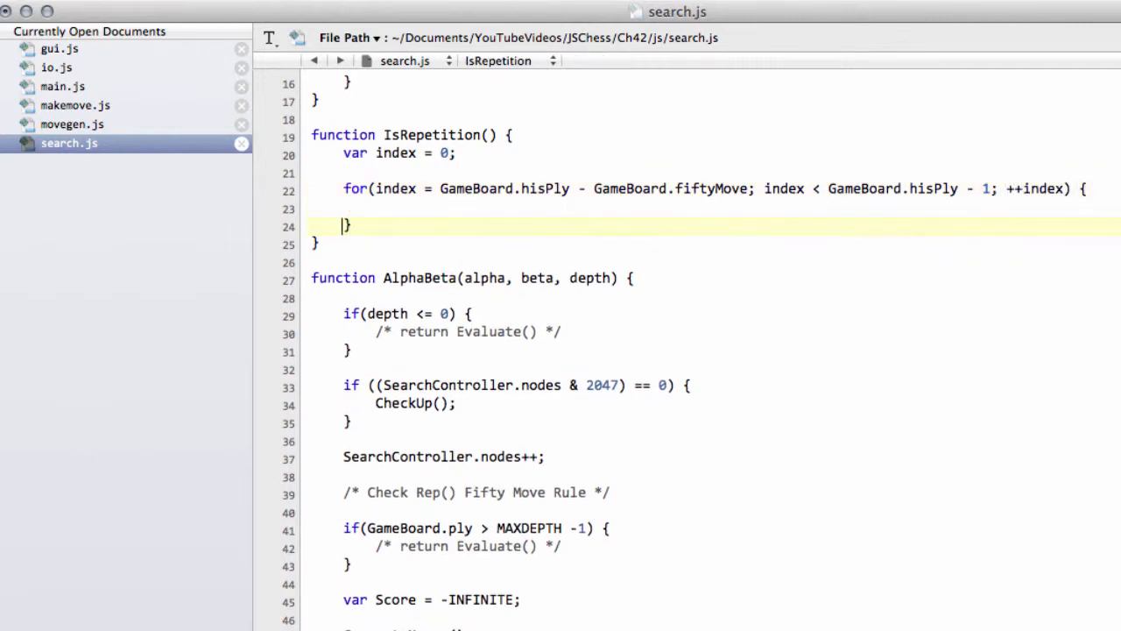
text(i)
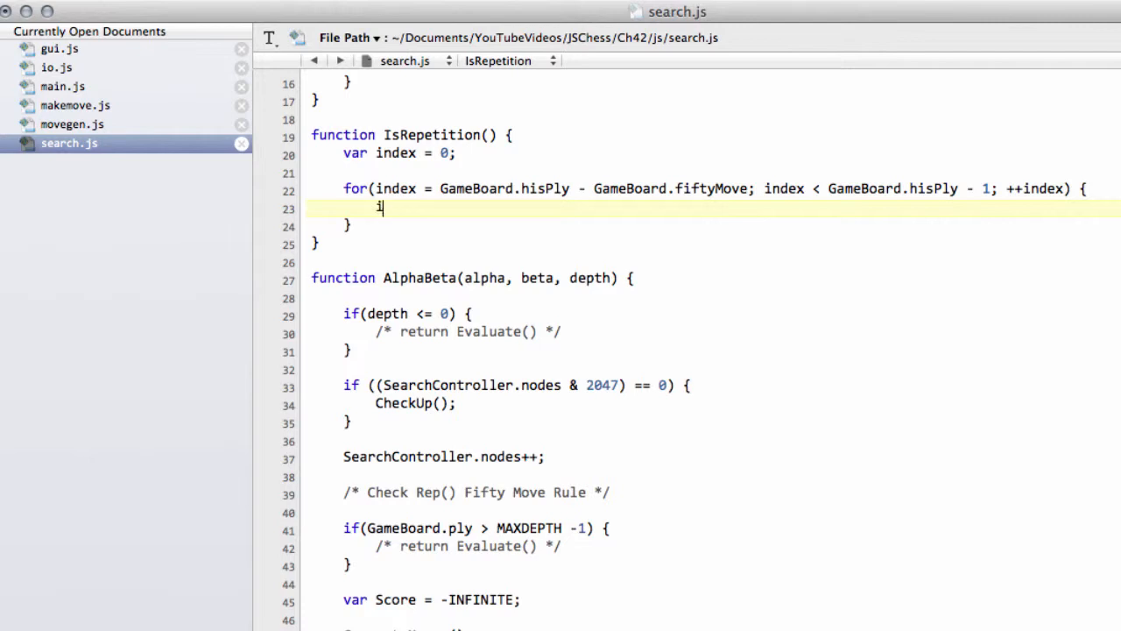
Return BOOL.TRUE when GameBoard.posKey equals GameBoard.history[index].posKey.
text(if(GameBoard.po)
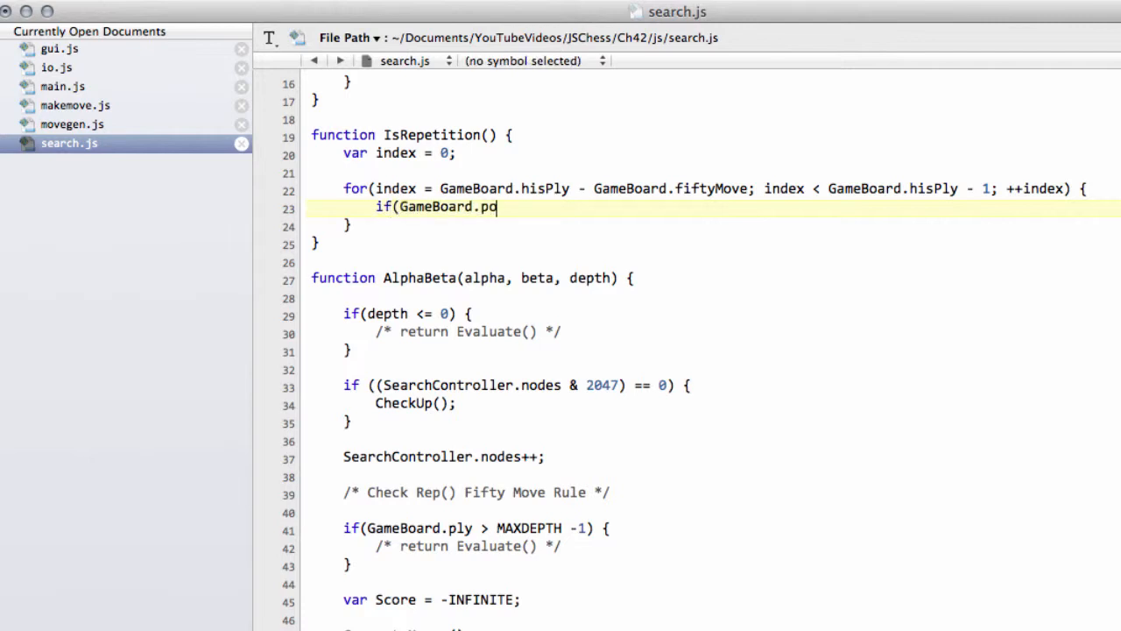
text(sKey ==)
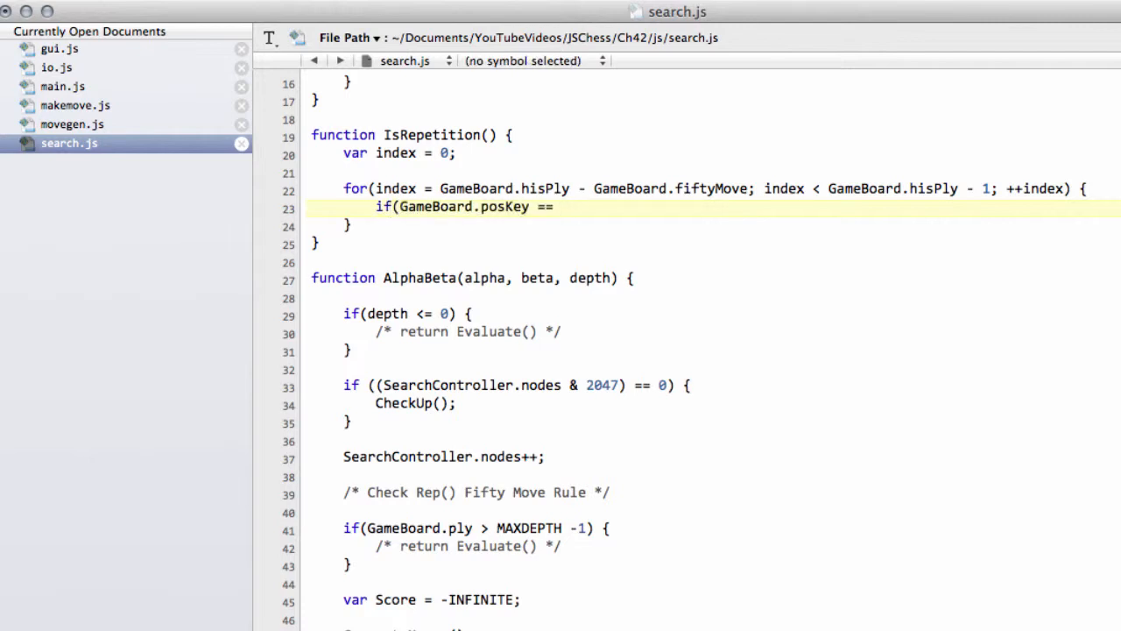
text(GameBoard.)
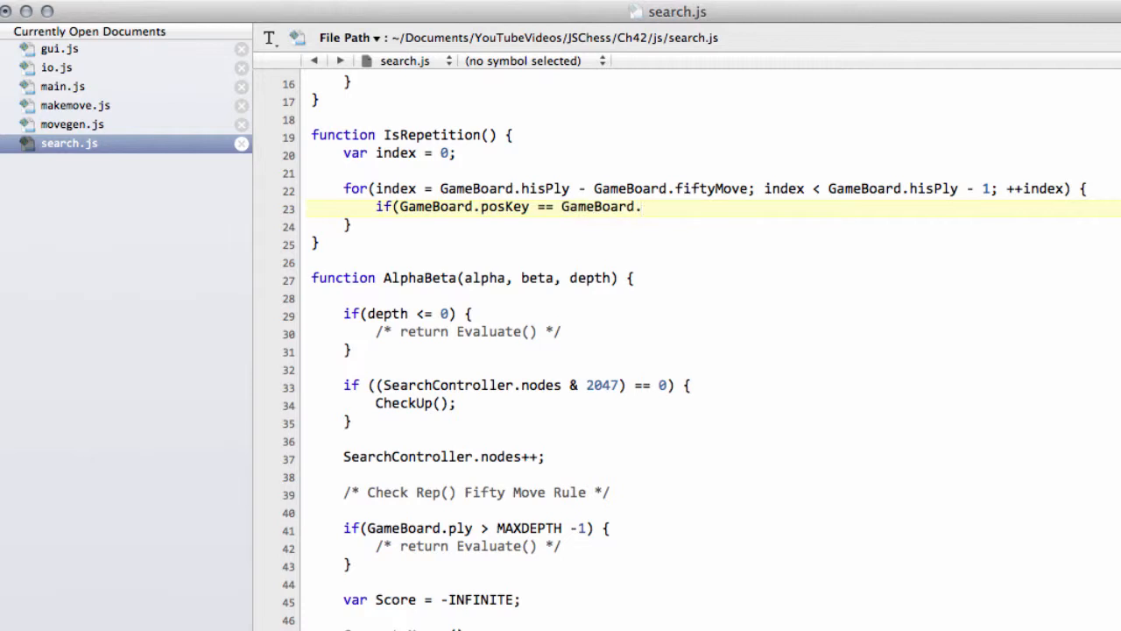
text(history)
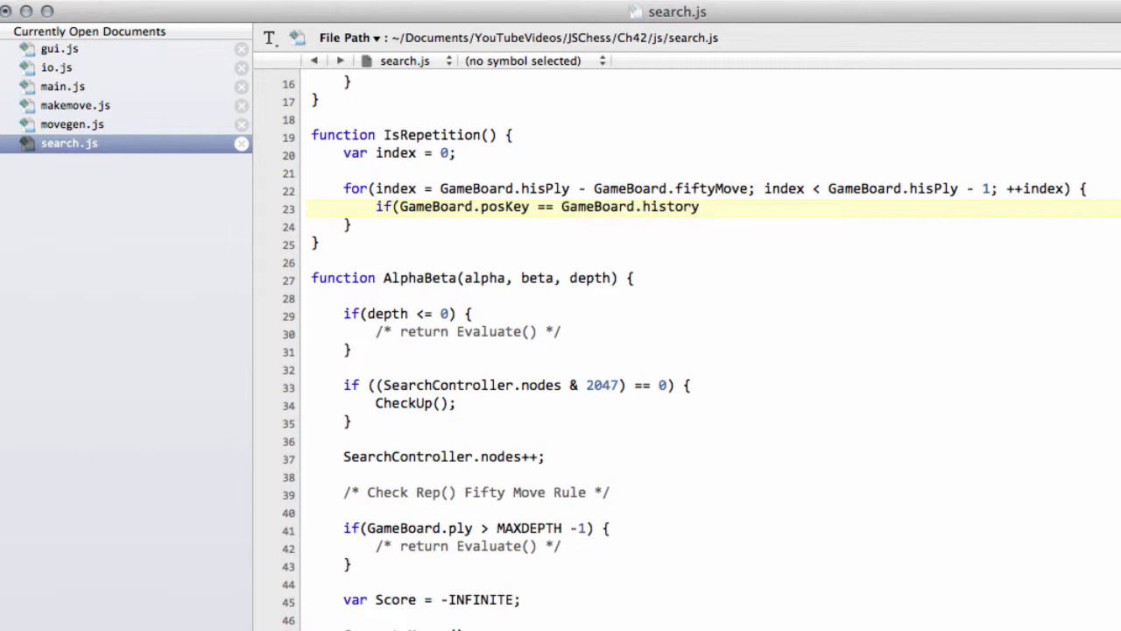
text([index])
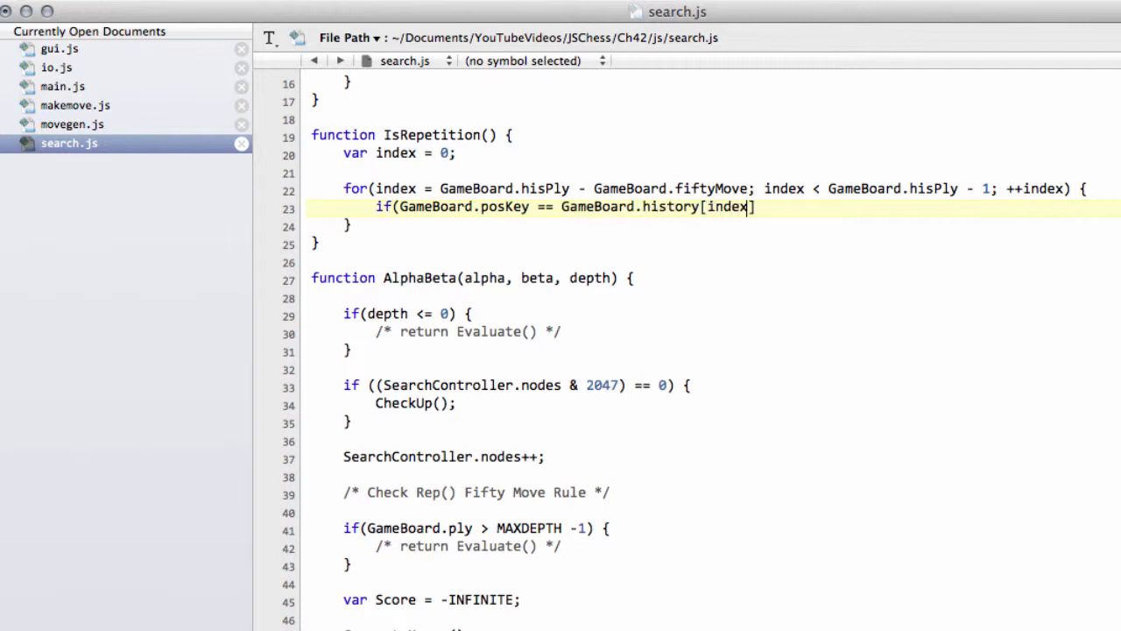
text(.)
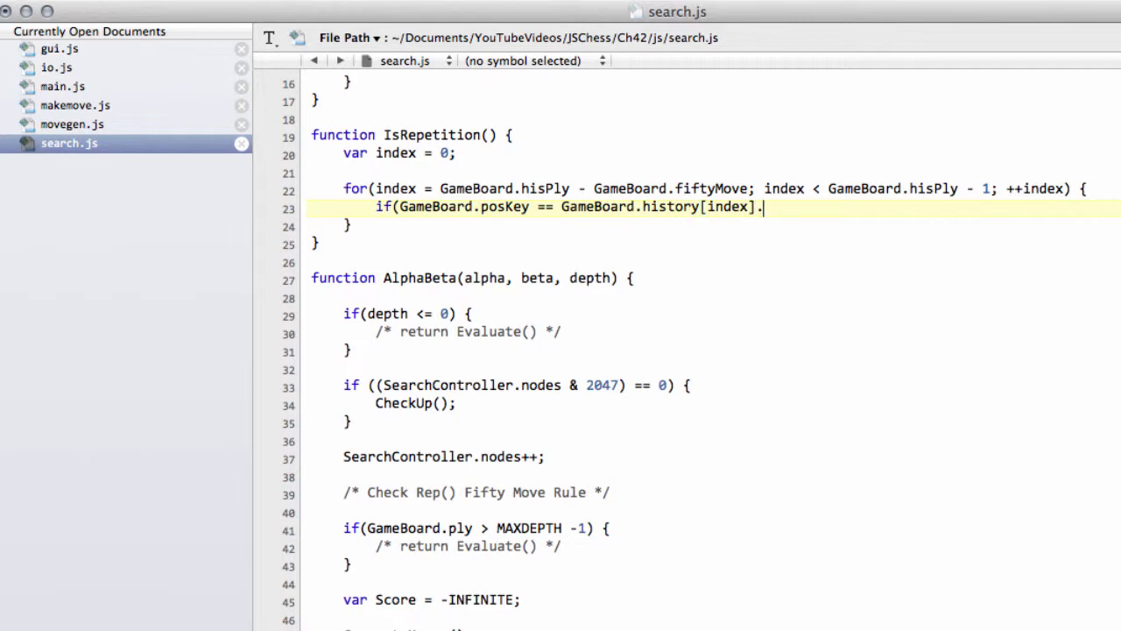
text(pos)
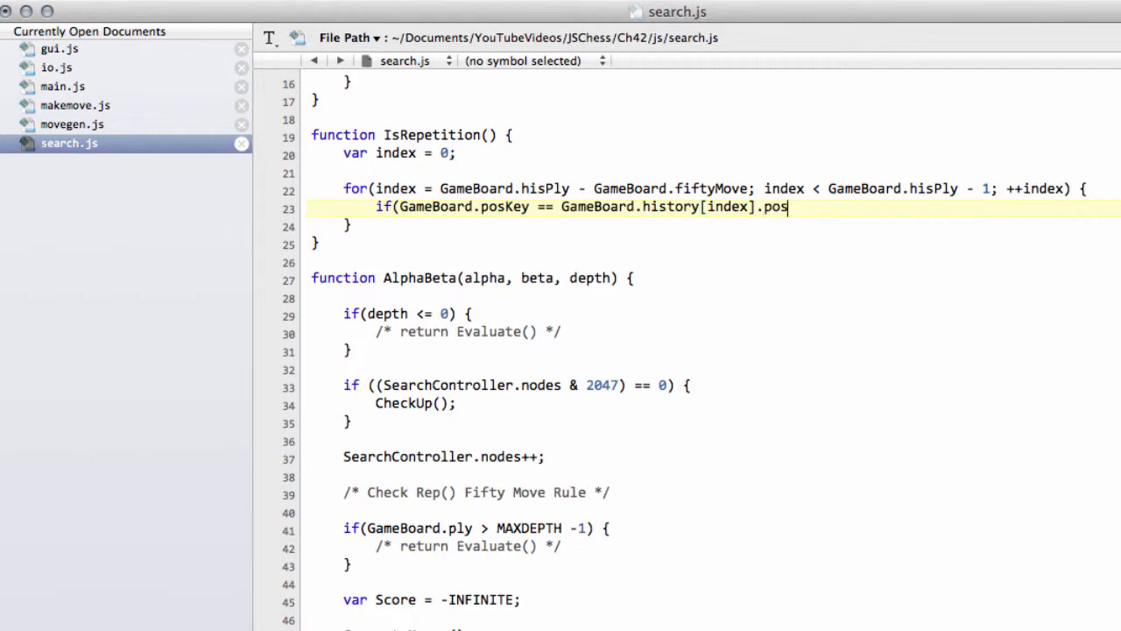
text(Key) {)
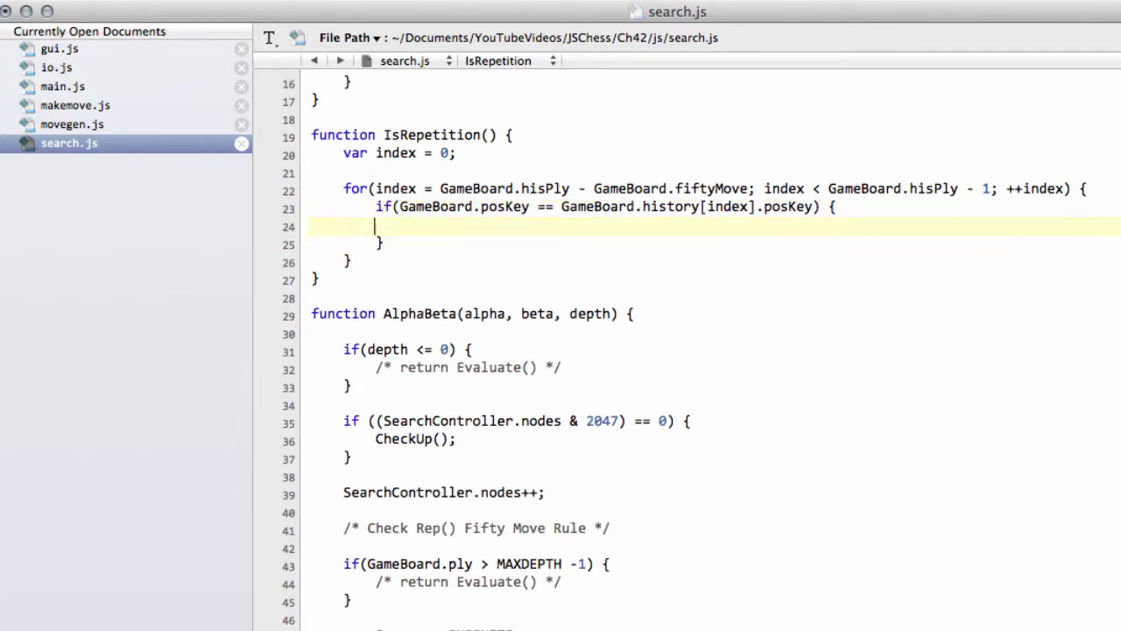
text(retu)
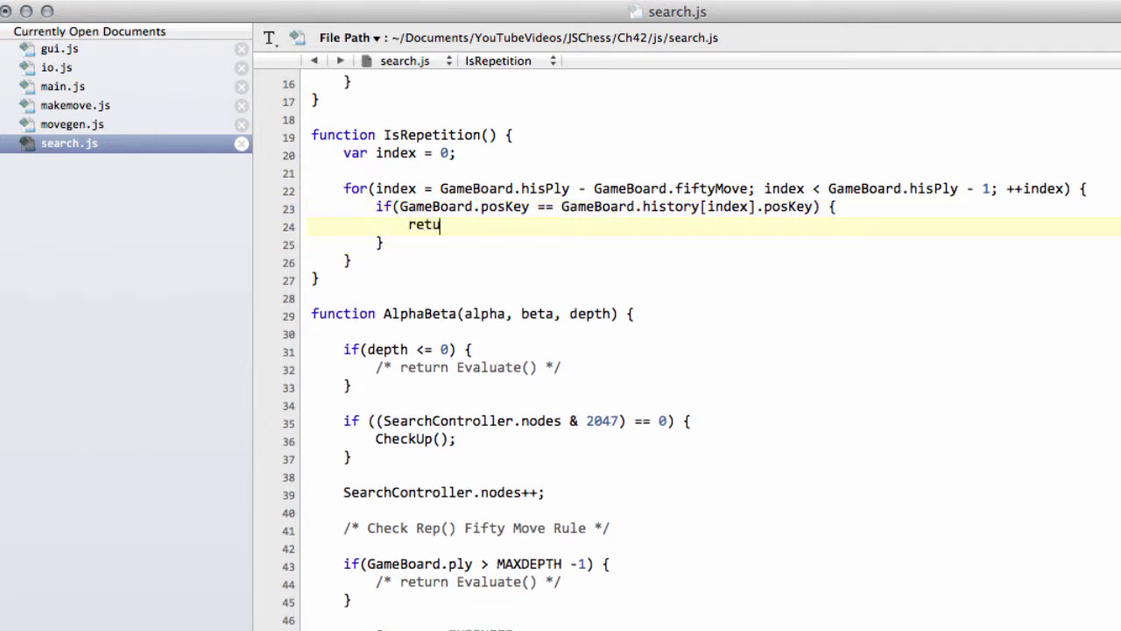
text(rn BOOL.TR)
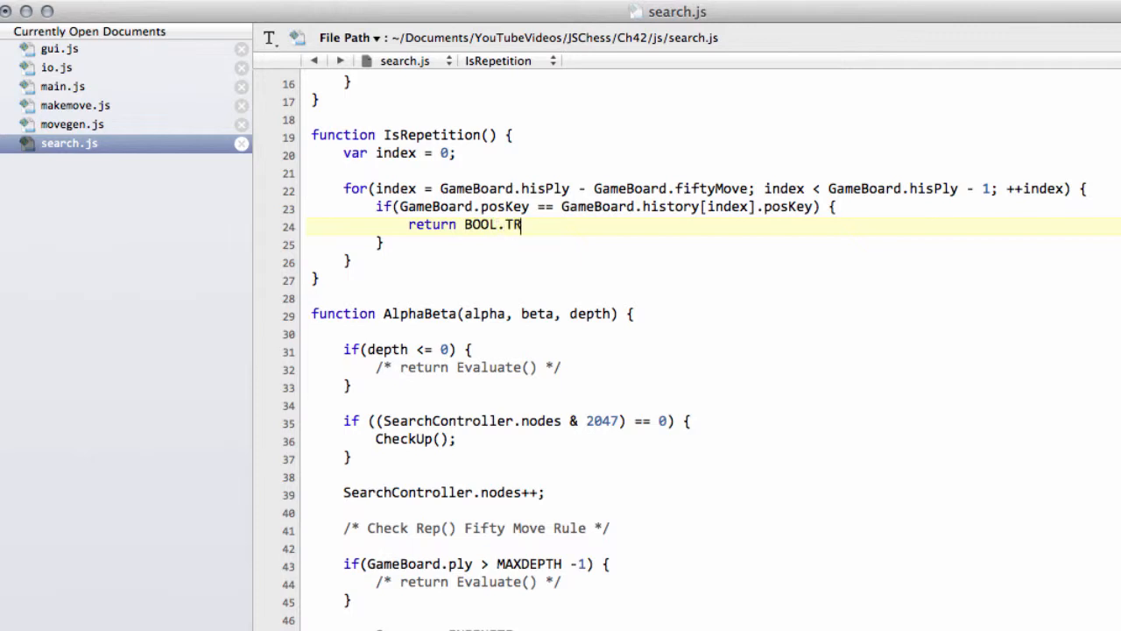
text(UE;)
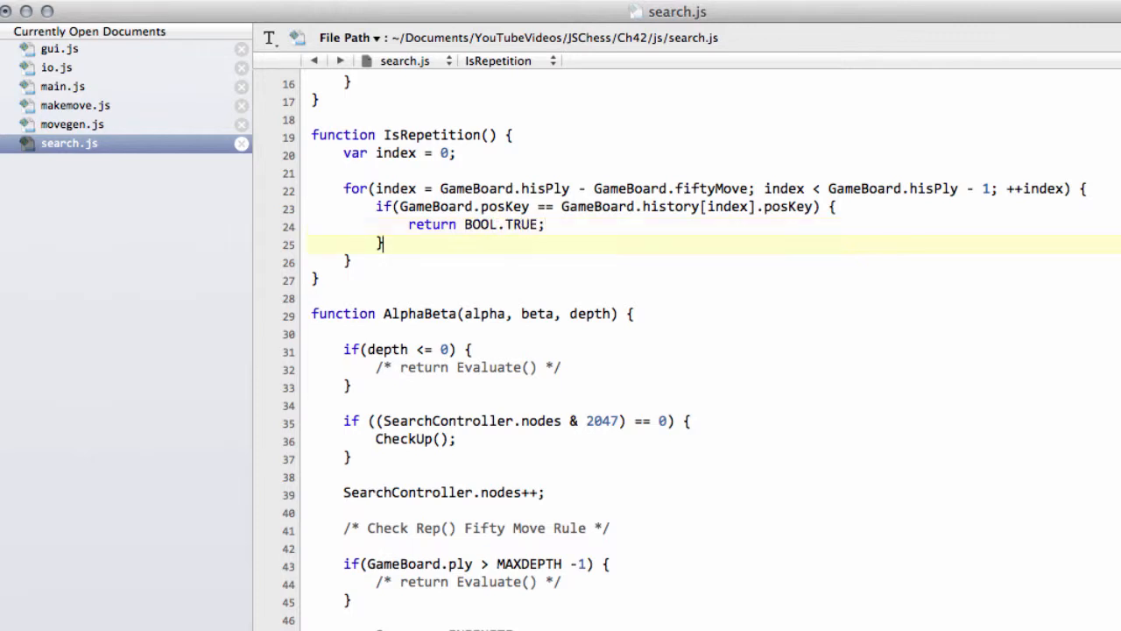
Return BOOL.FALSE after the loop when no repetition is found.
text(retur)
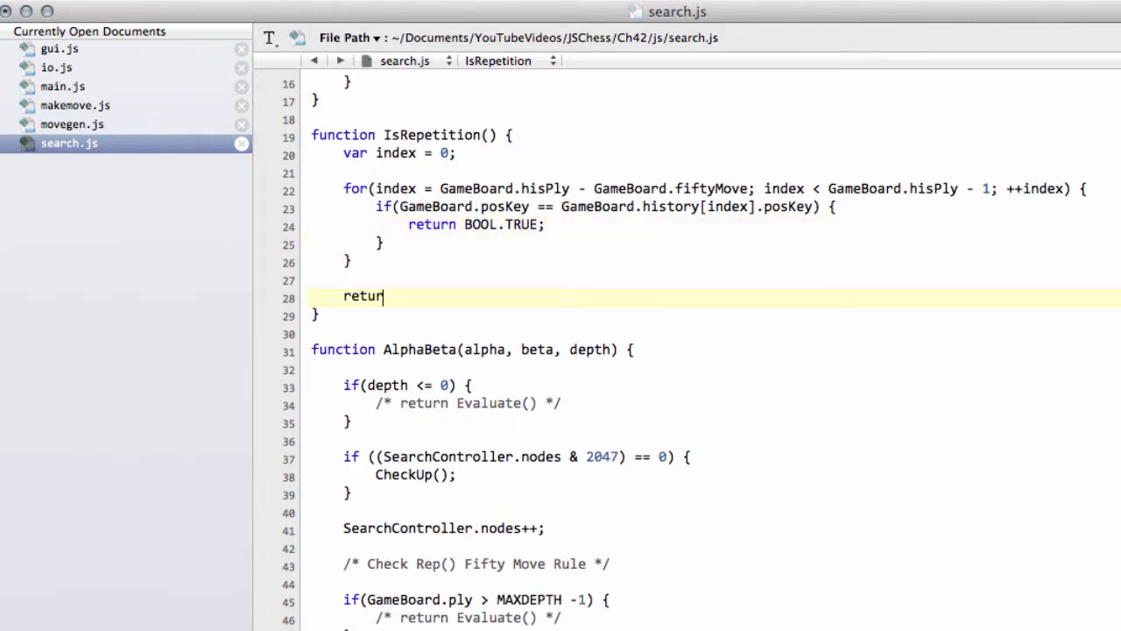
text(n BOOL.)
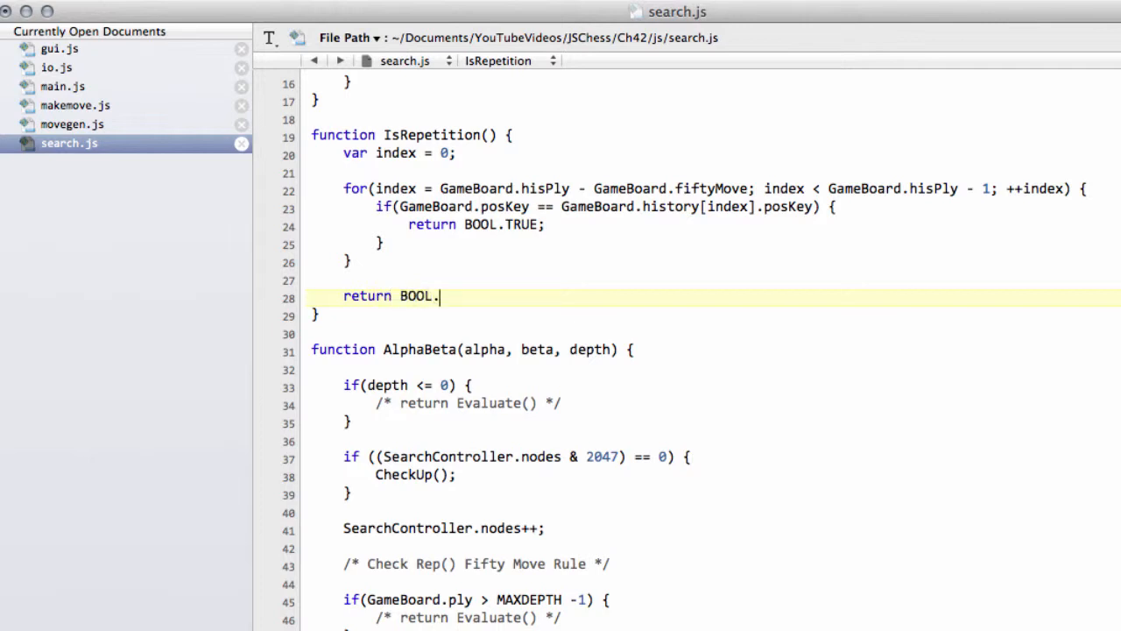
text(FALSE;)
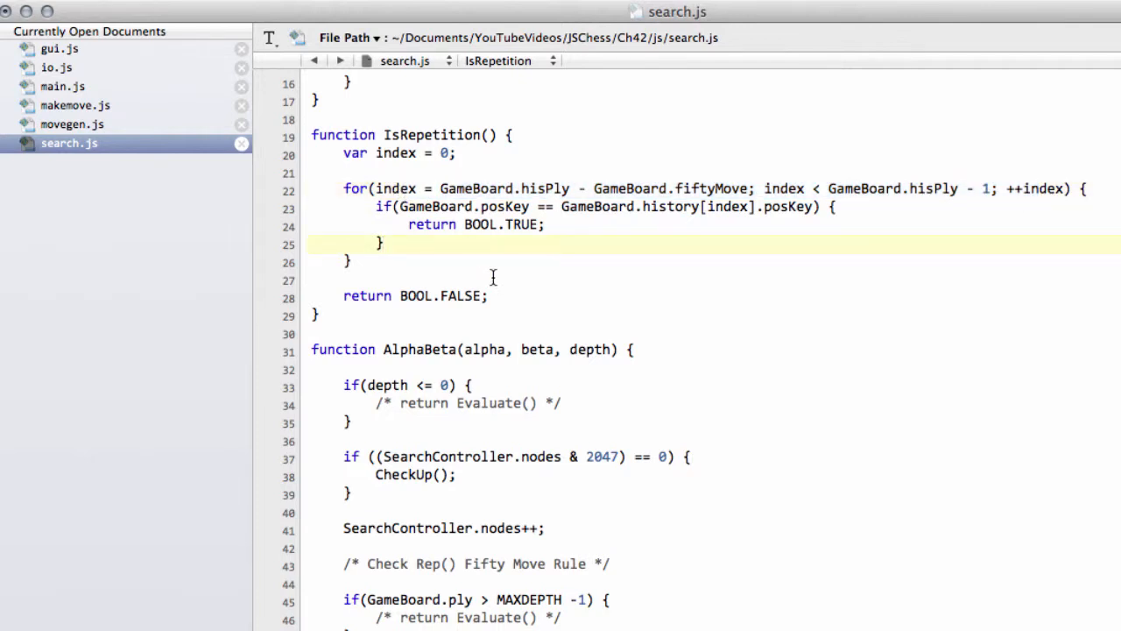
Above the depth check in AlphaBeta, write if ((IsRepetition() || GameBoard.fiftyMove >= 100).
scroll(down, 3)
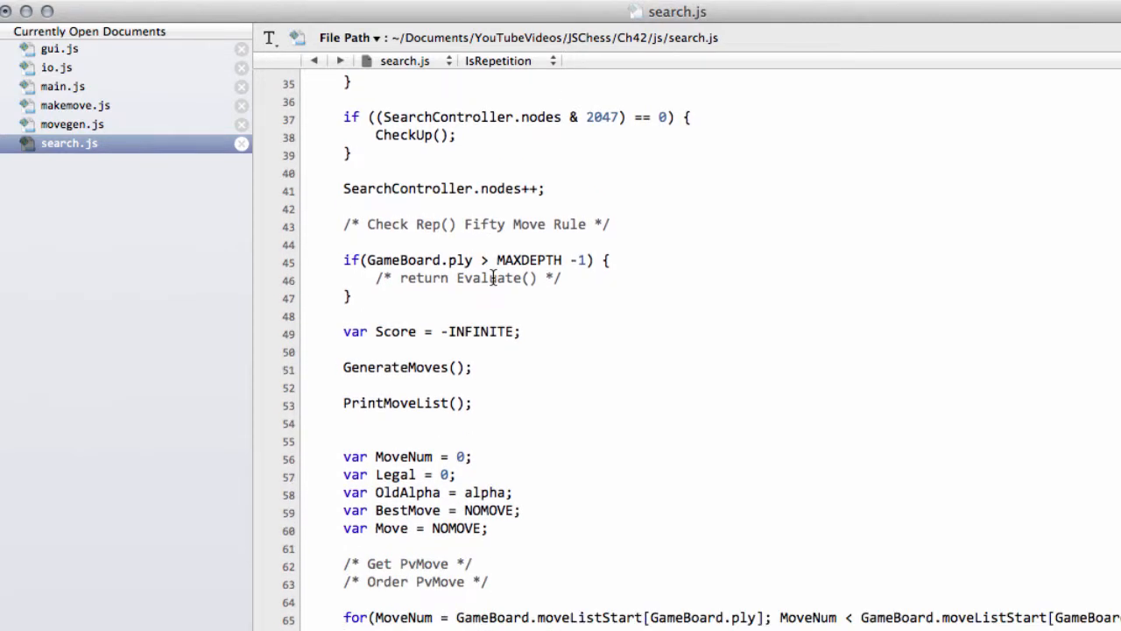
click(477, 224)
text(if)
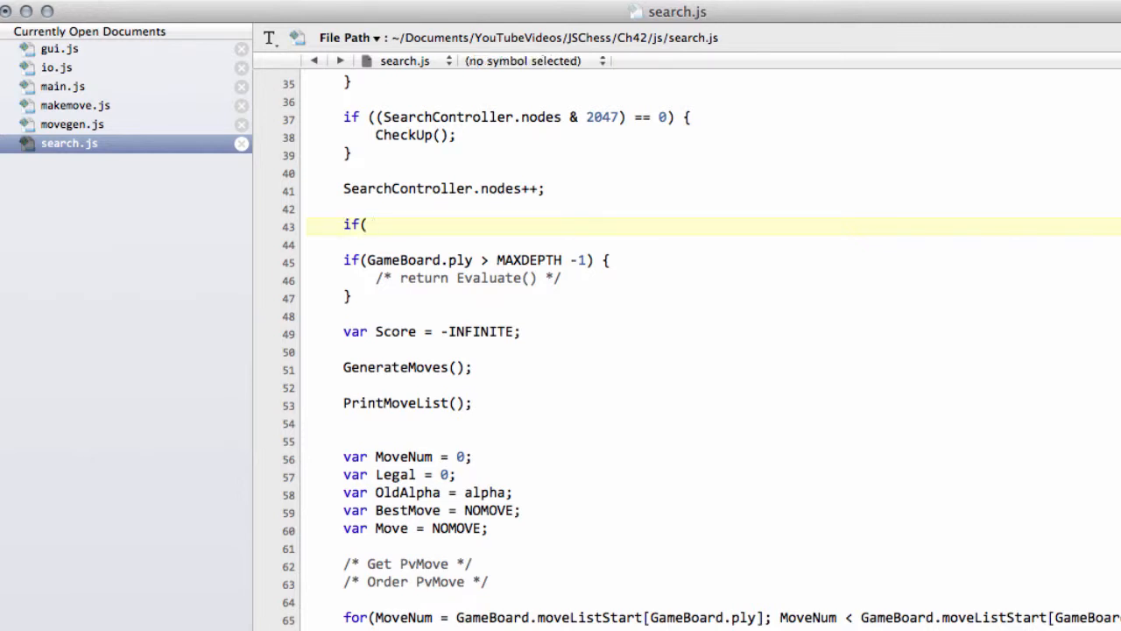
text(()
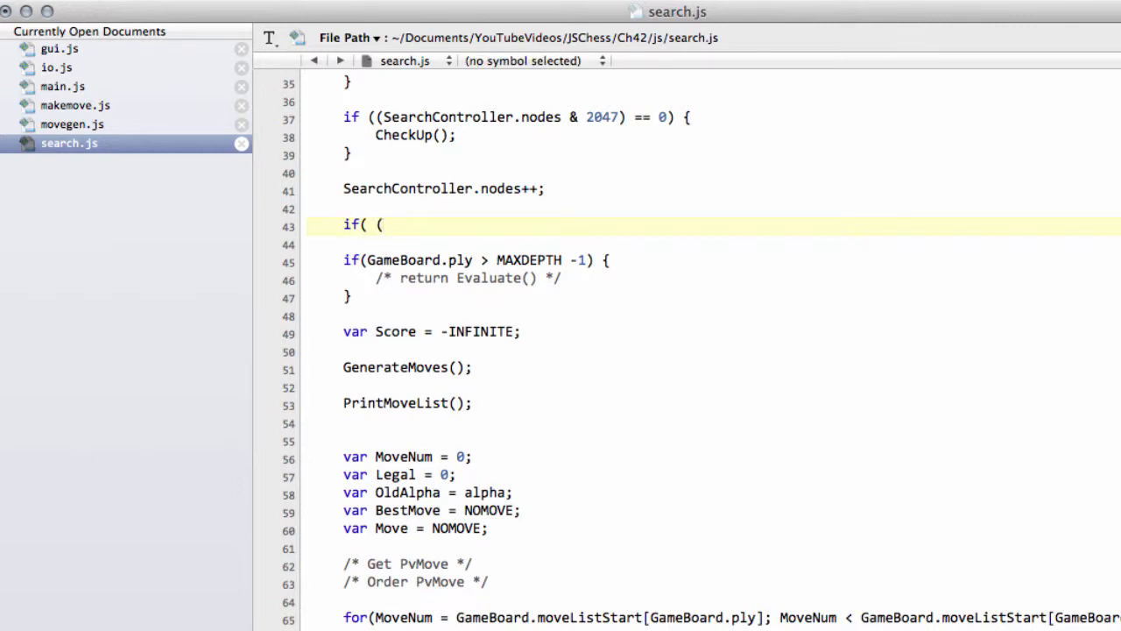
text(IsRepetition)
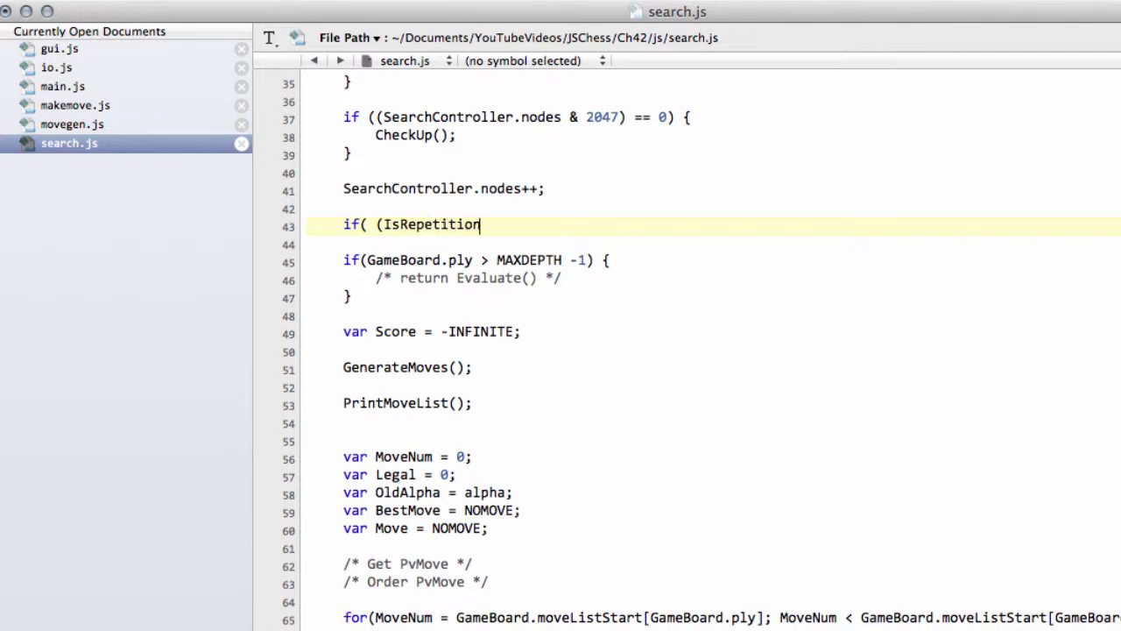
text(())
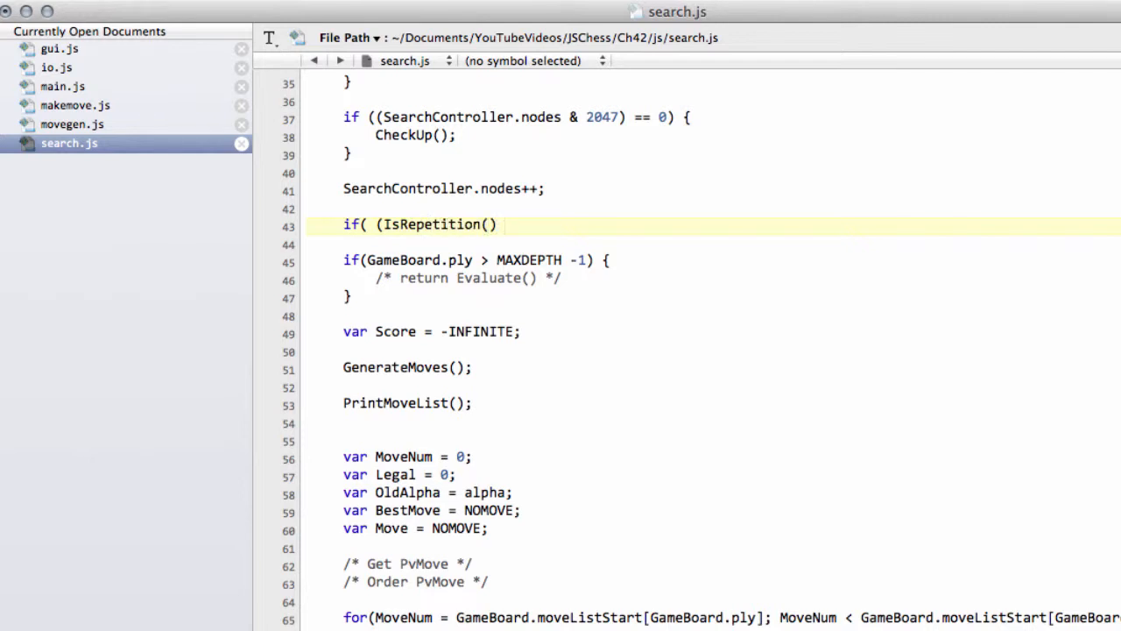
text(||)
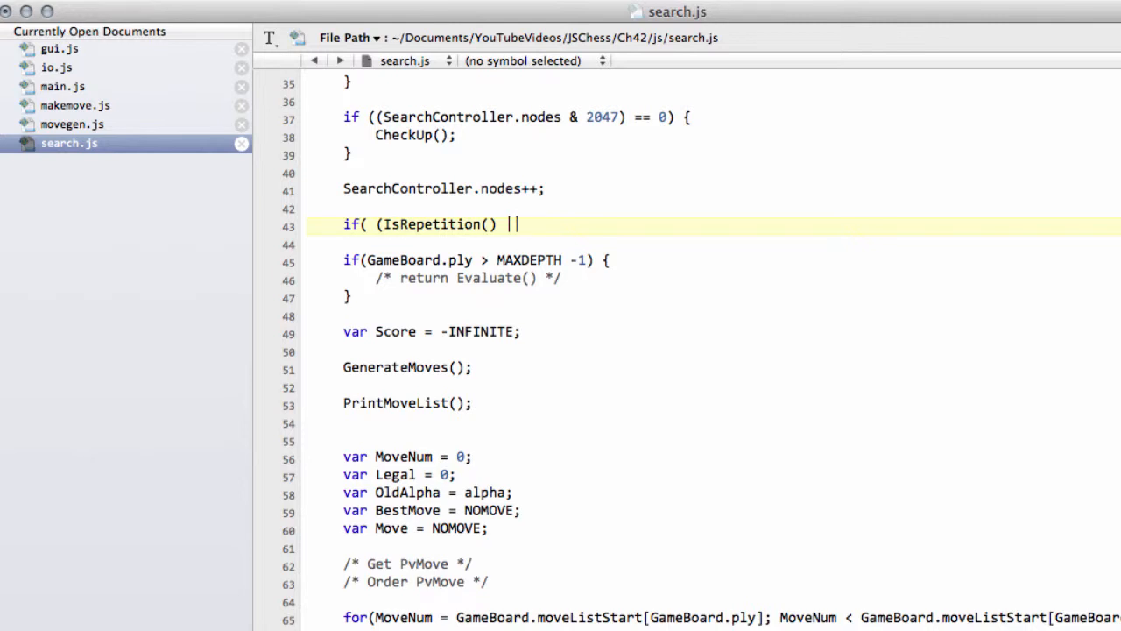
text(GameBoard.fifty)
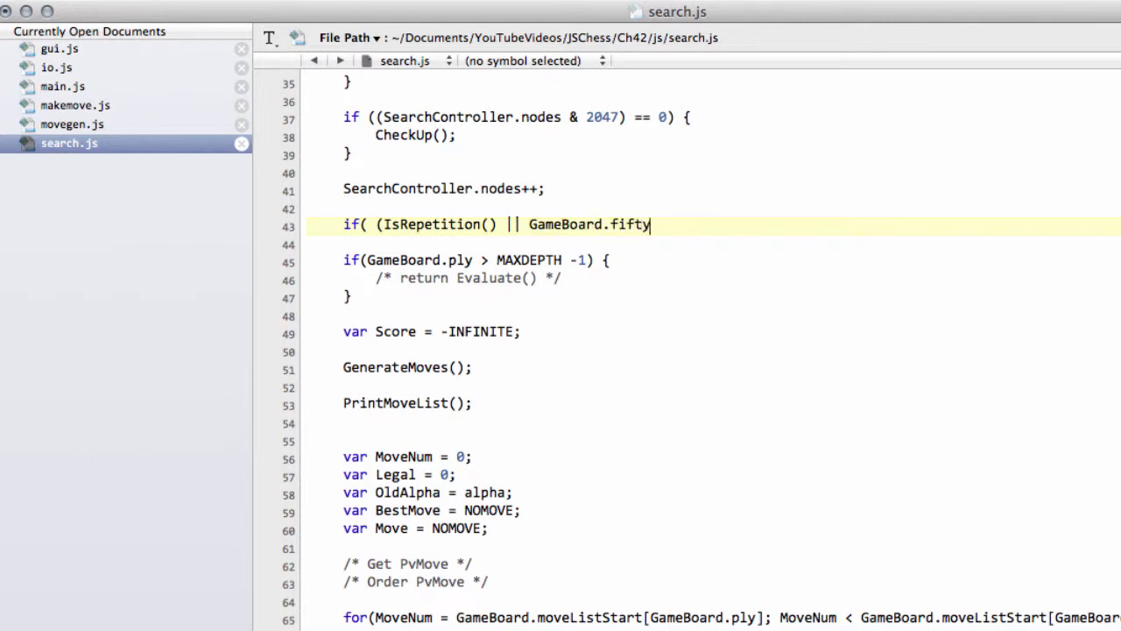
text(Move)
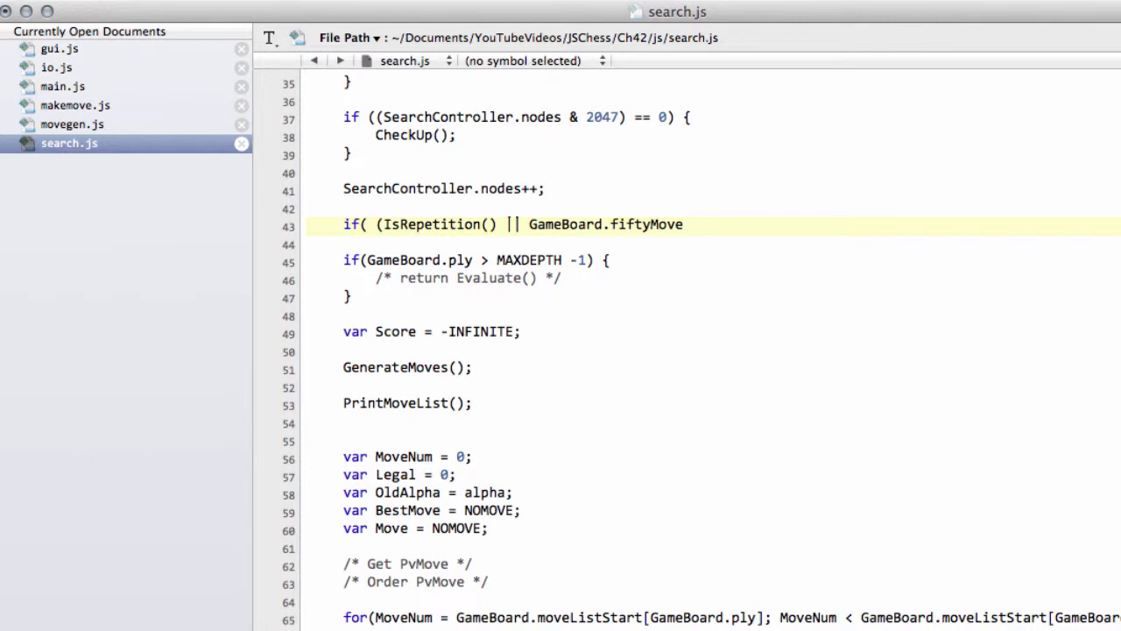
text(>= 100)
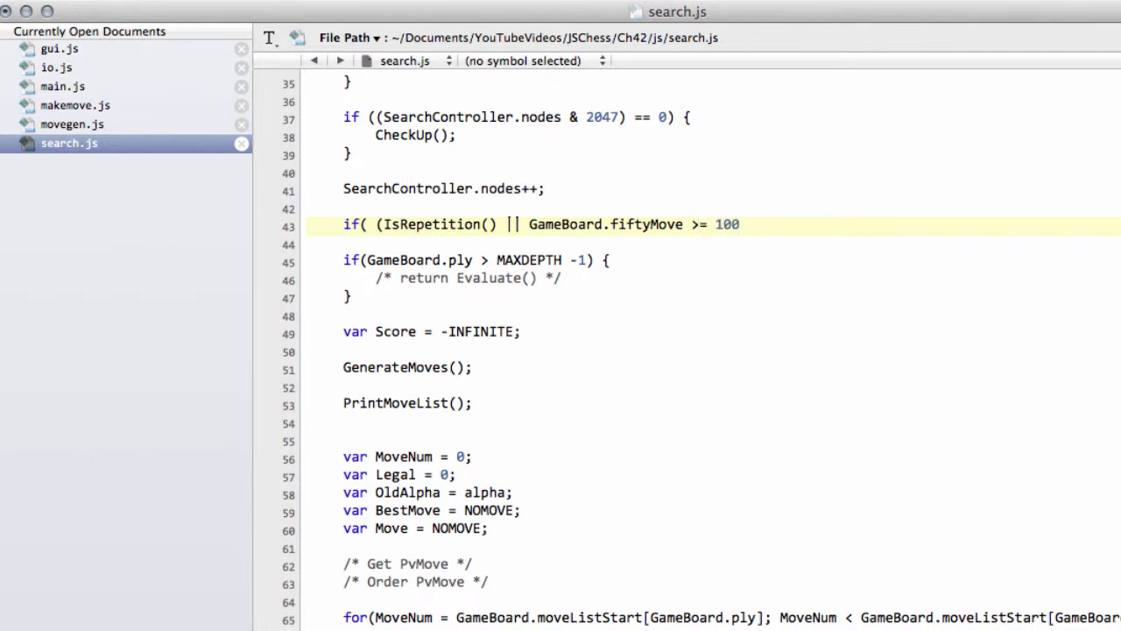
text())
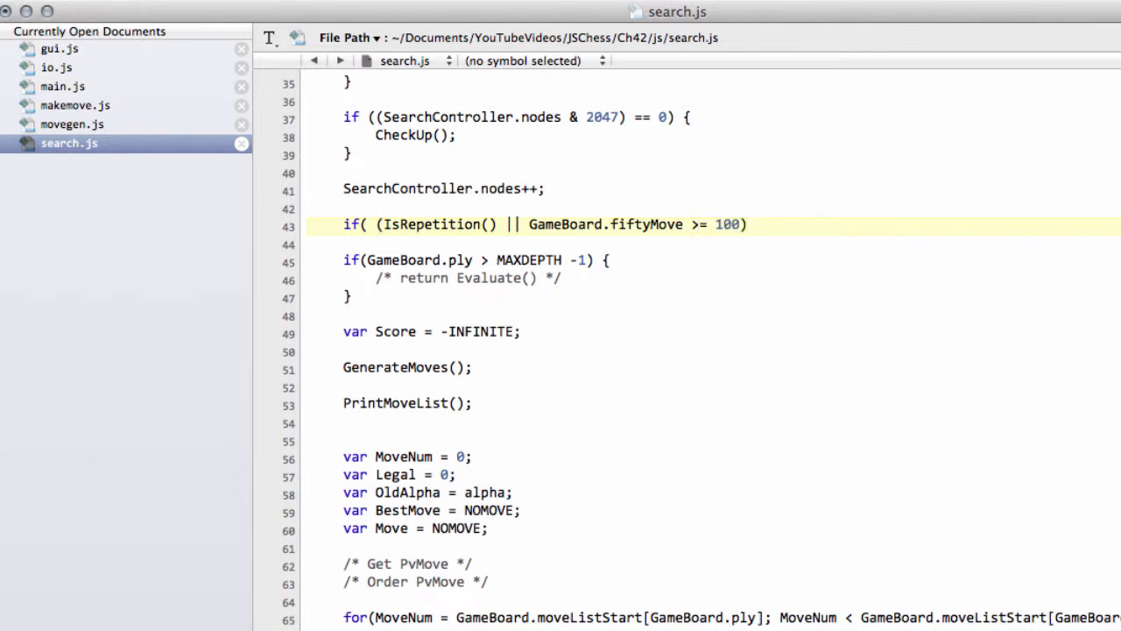
Extend the condition with && GameBoard.ply != 0 and its braces.
text(&& GameBoard.)
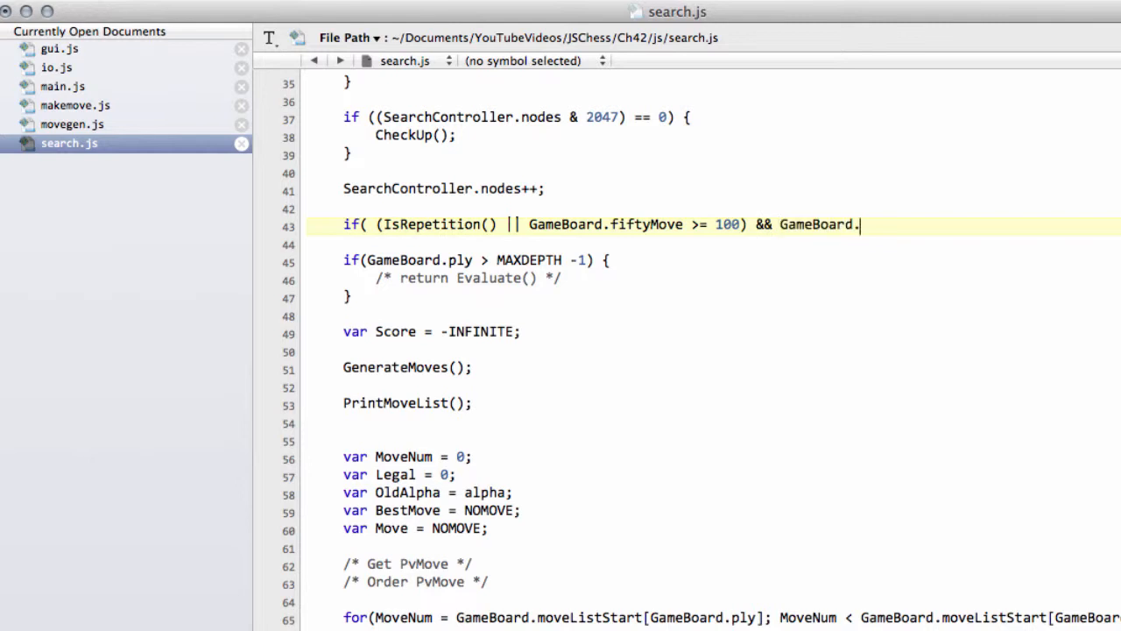
text(ply)
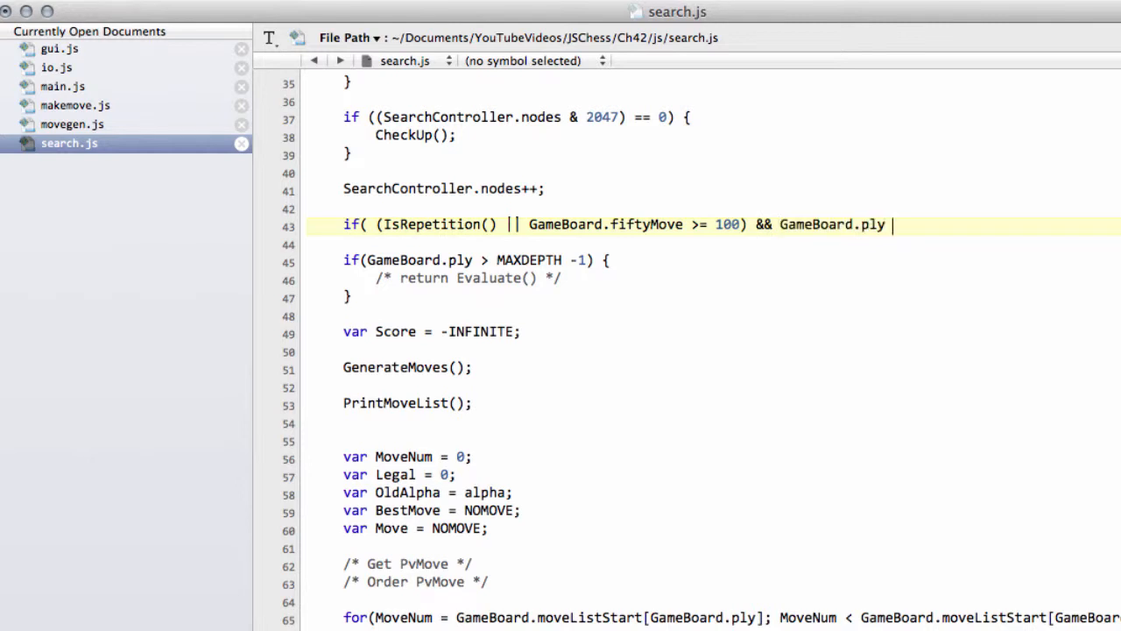
text(!= 0) {)
text(})
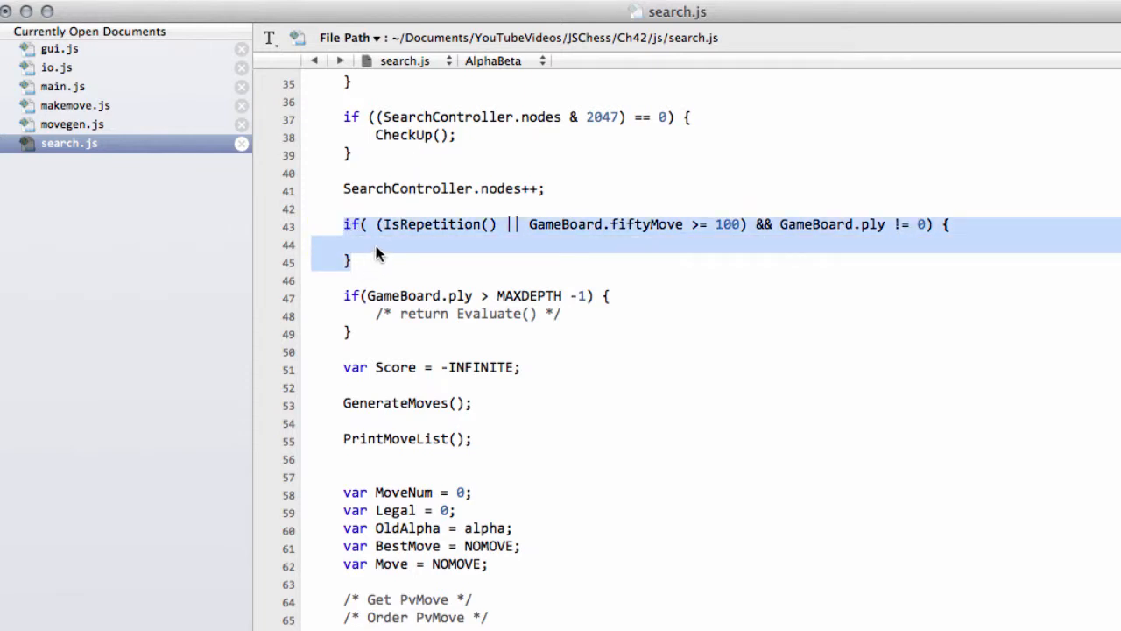
Make the draw check return 0; and review the finished AlphaBeta code.
click(407, 224)
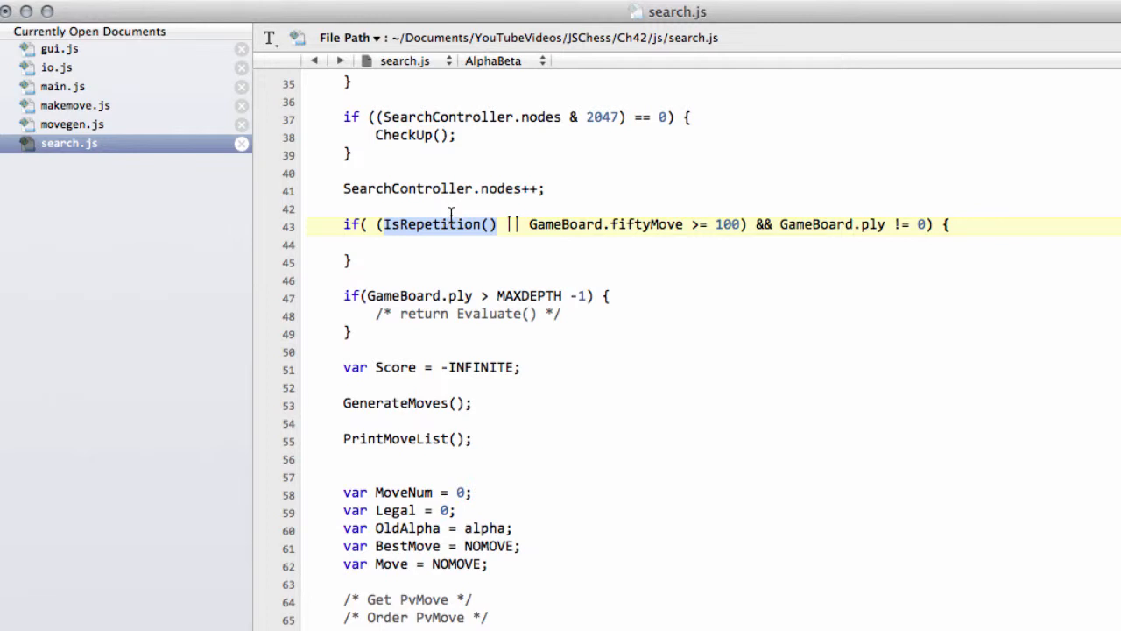
mouse_move(411, 255)
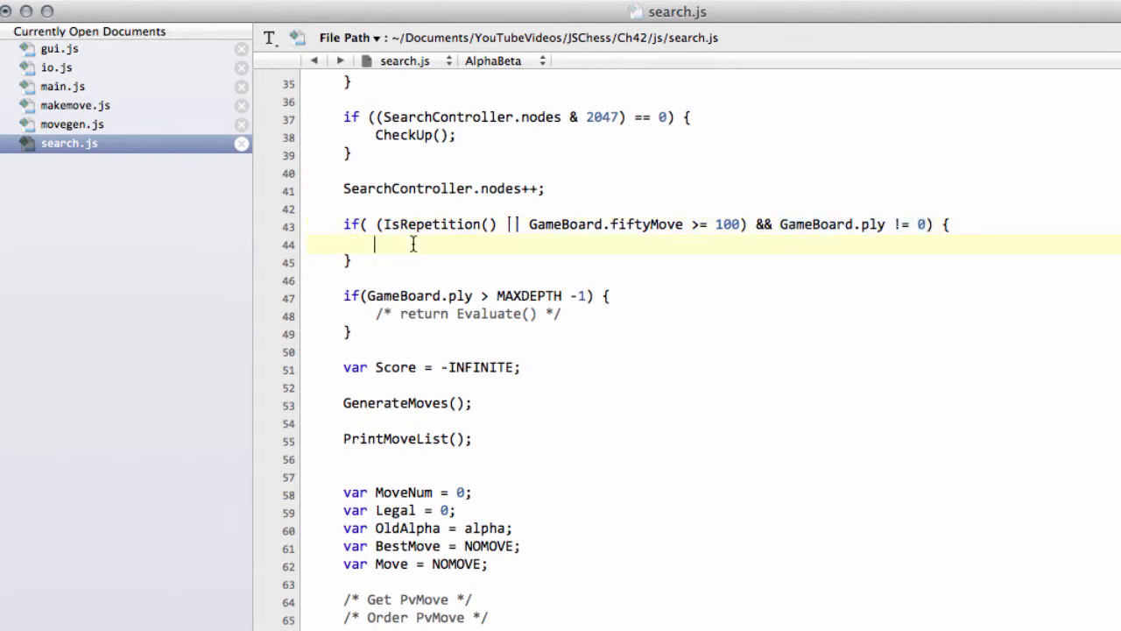
mouse_move(587, 247)
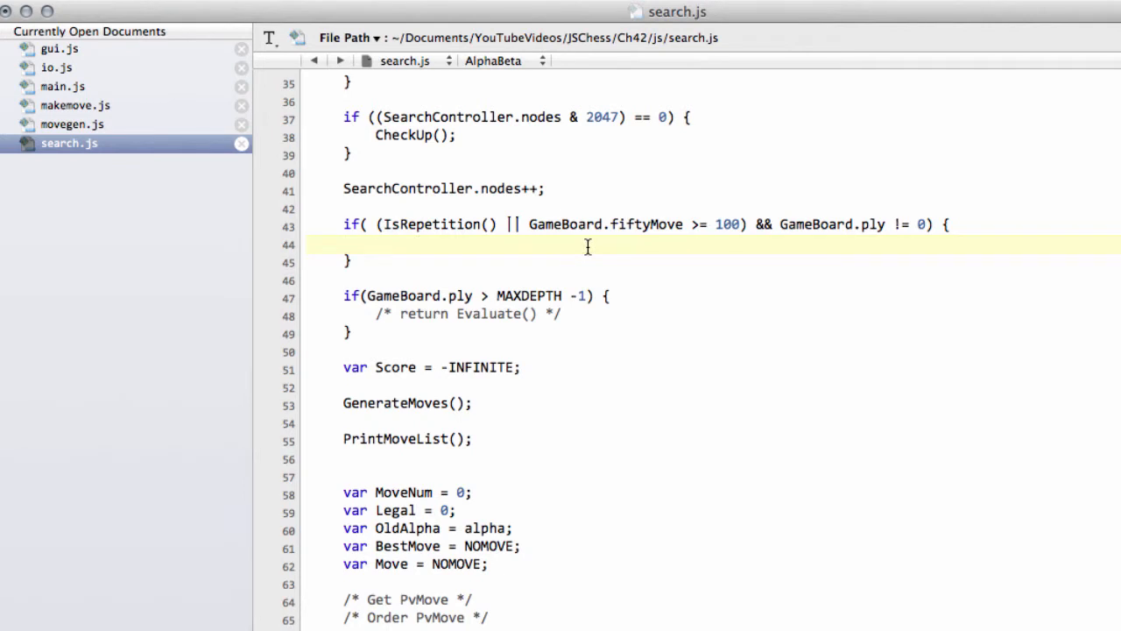
text(return)
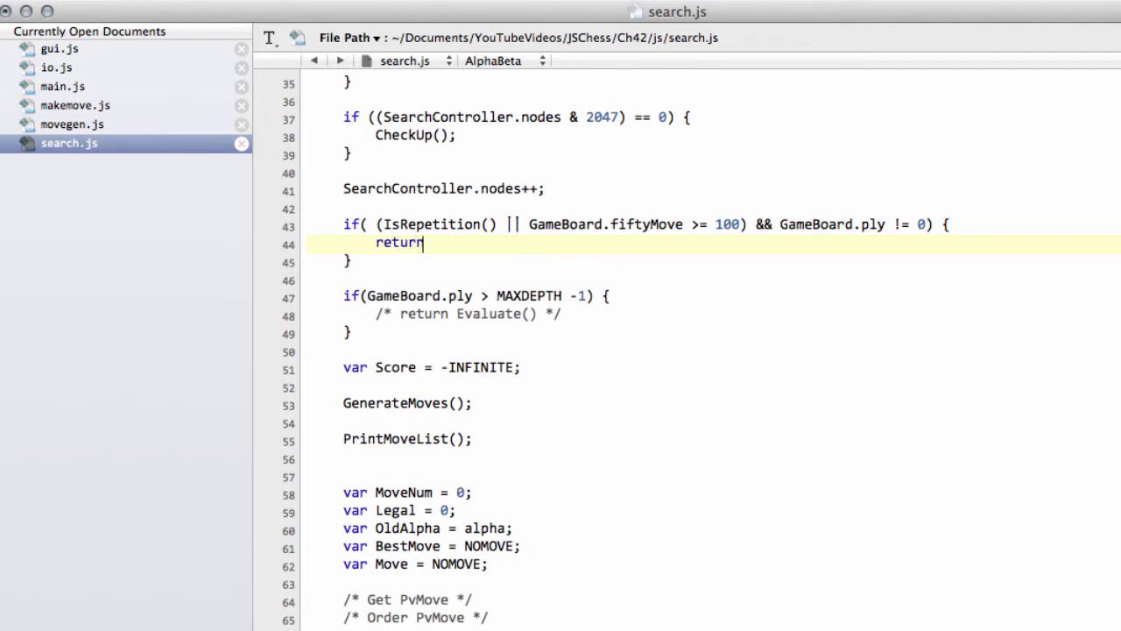
text(0;)
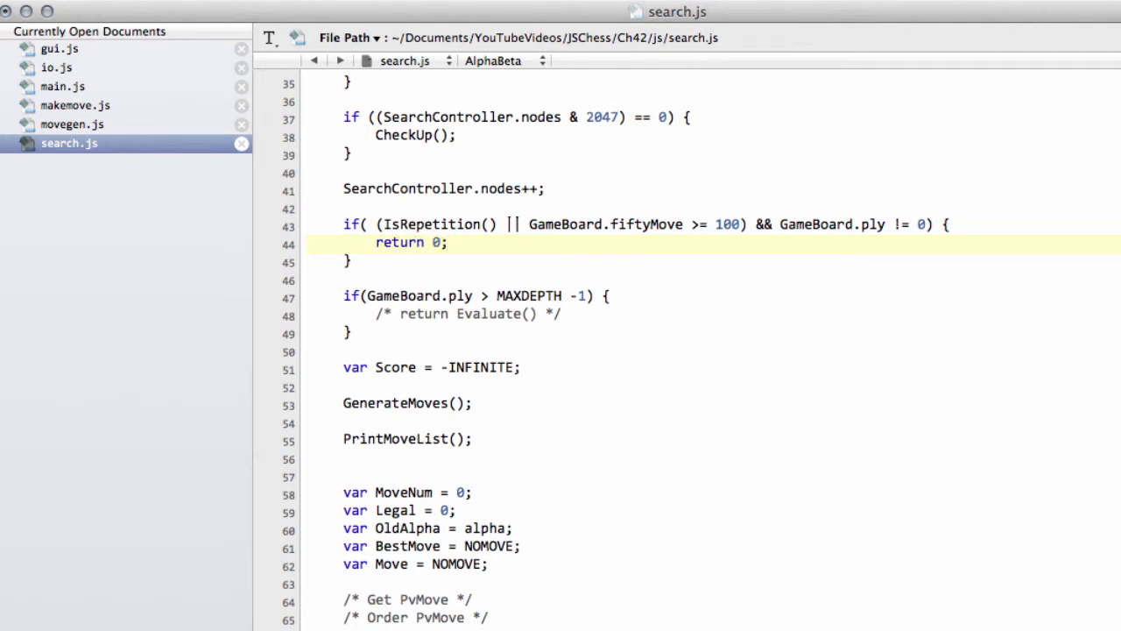
mouse_move(424, 249)
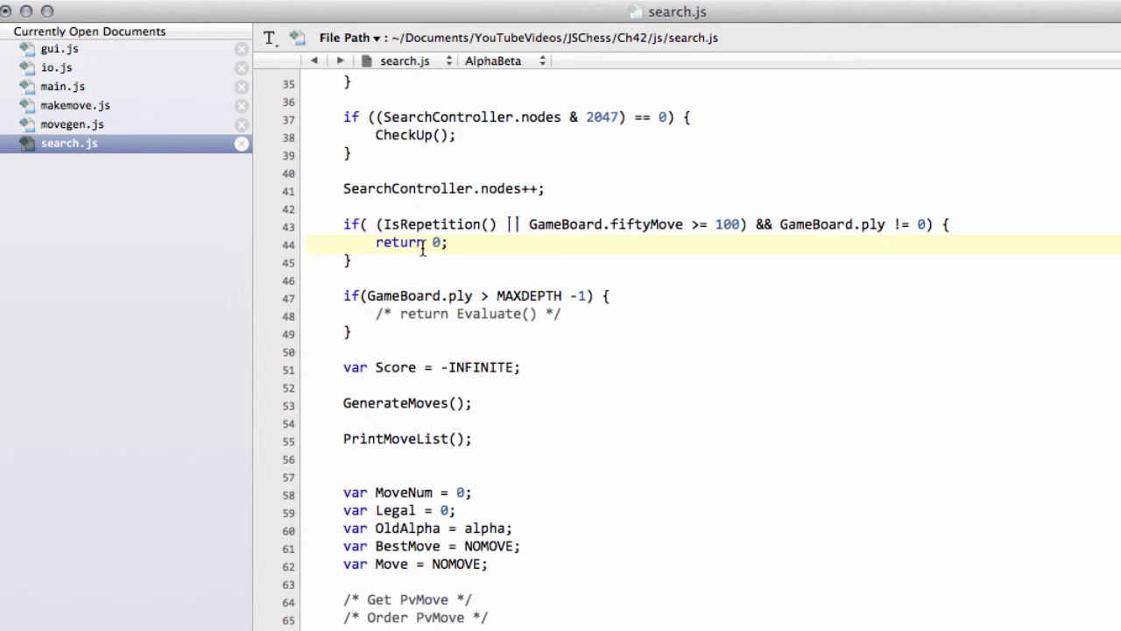
double_click(435, 242)
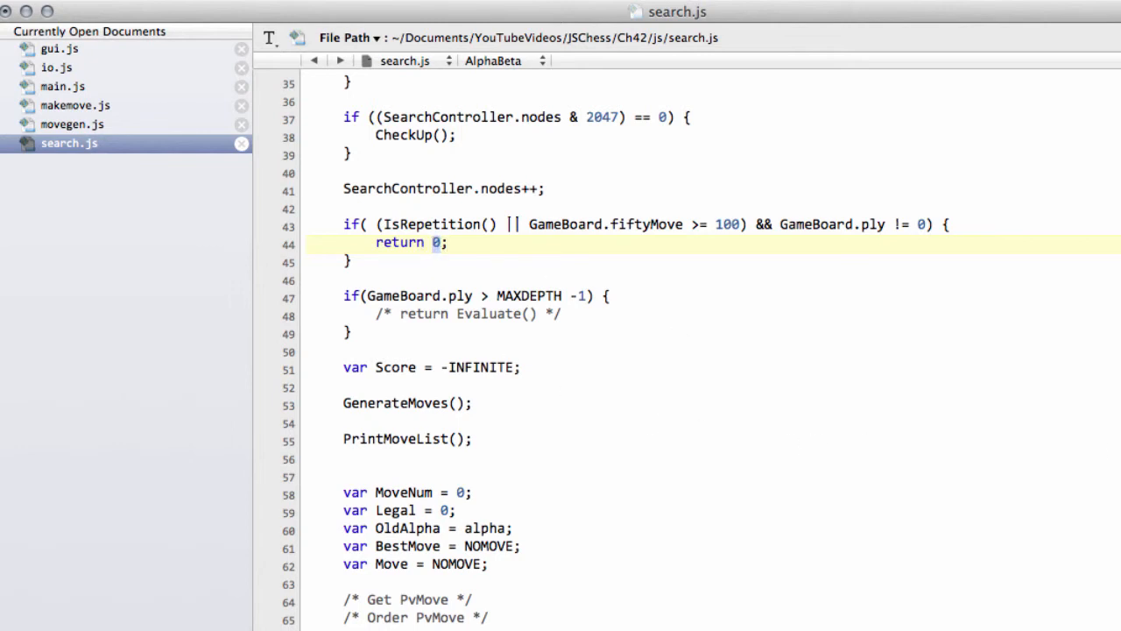
click(469, 492)
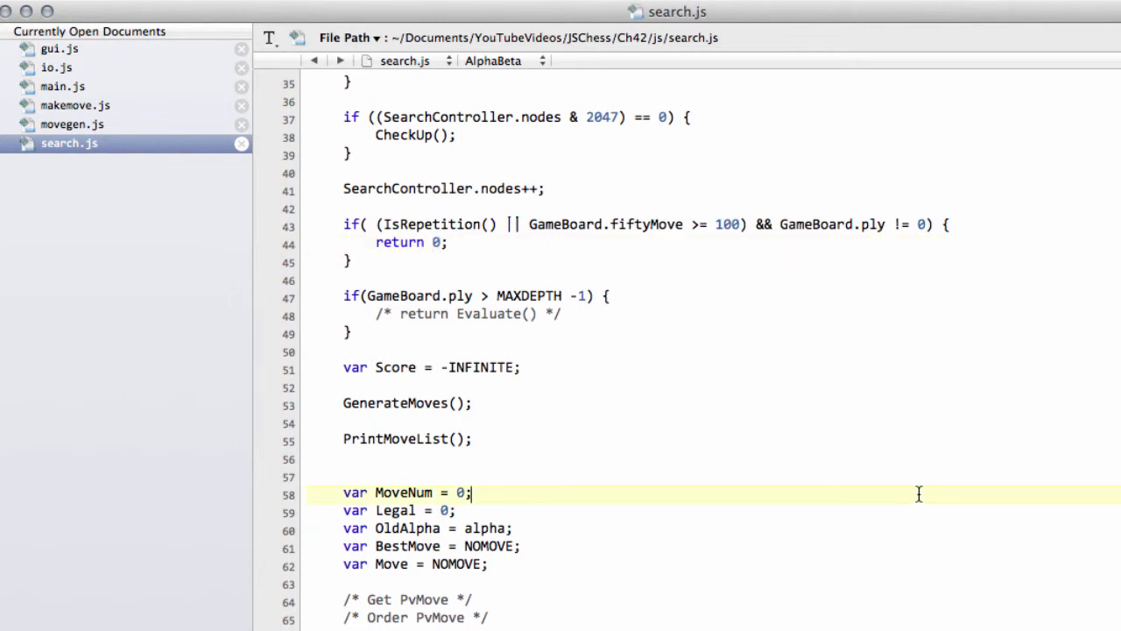
scroll(up, 3)
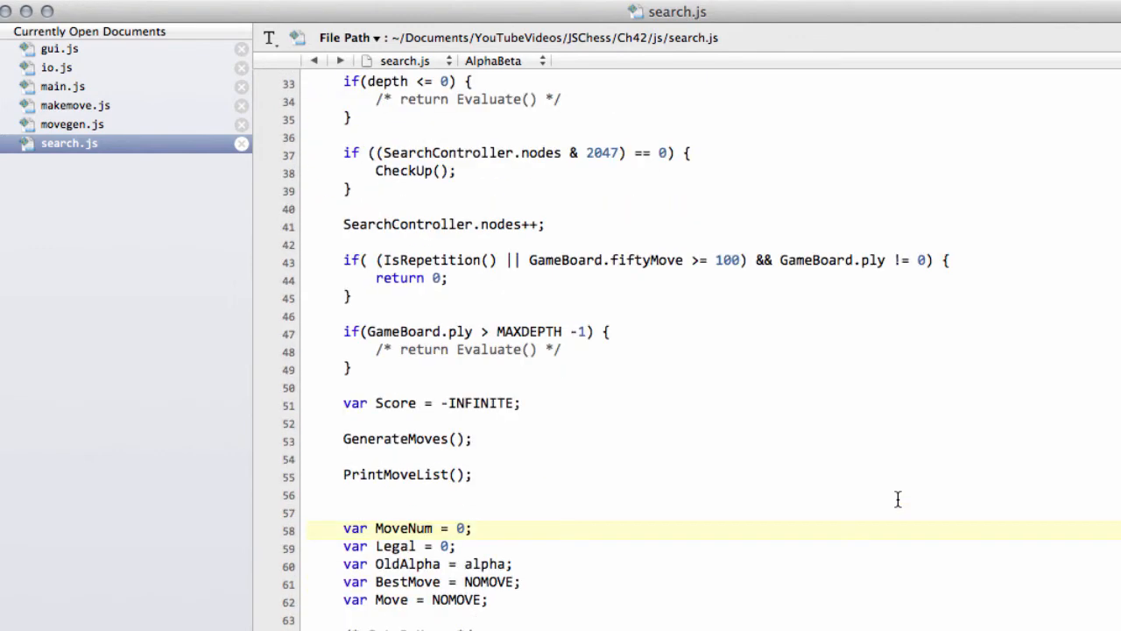
scroll(down, 3)
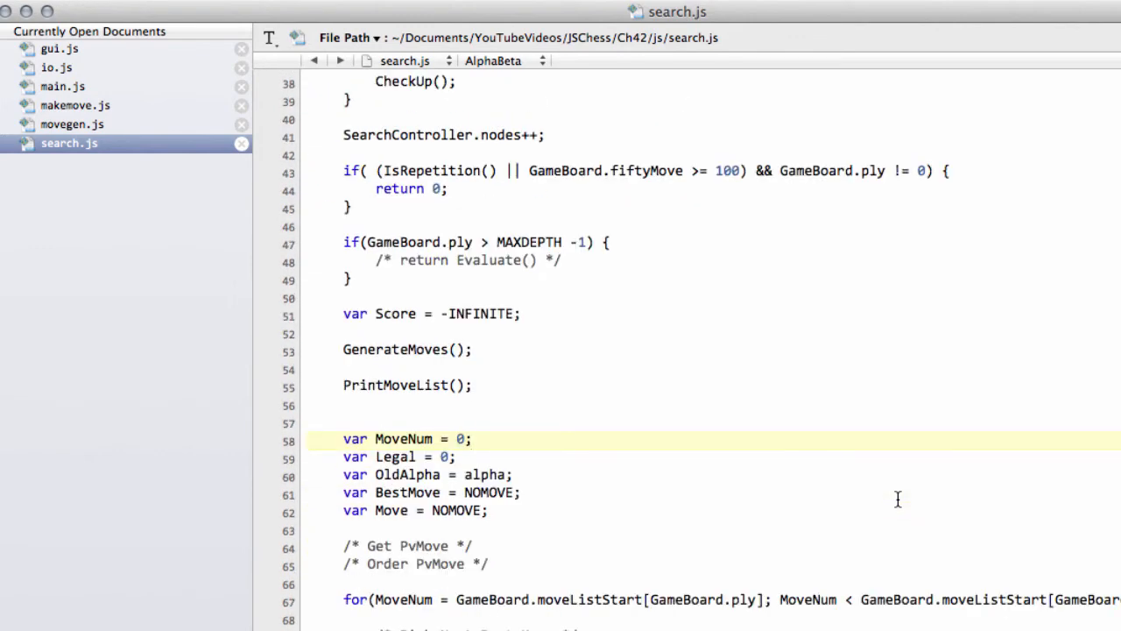
click(472, 438)
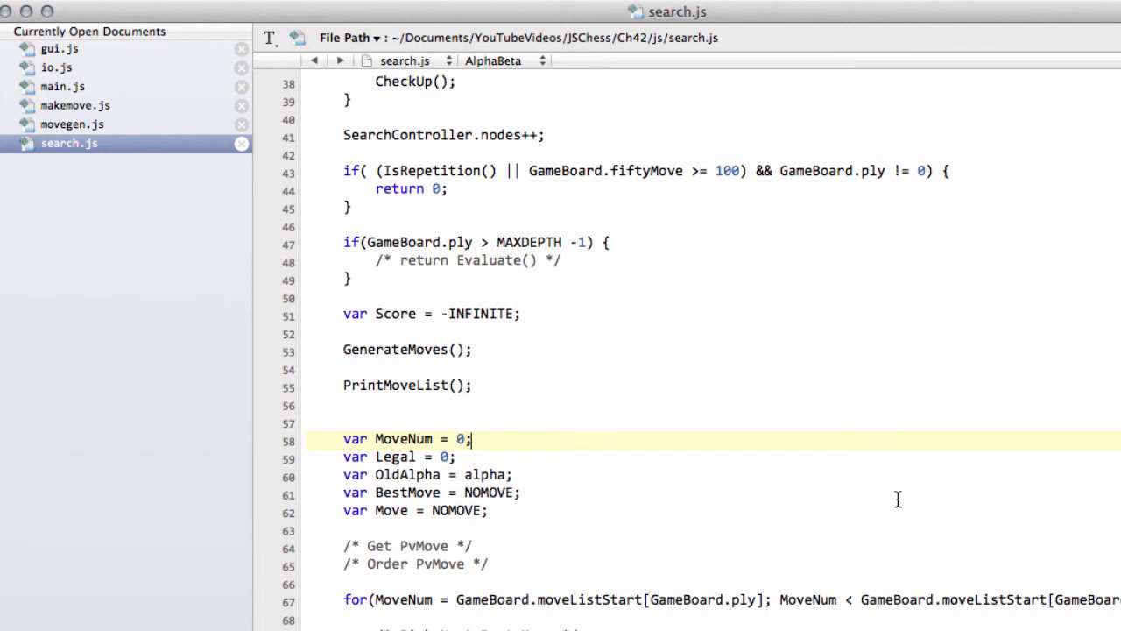